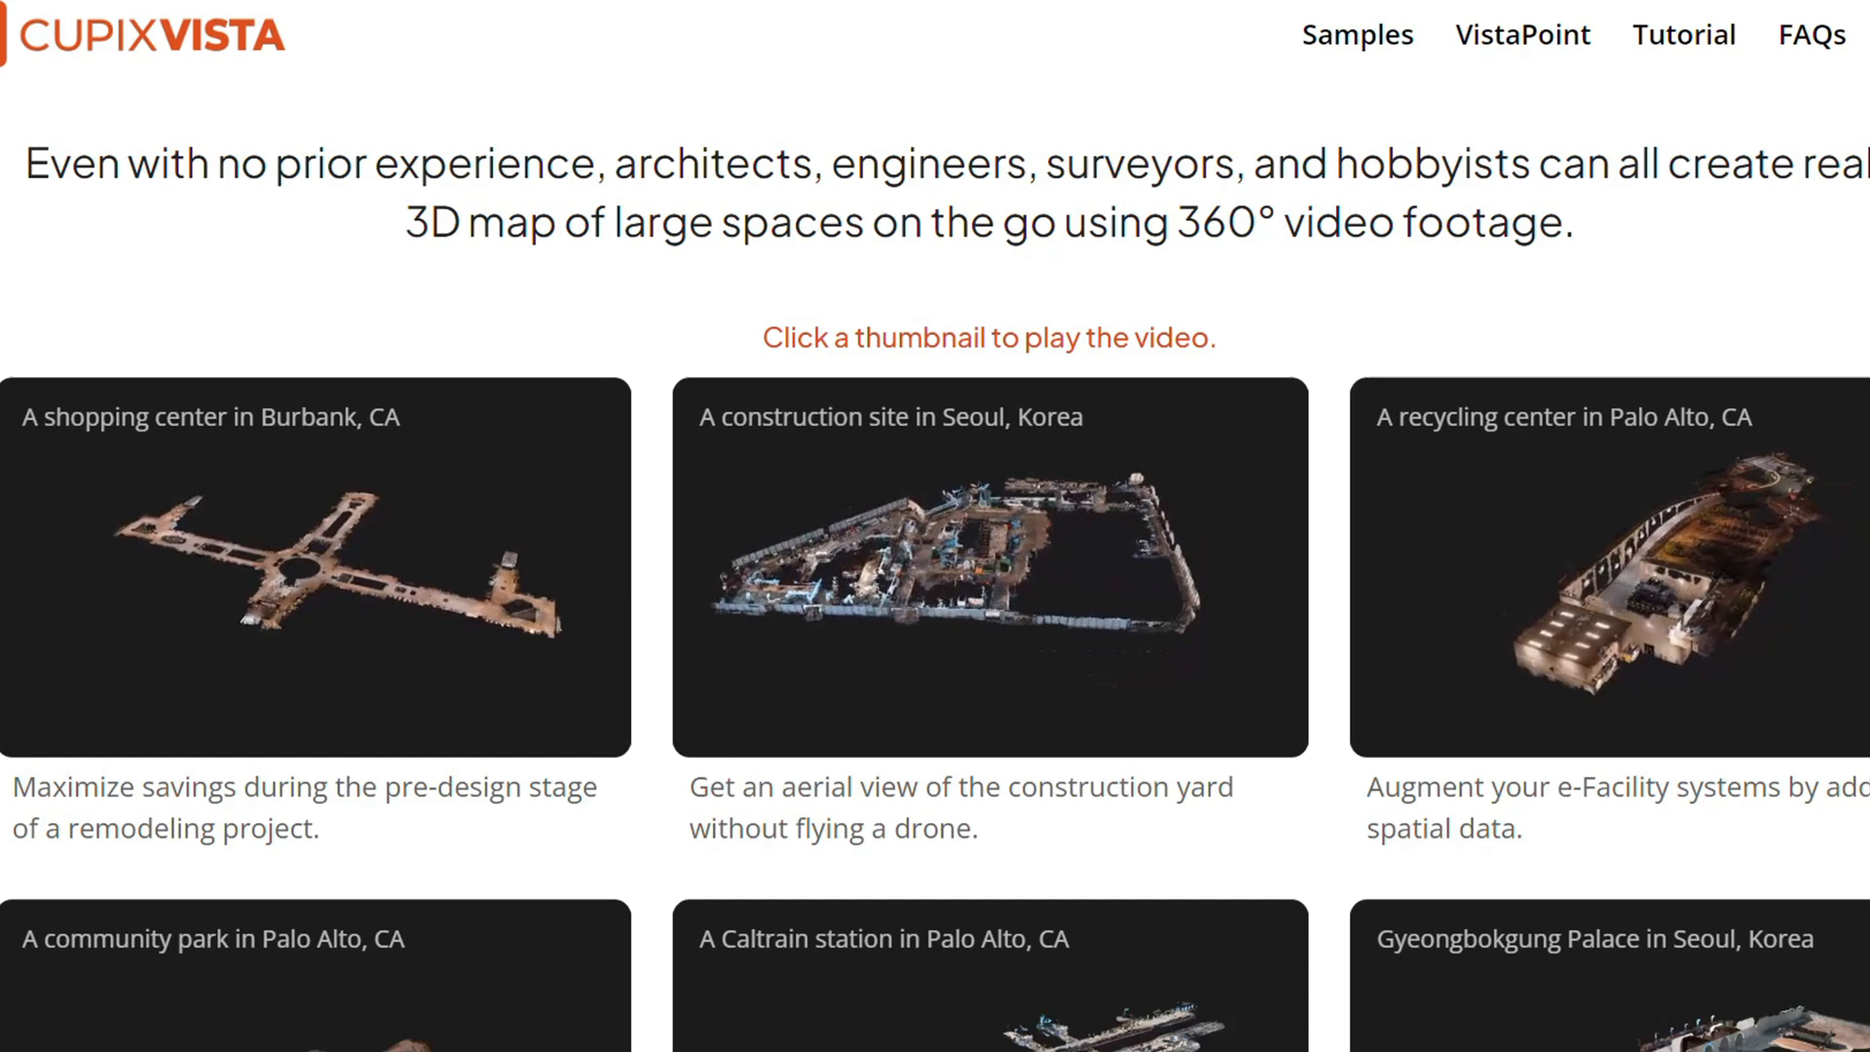
- Start recording 360° video with the connected Insta X4 in VistaCapture
scroll(down, 3)
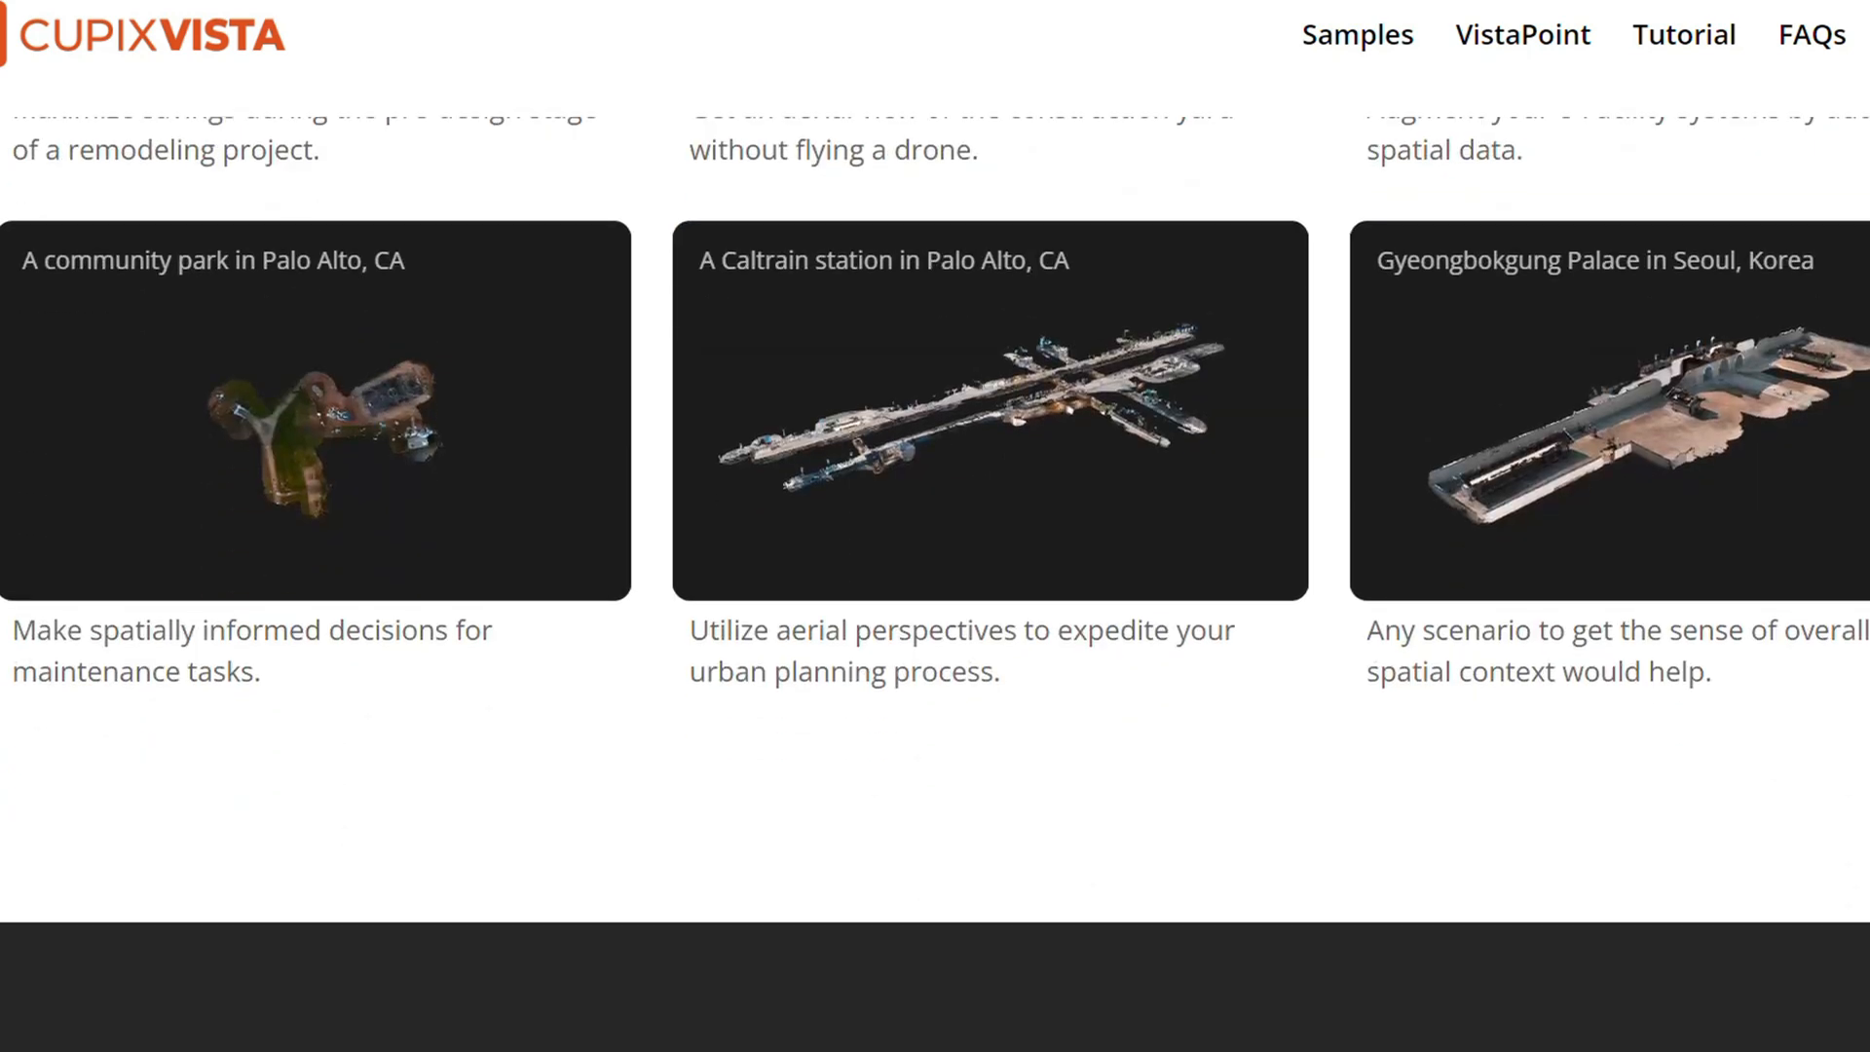
scroll(up, 3)
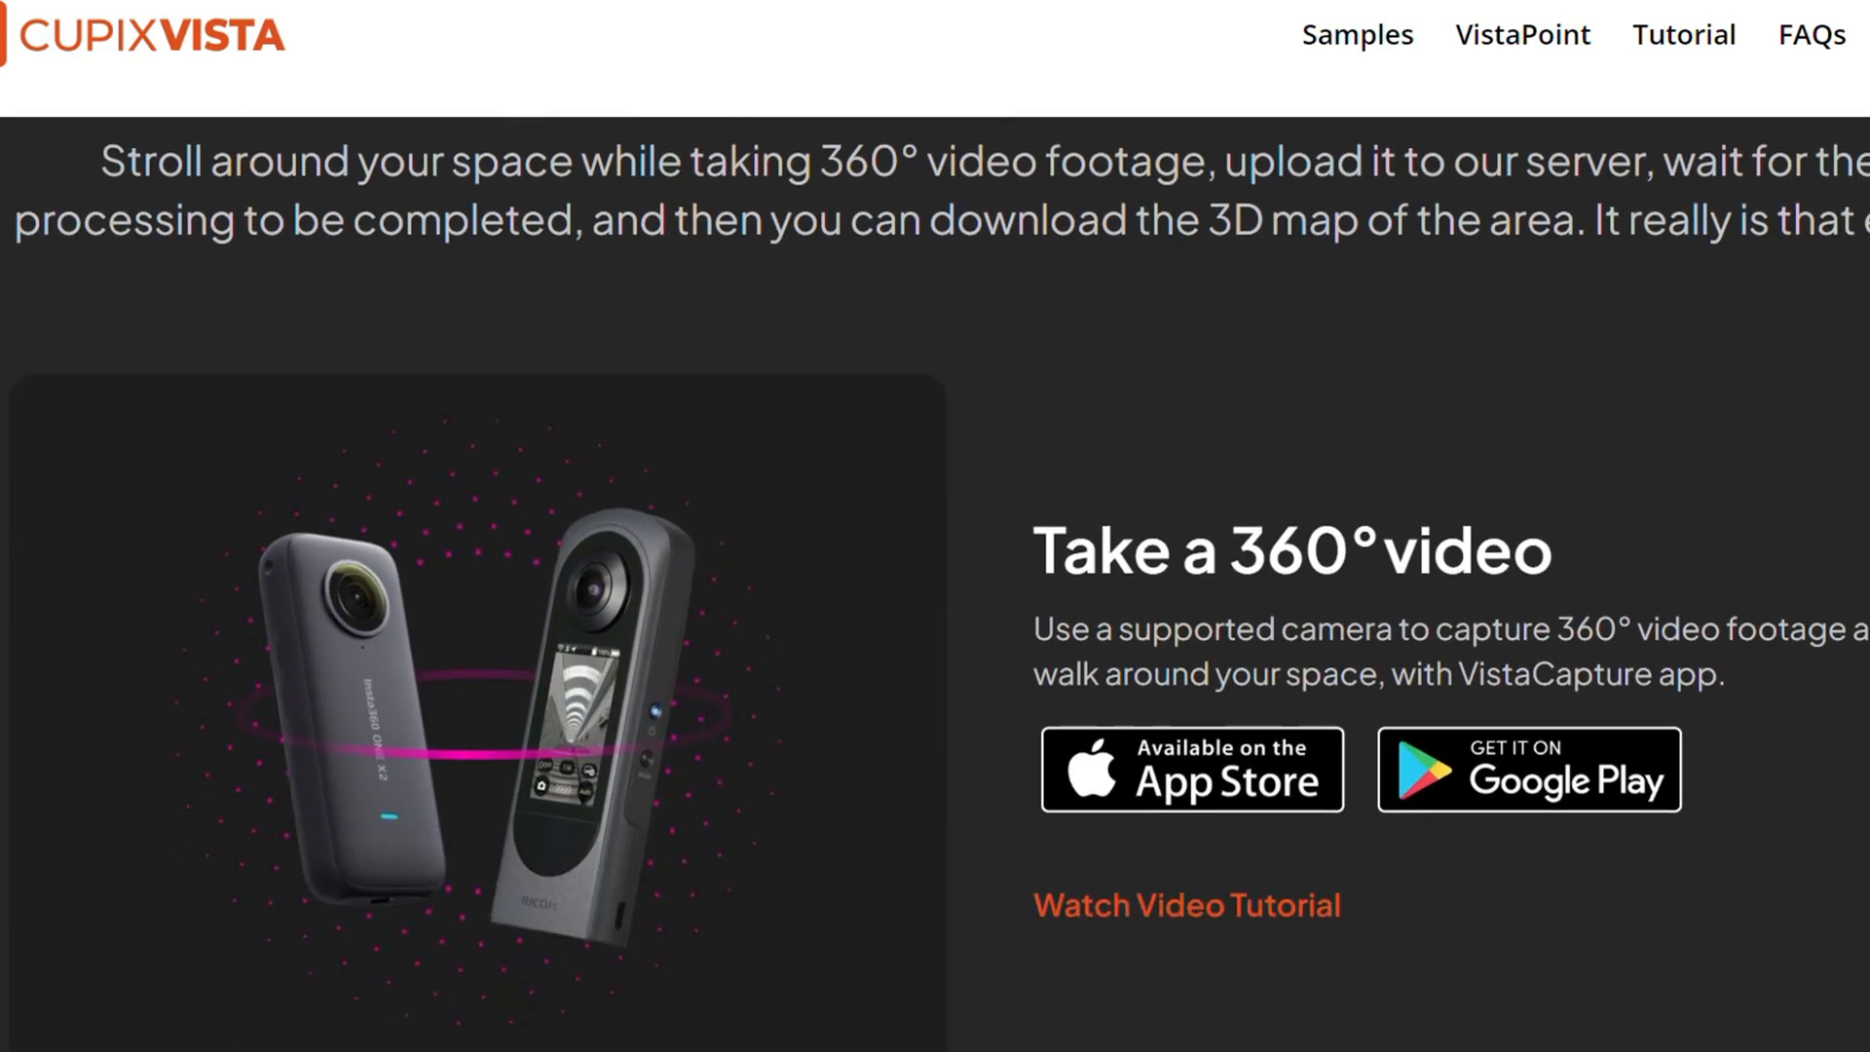
scroll(down, 3)
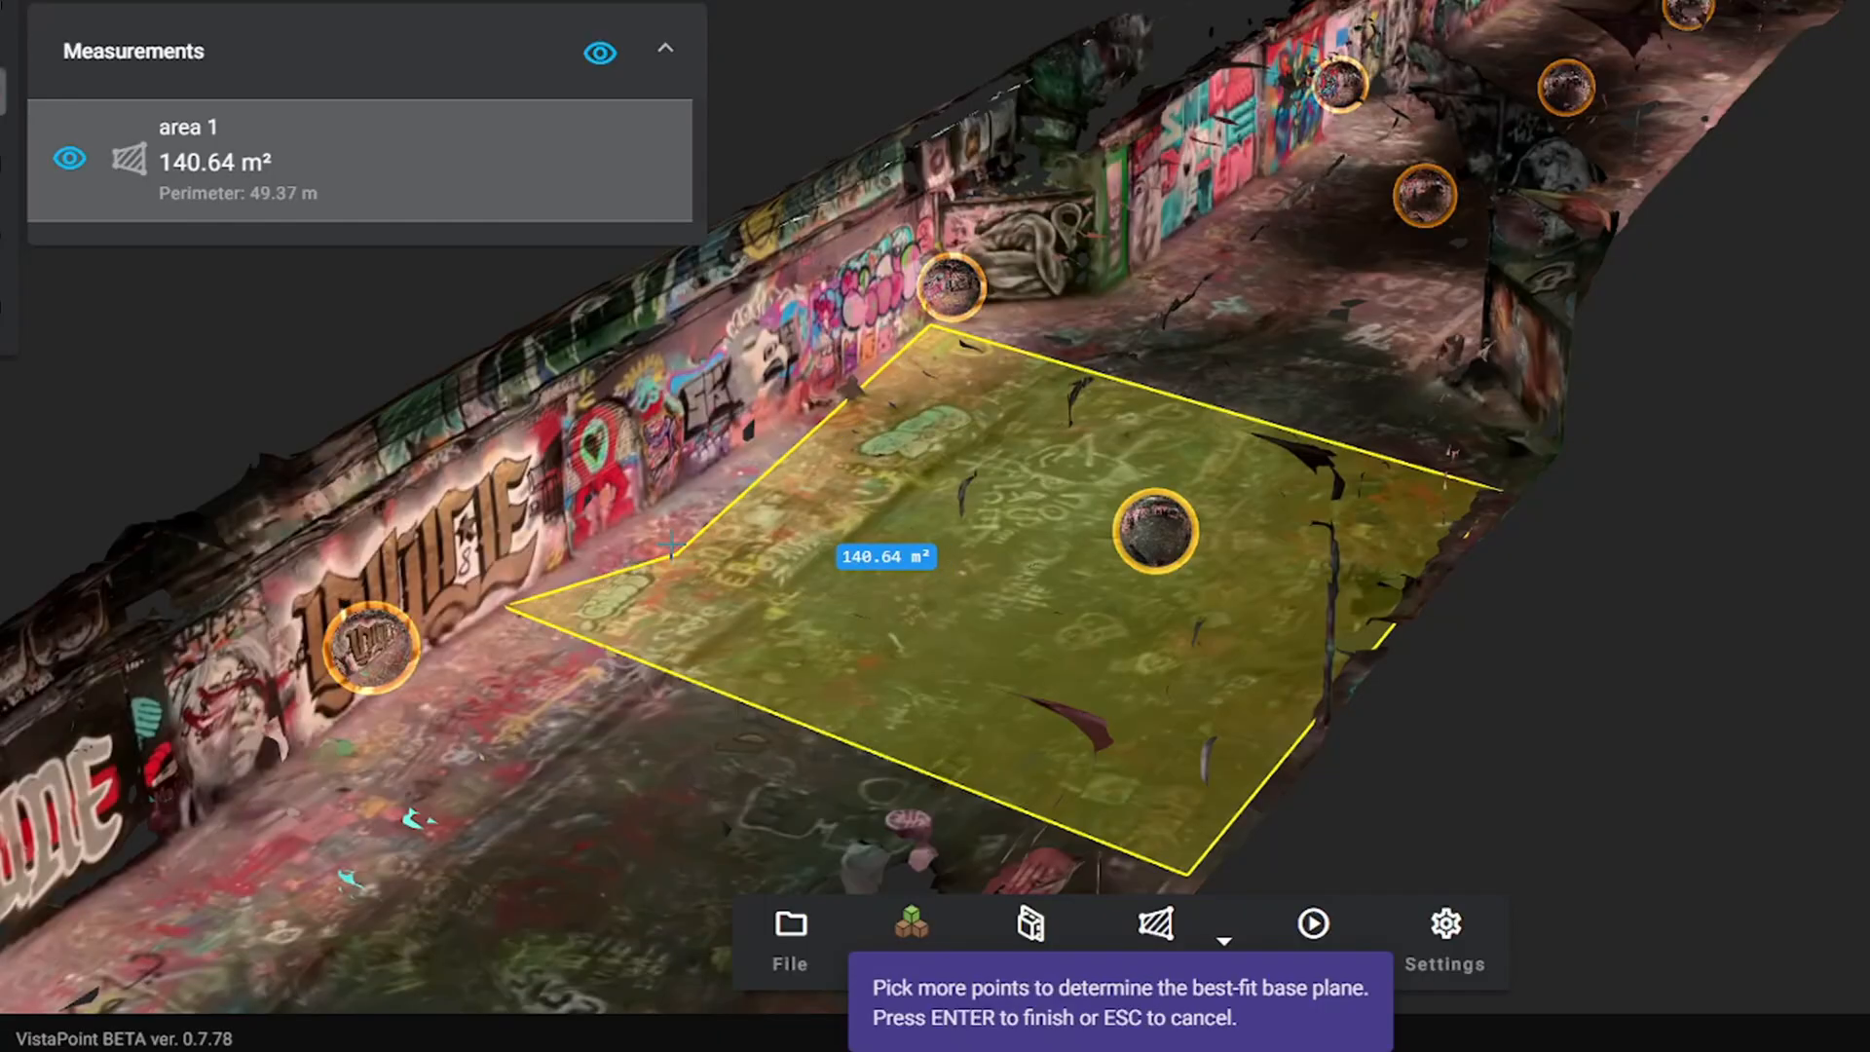
drag(674, 548, 674, 501)
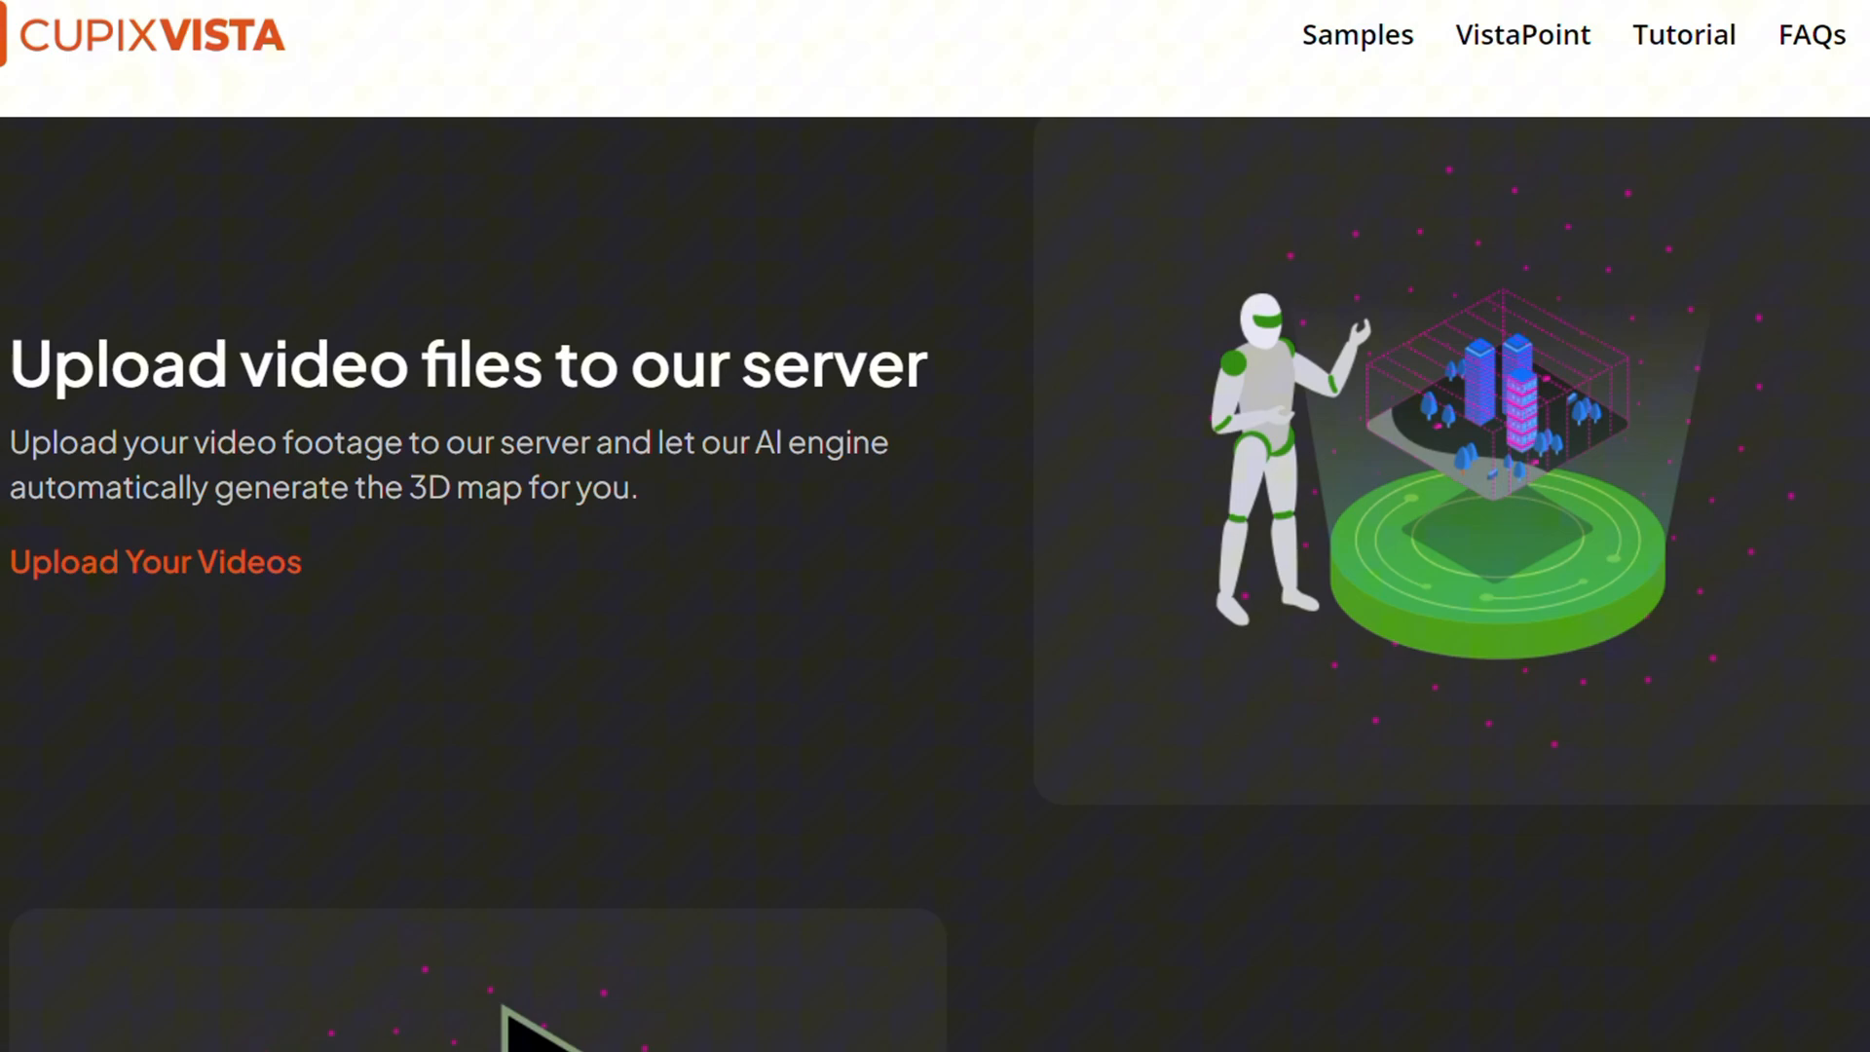
scroll(down, 3)
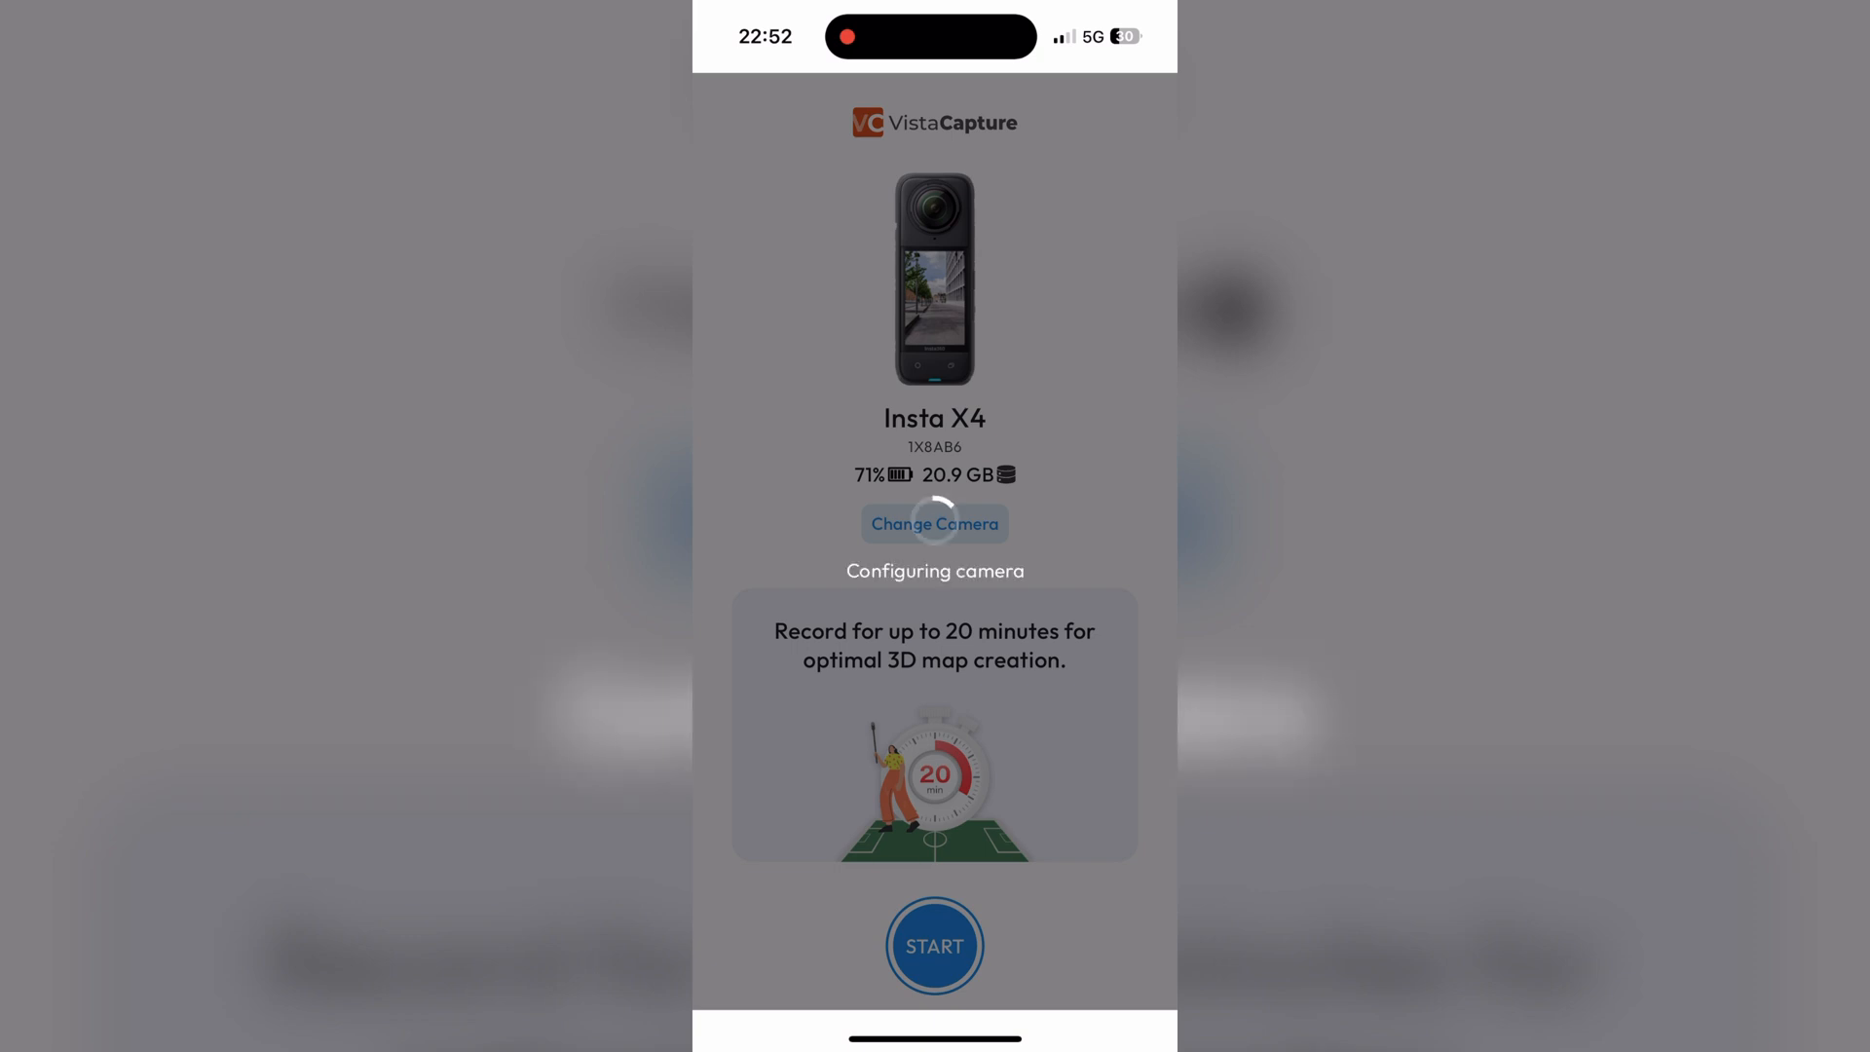
click(934, 944)
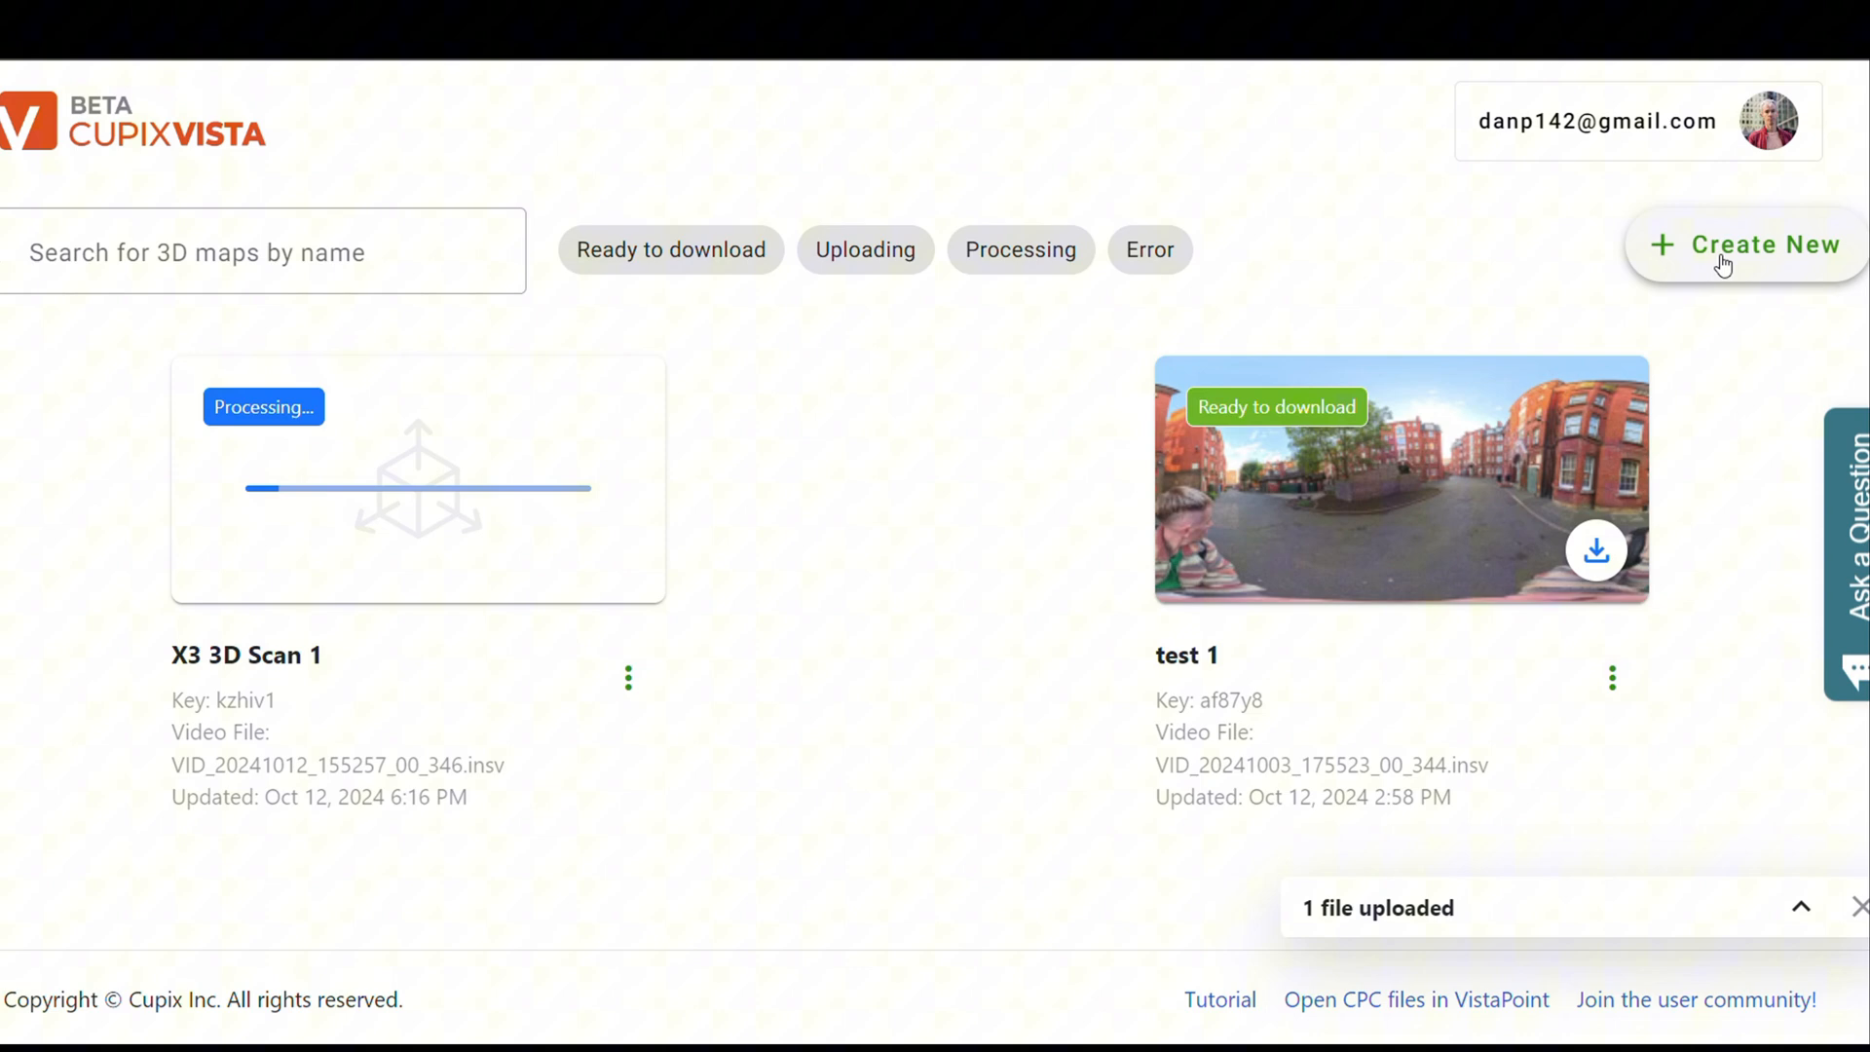
- Create capture 'X4 Scan 2' with Insta360 X4 footage and submit the upload
click(1755, 244)
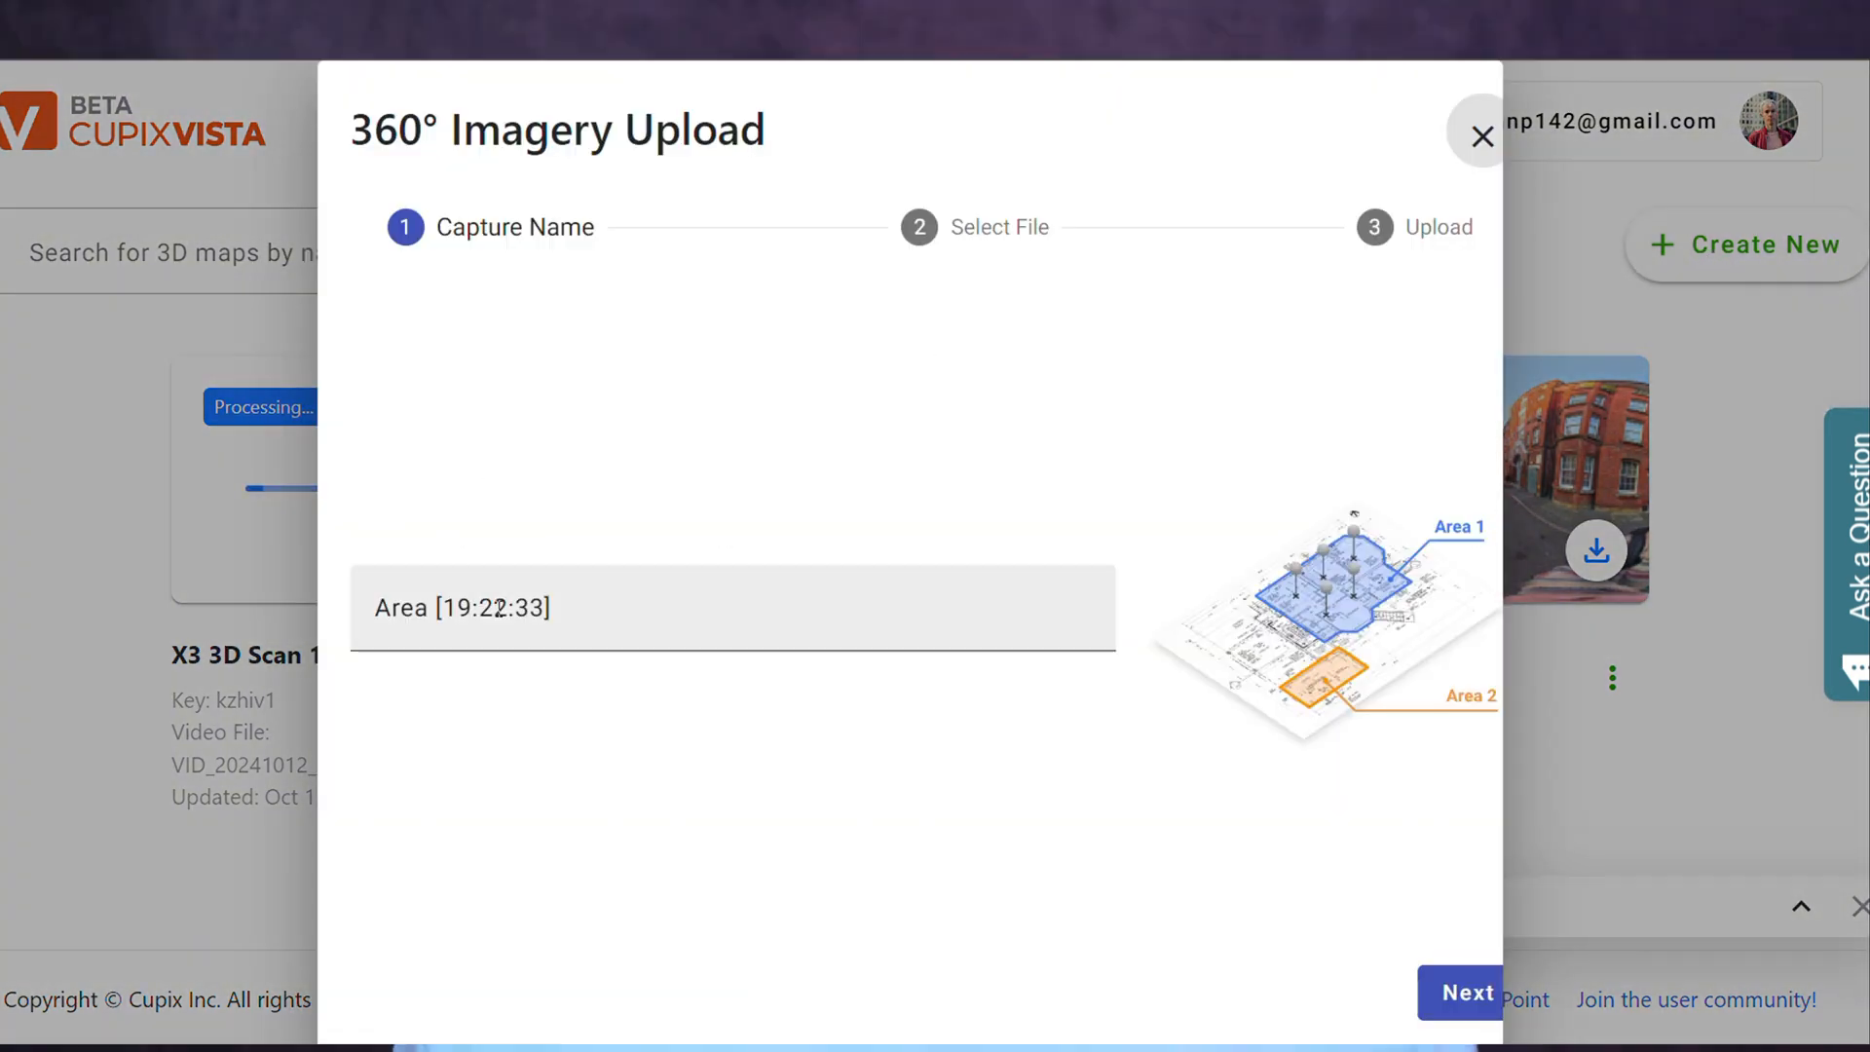
text(X)
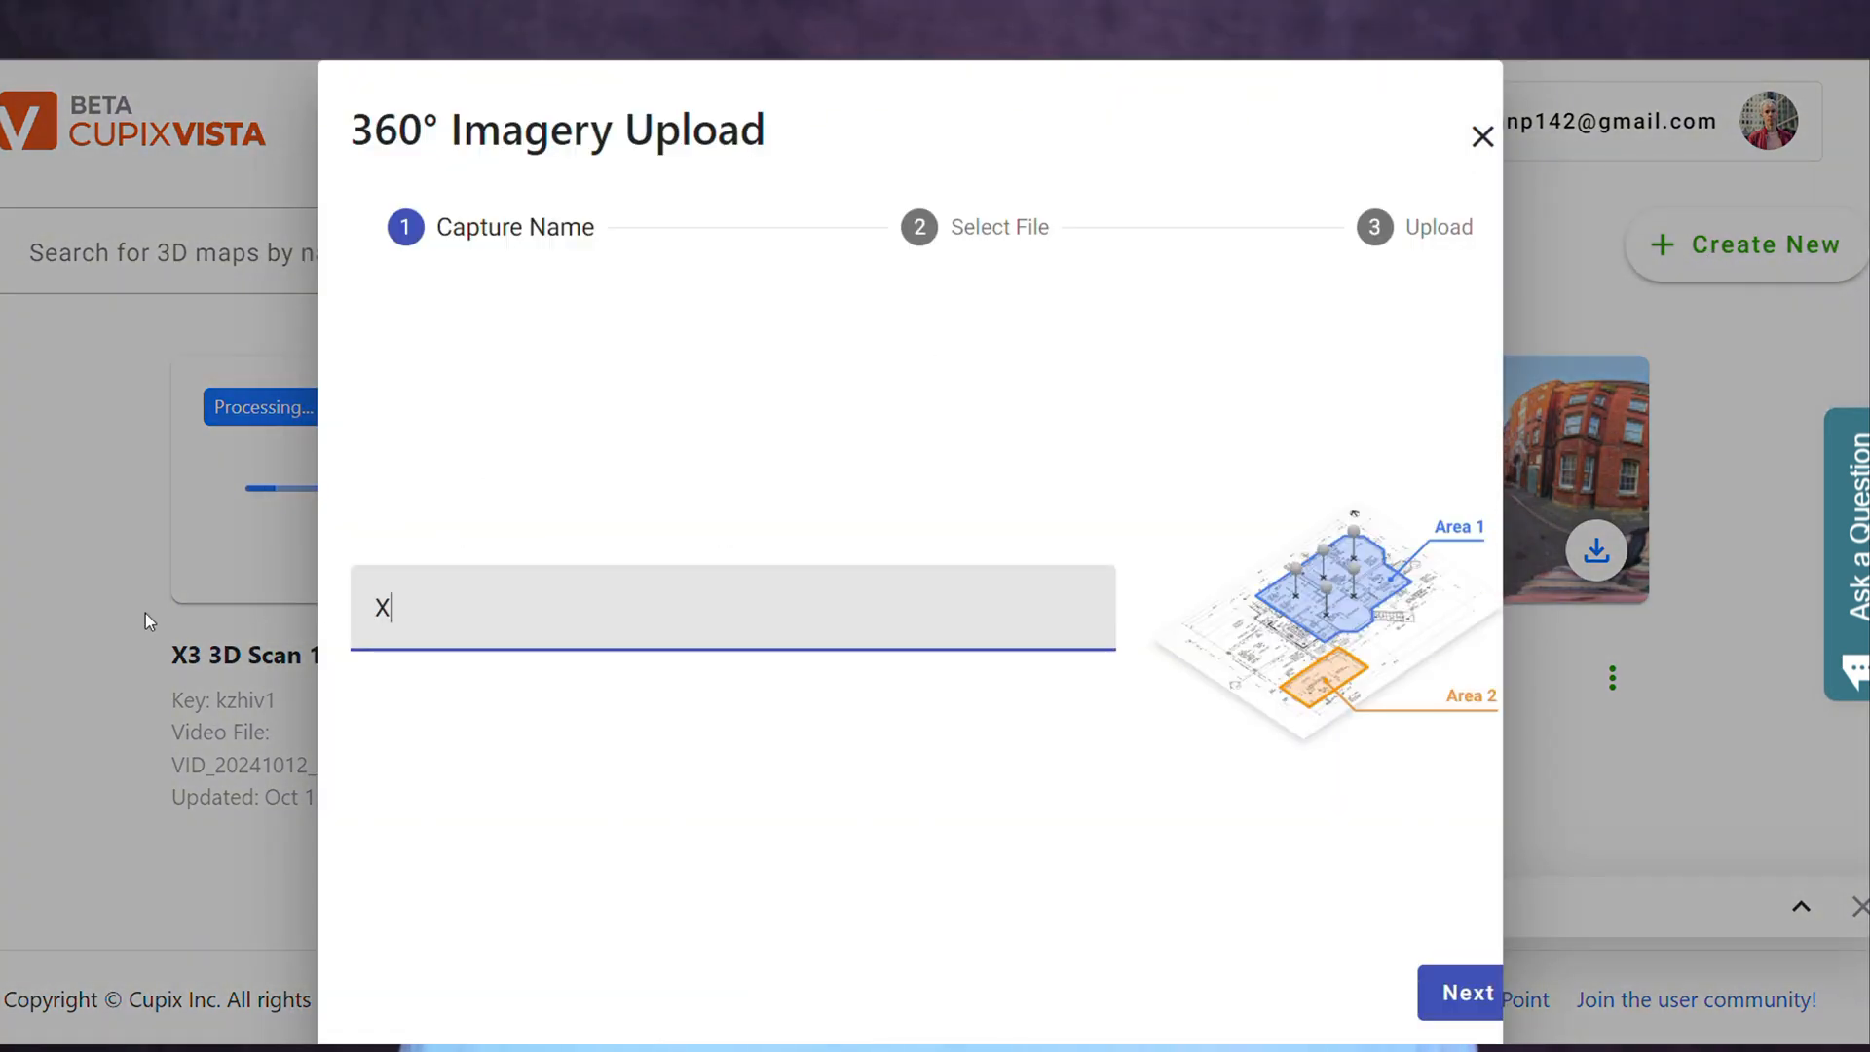
text(4 Scan 2)
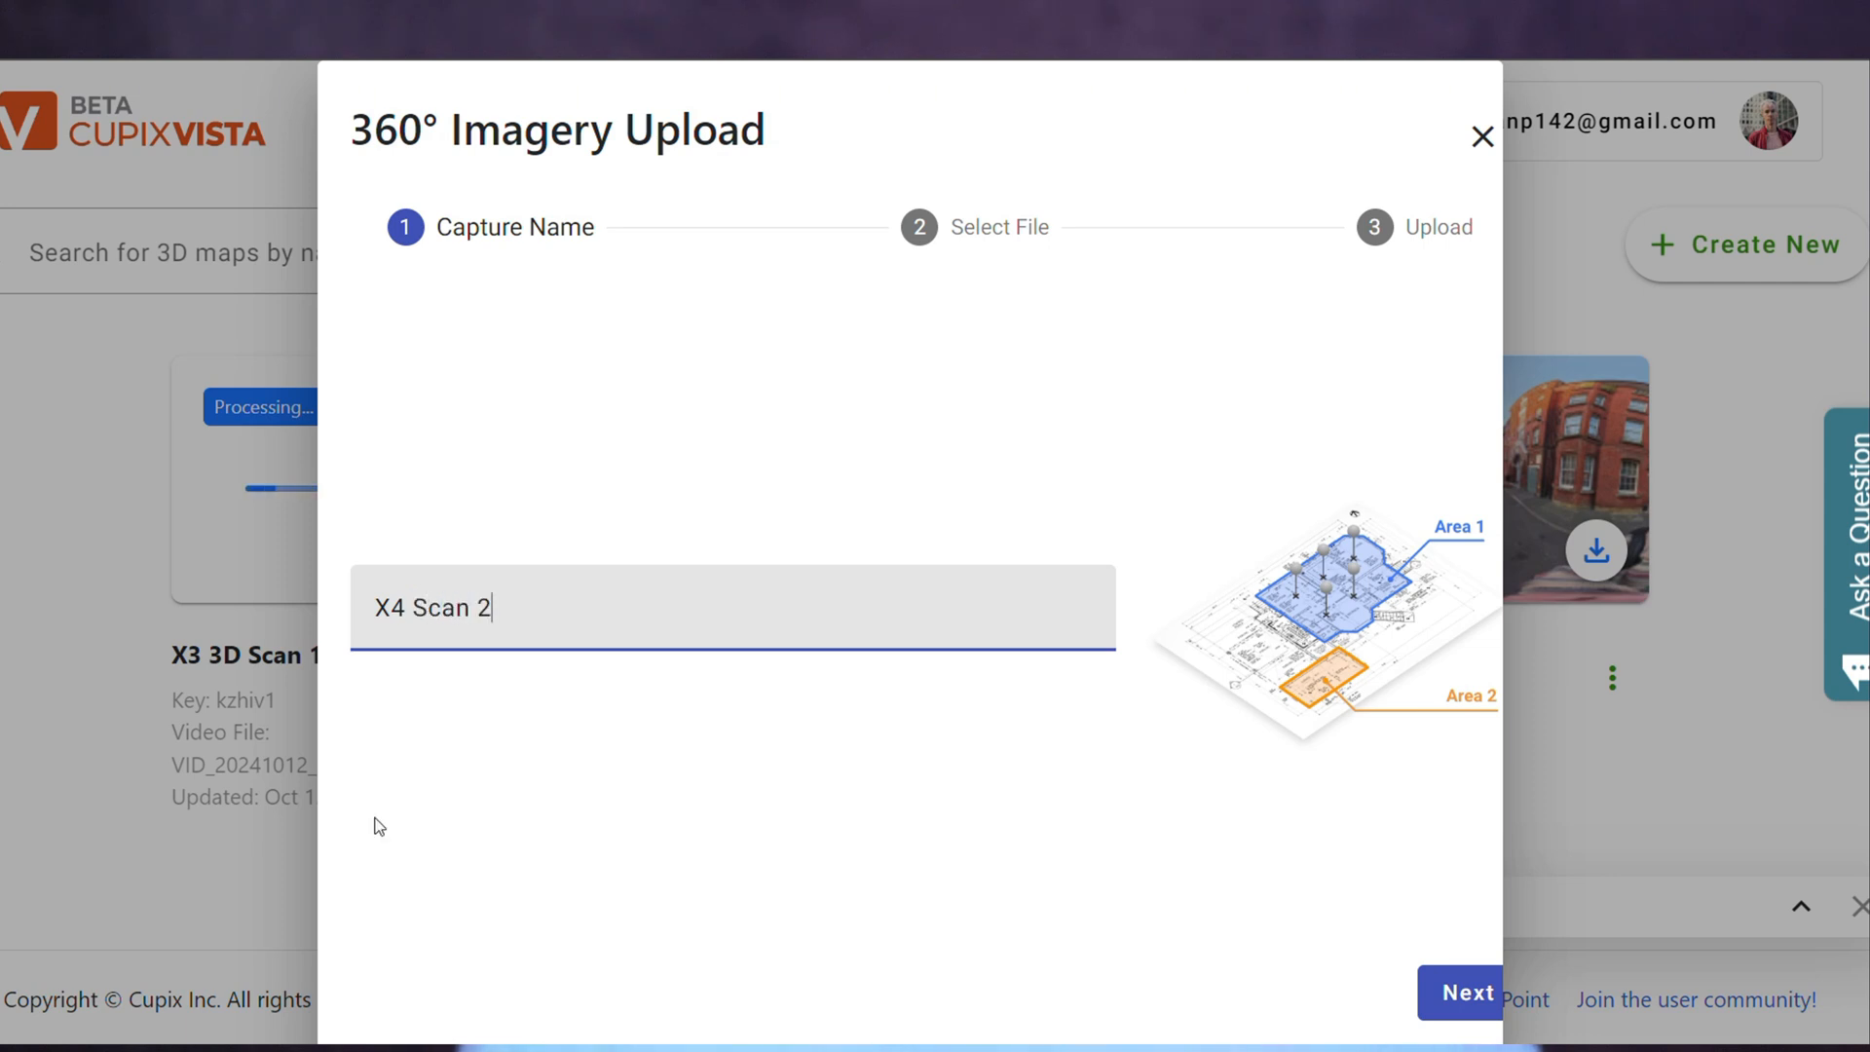
click(1465, 993)
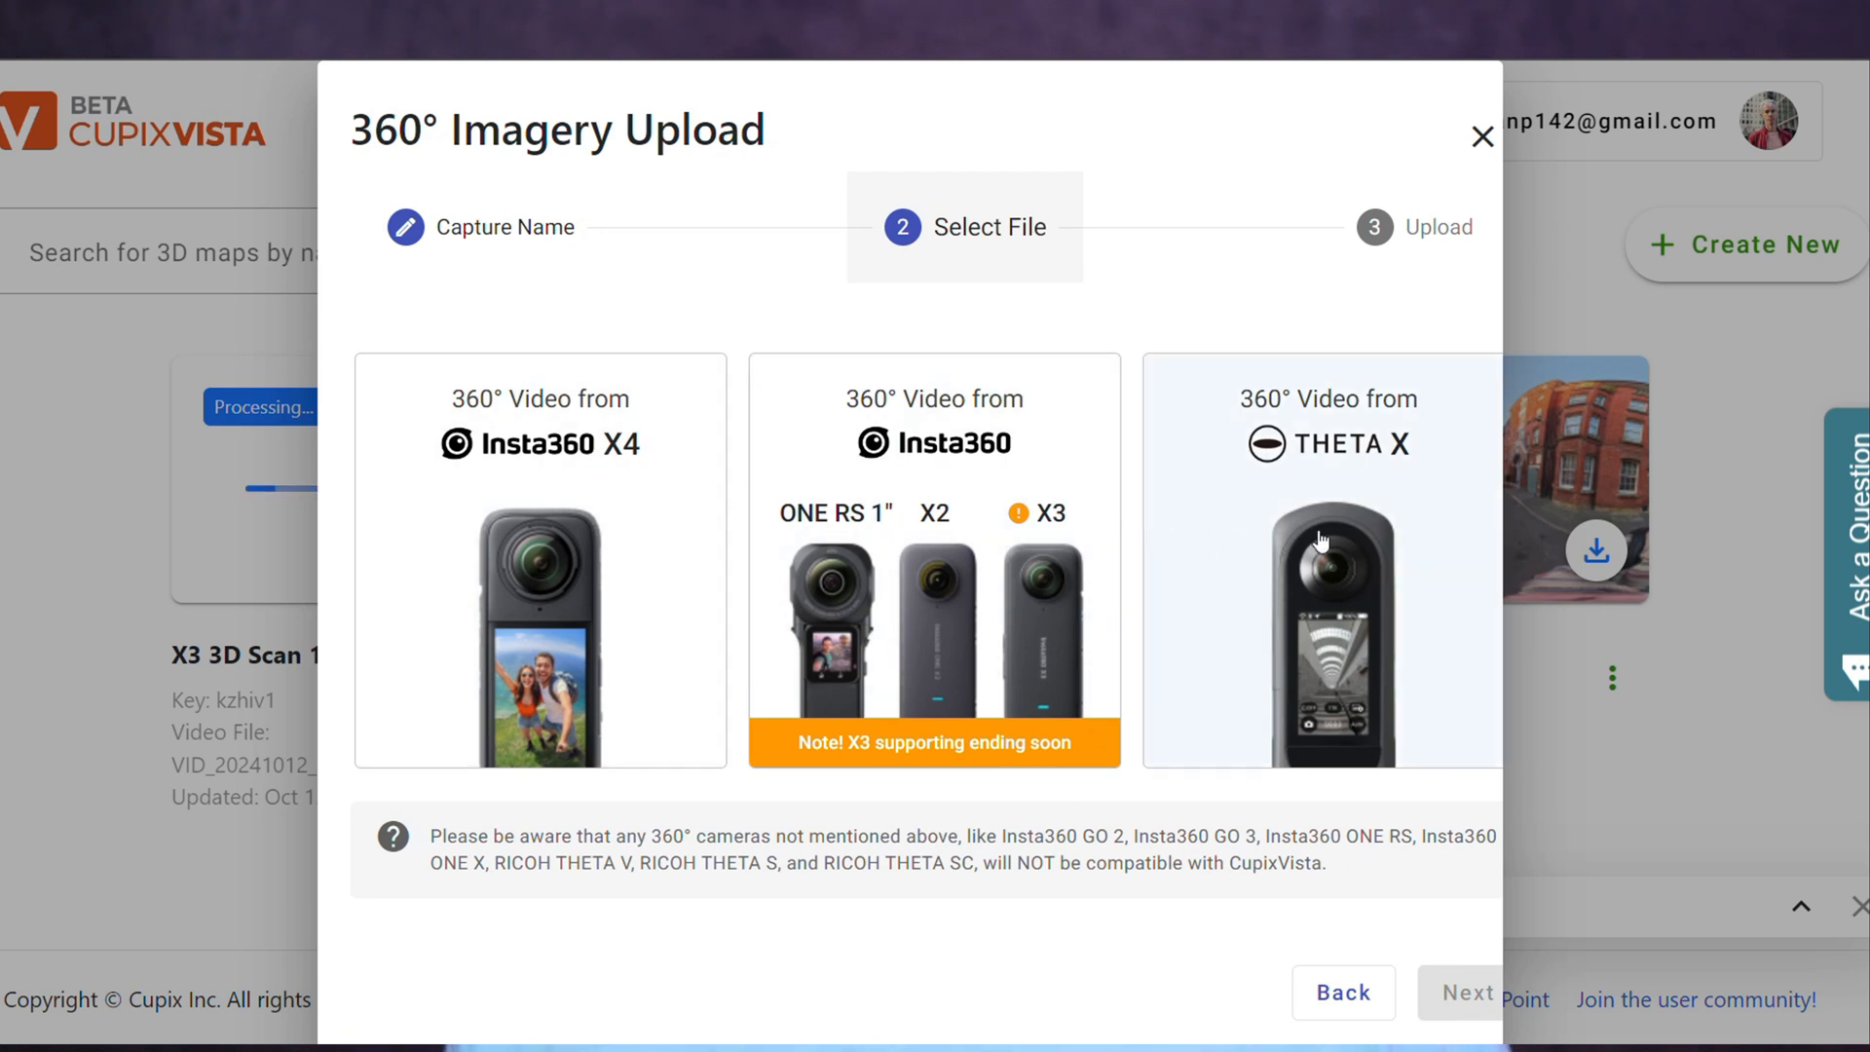
click(538, 561)
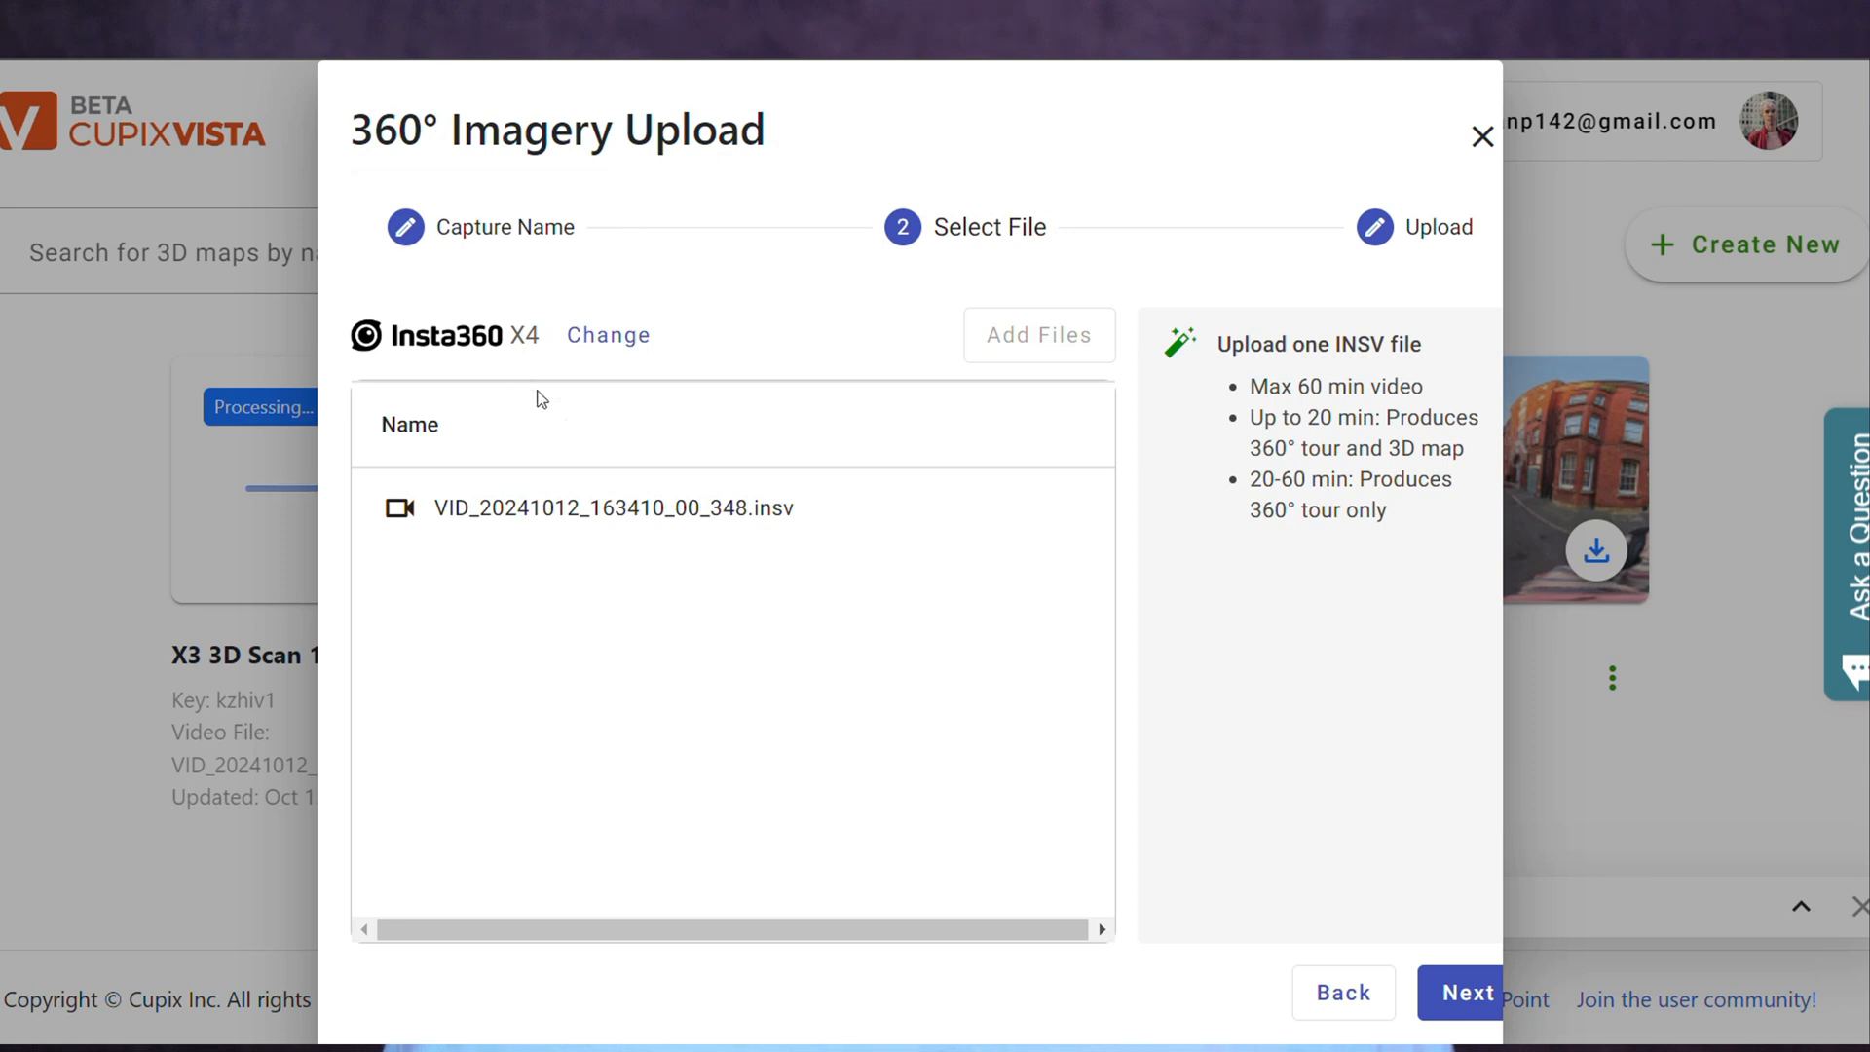
click(1466, 992)
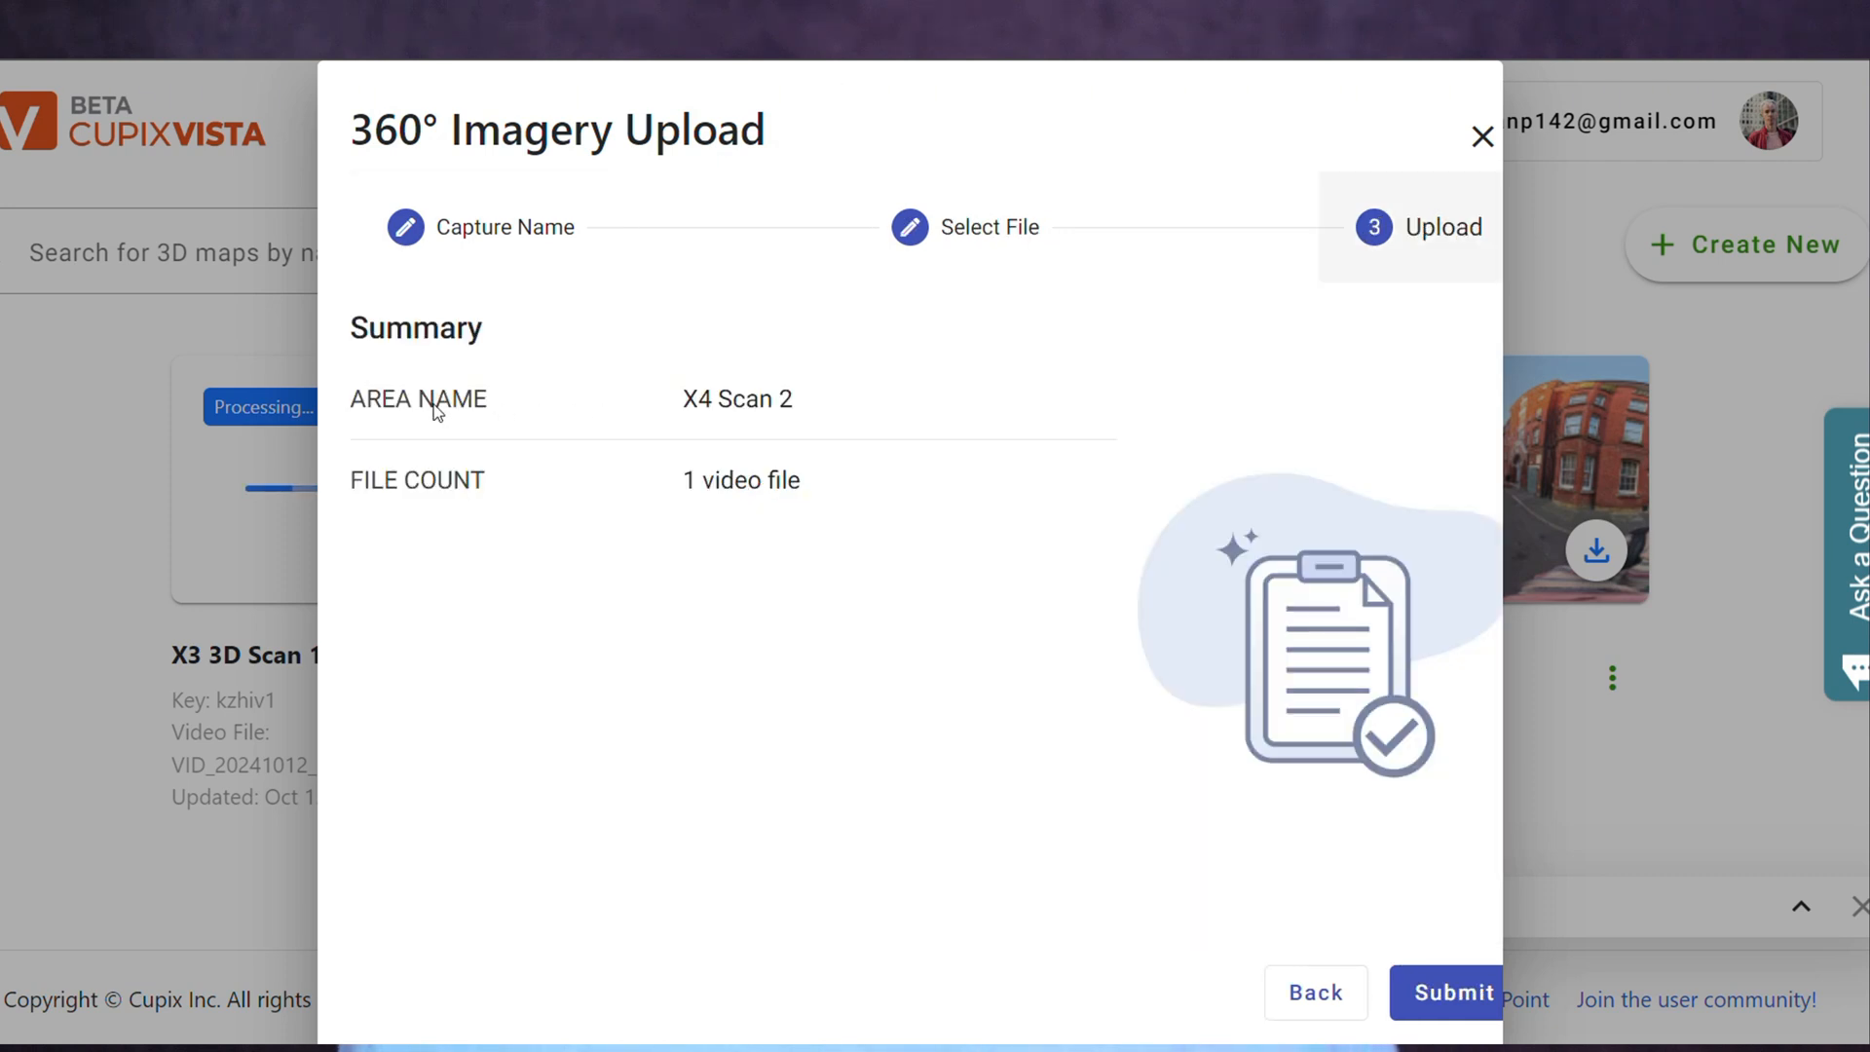
click(1445, 993)
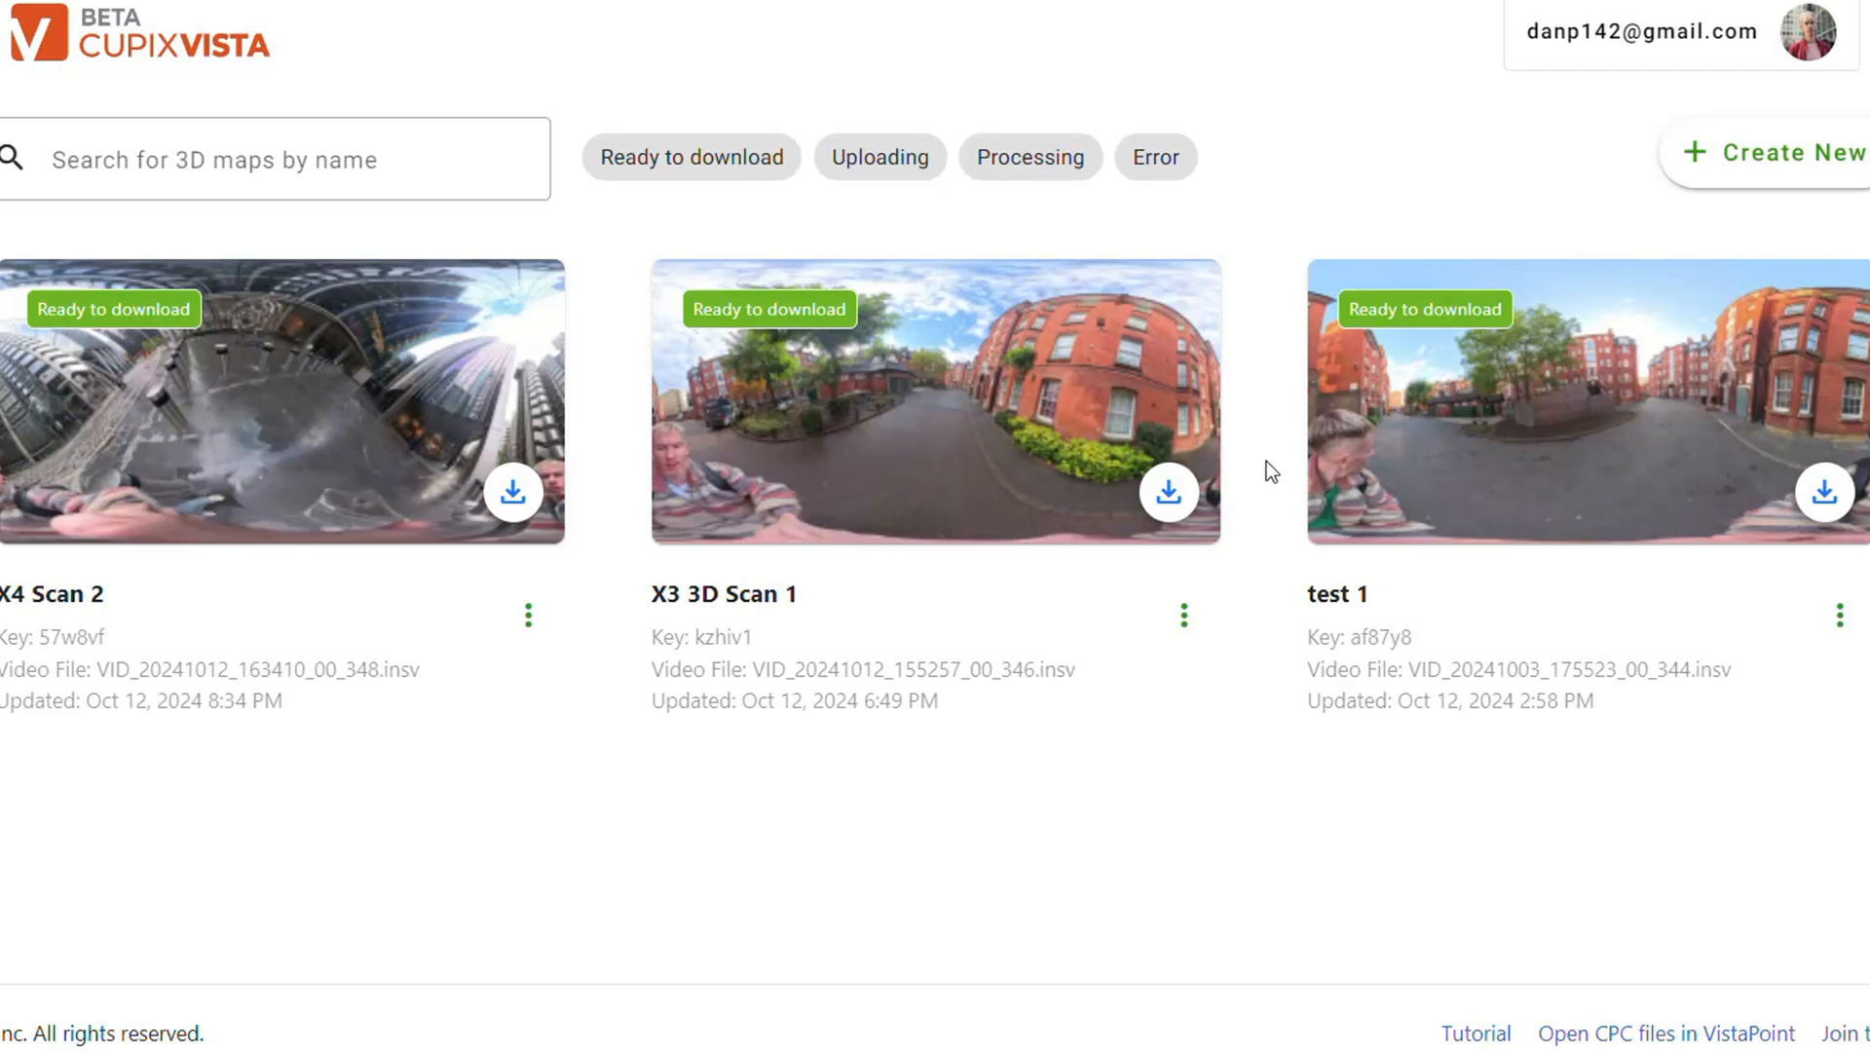
mouse_move(1024, 462)
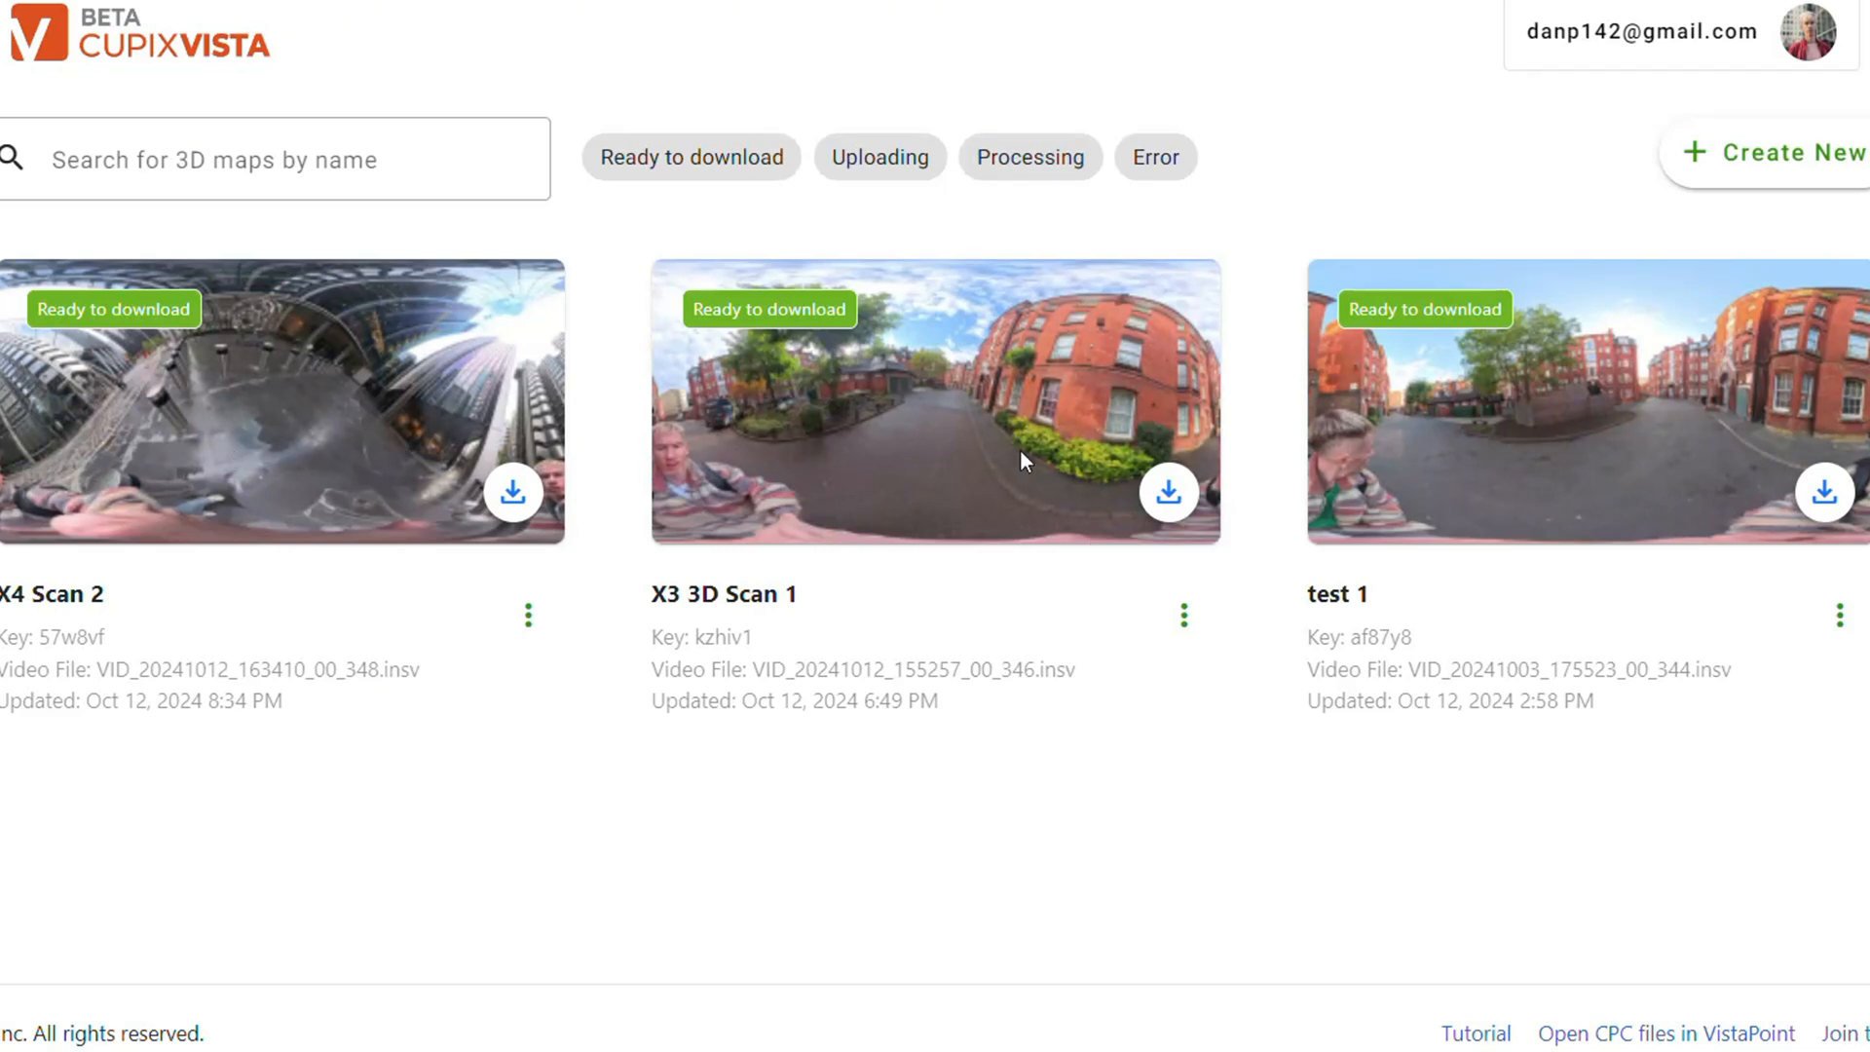
mouse_move(1169, 493)
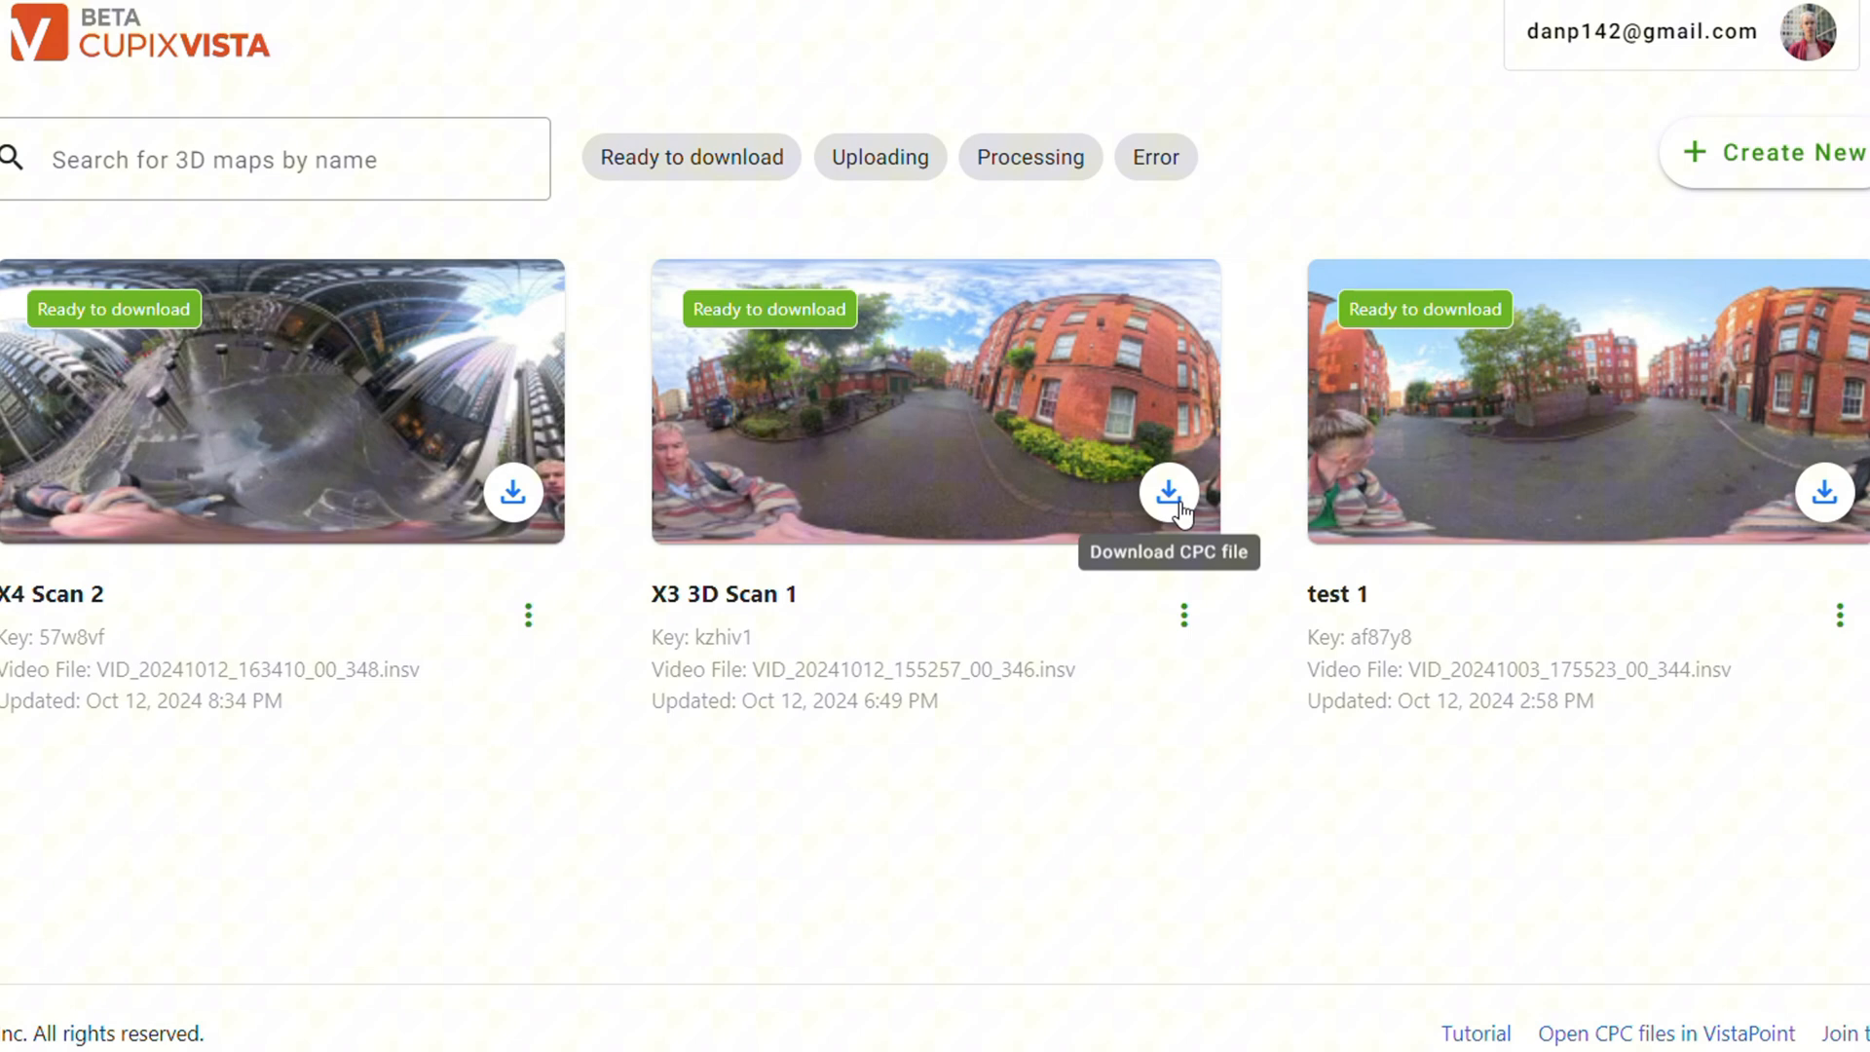
- Download X3 3D Scan 1's CPC file and open it in VistaPoint
click(1168, 493)
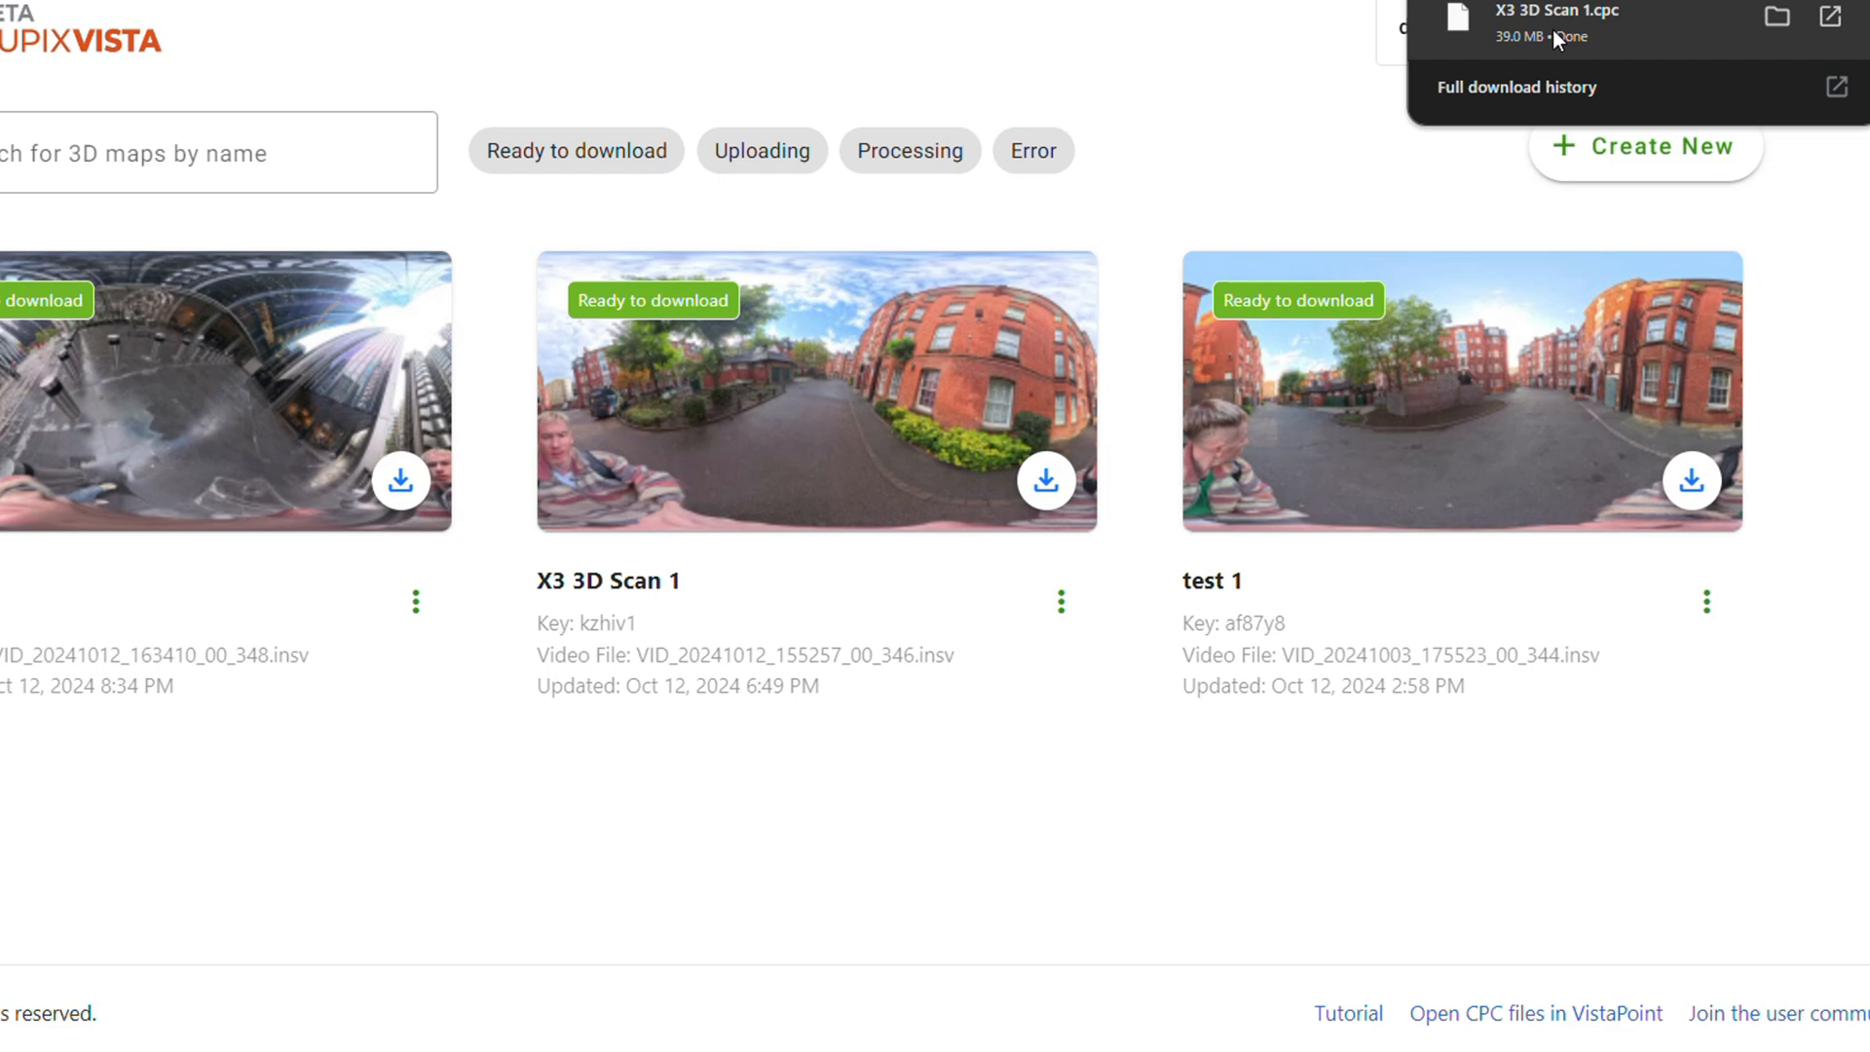
scroll(down, 3)
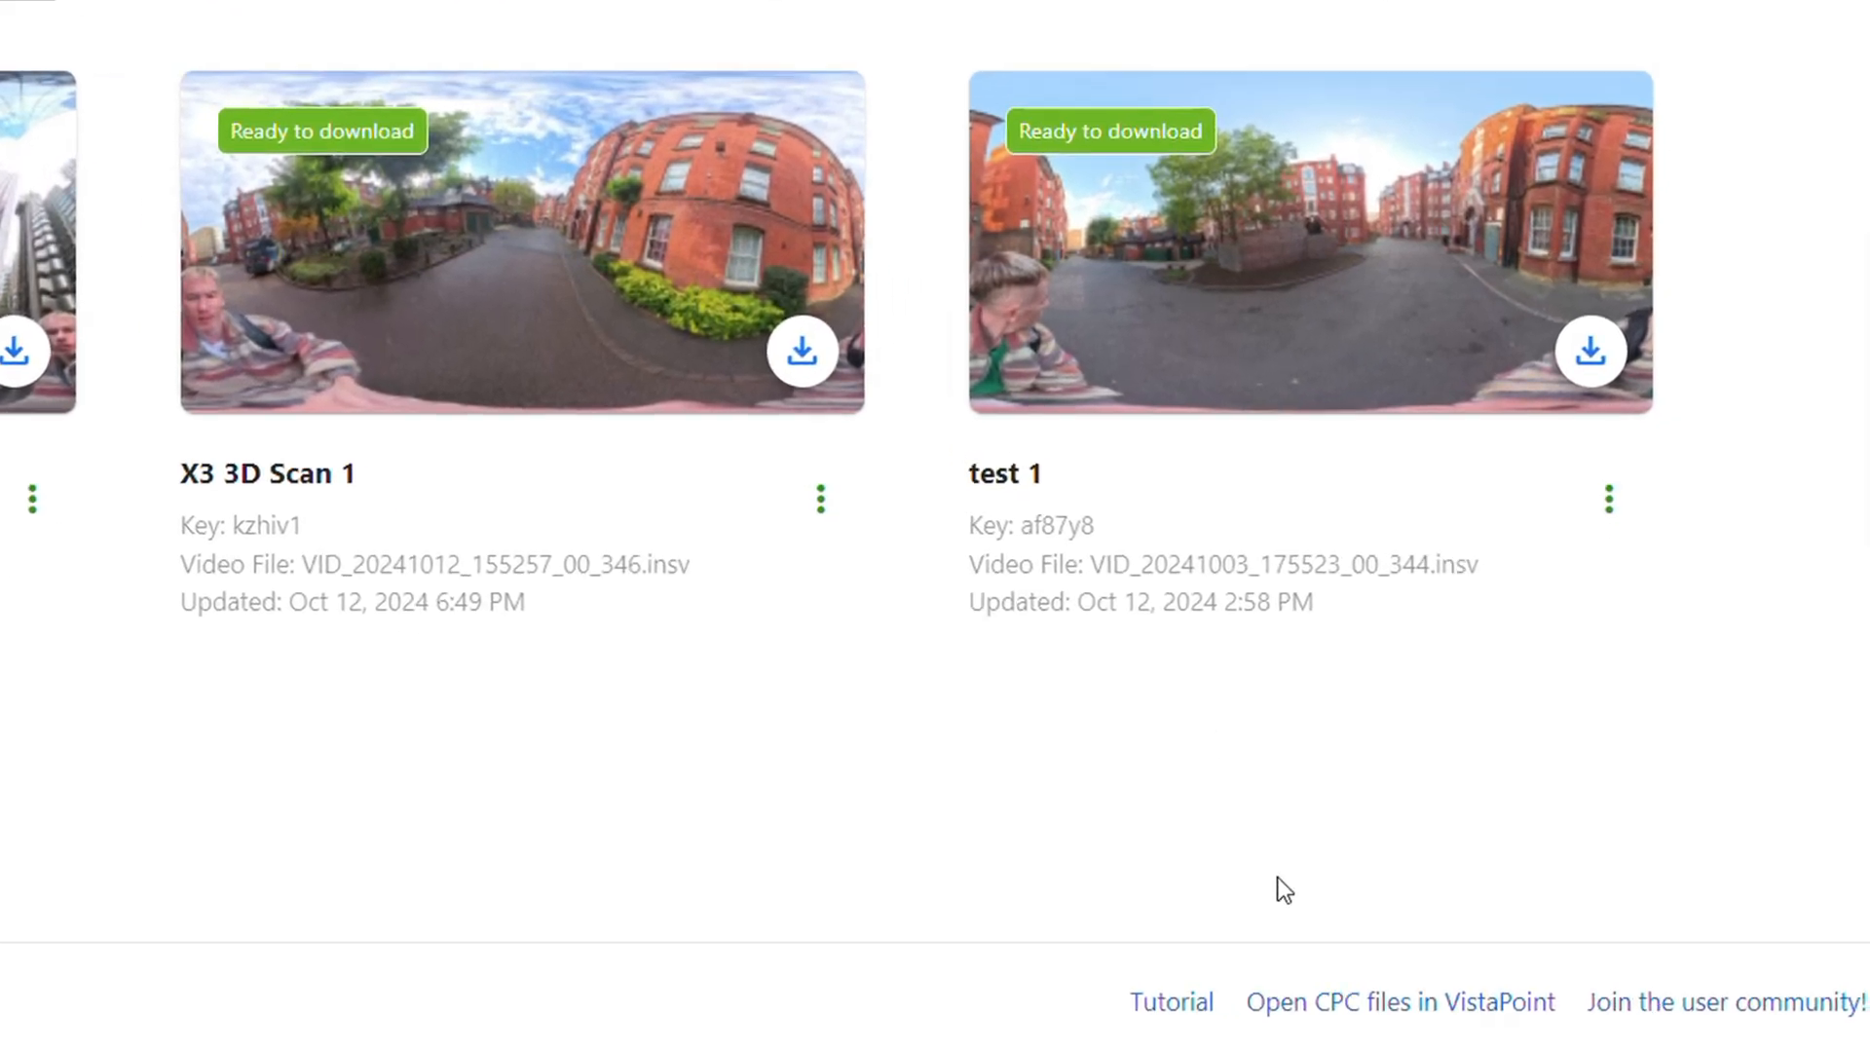
click(1398, 1001)
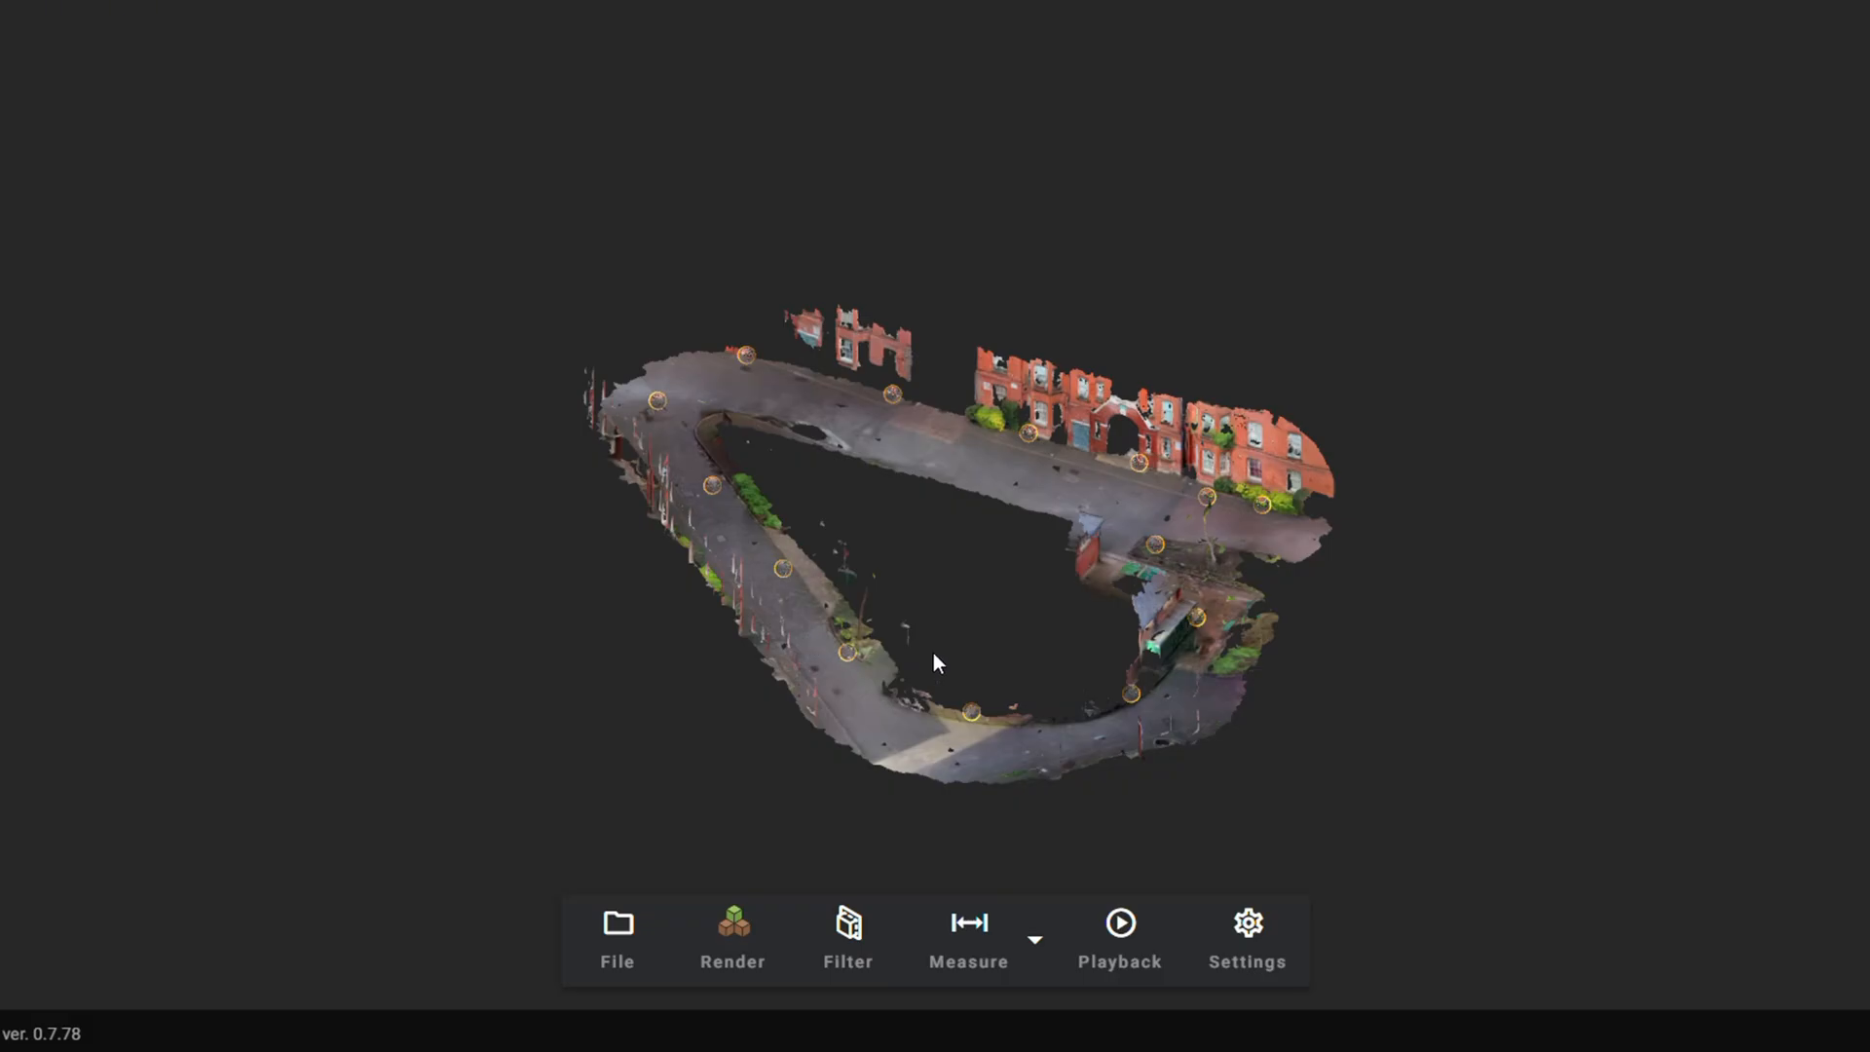
- Zoom in, tilt and orbit the red-brick street map around the looping road
drag(934, 664, 831, 498)
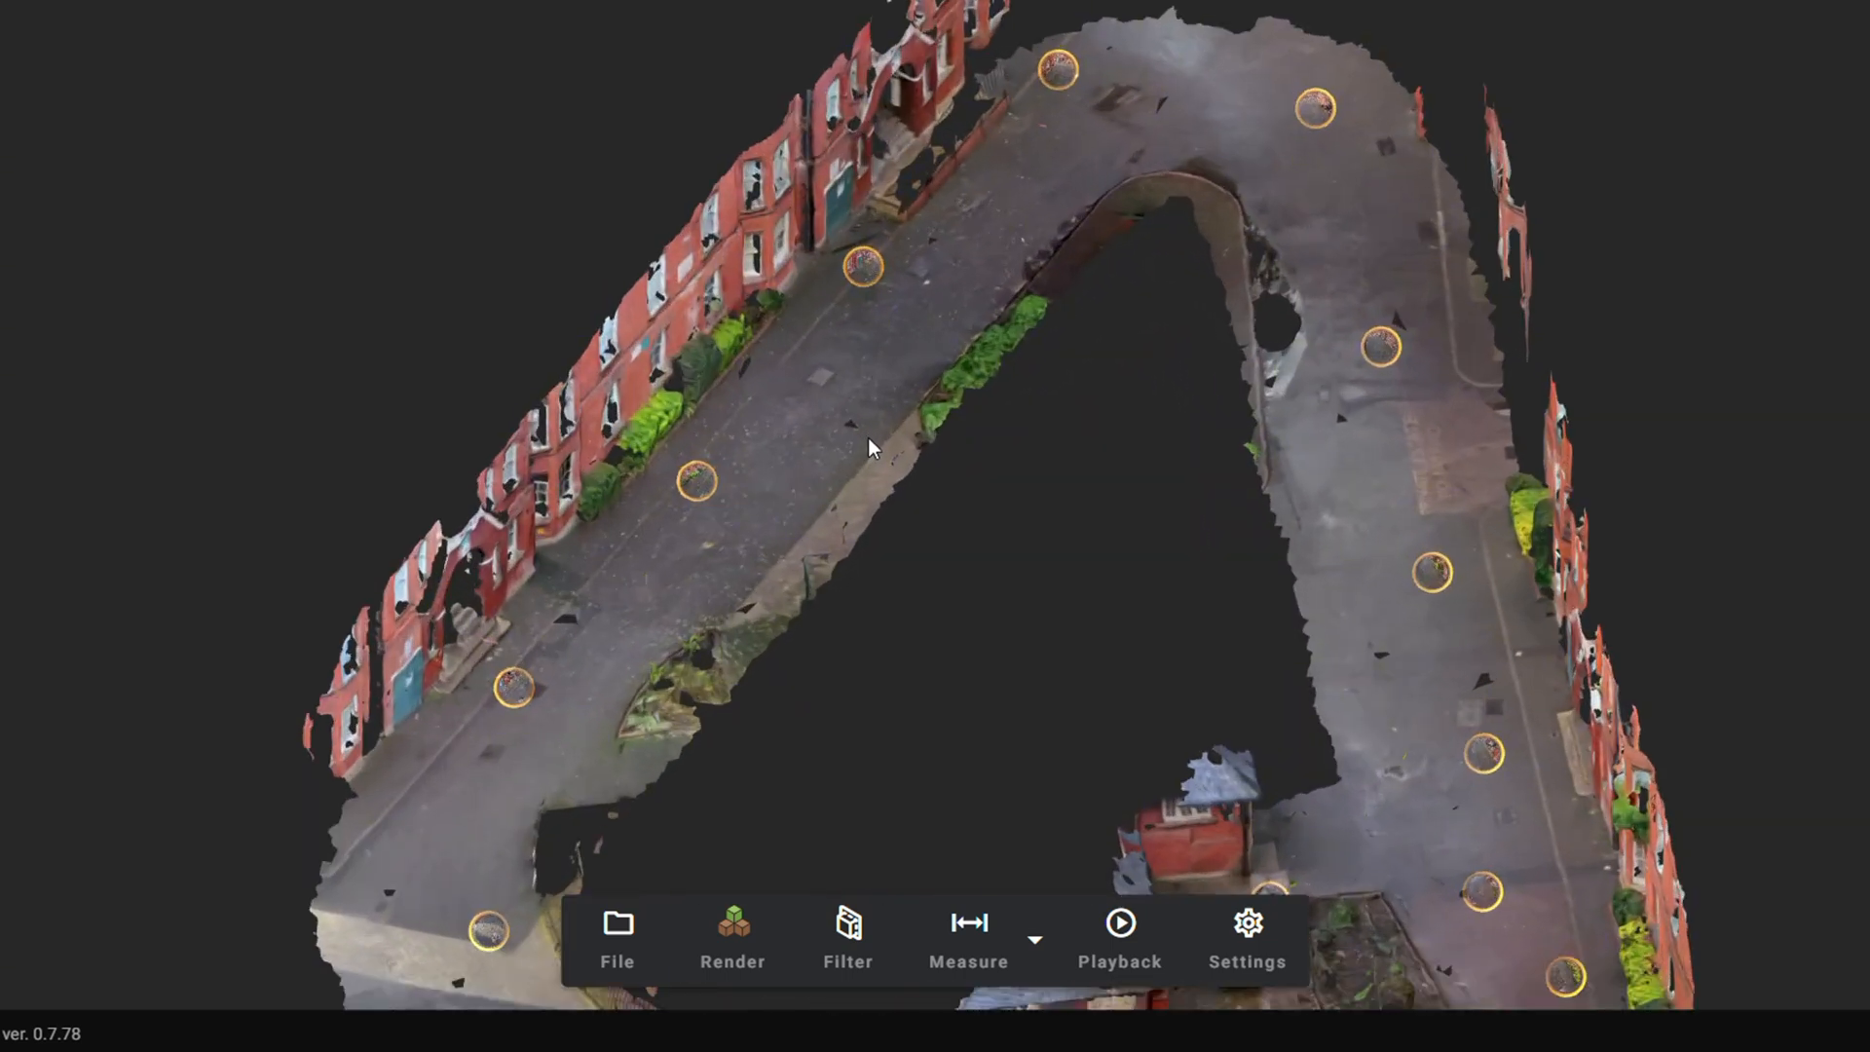
drag(871, 447, 1396, 364)
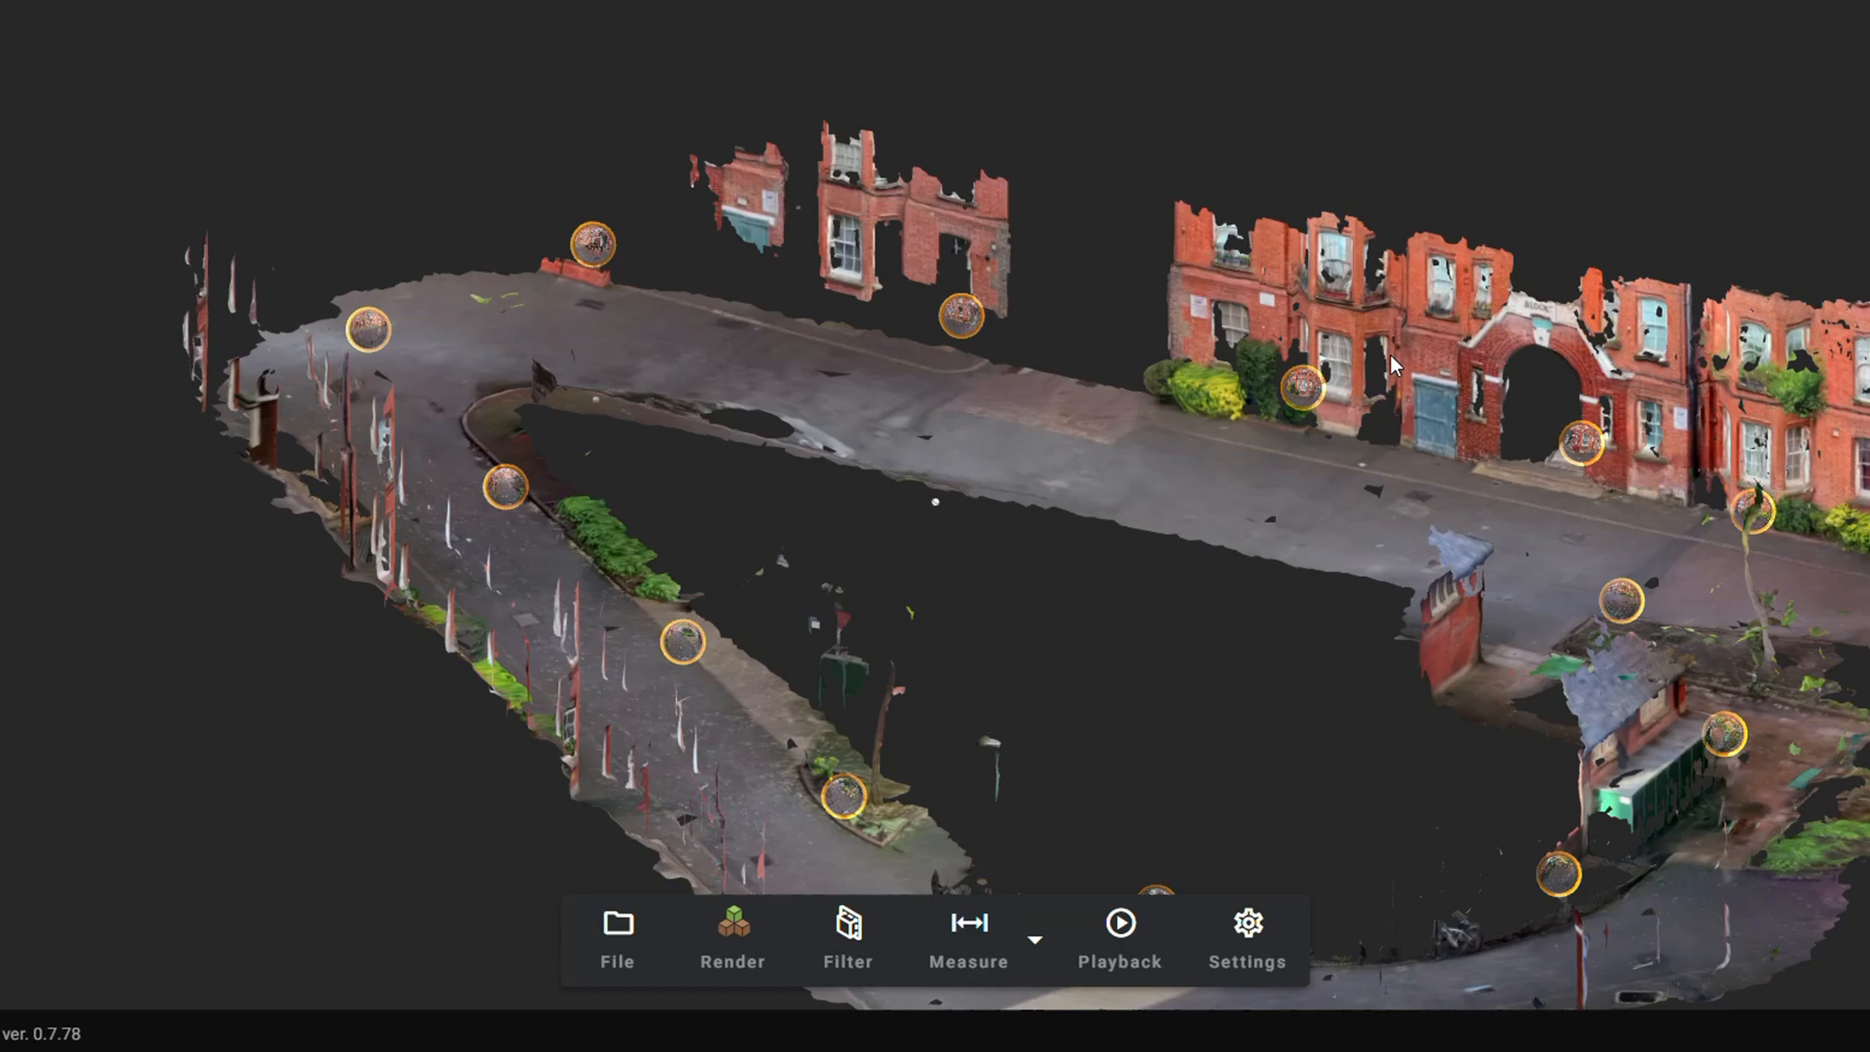
drag(1396, 363, 1419, 410)
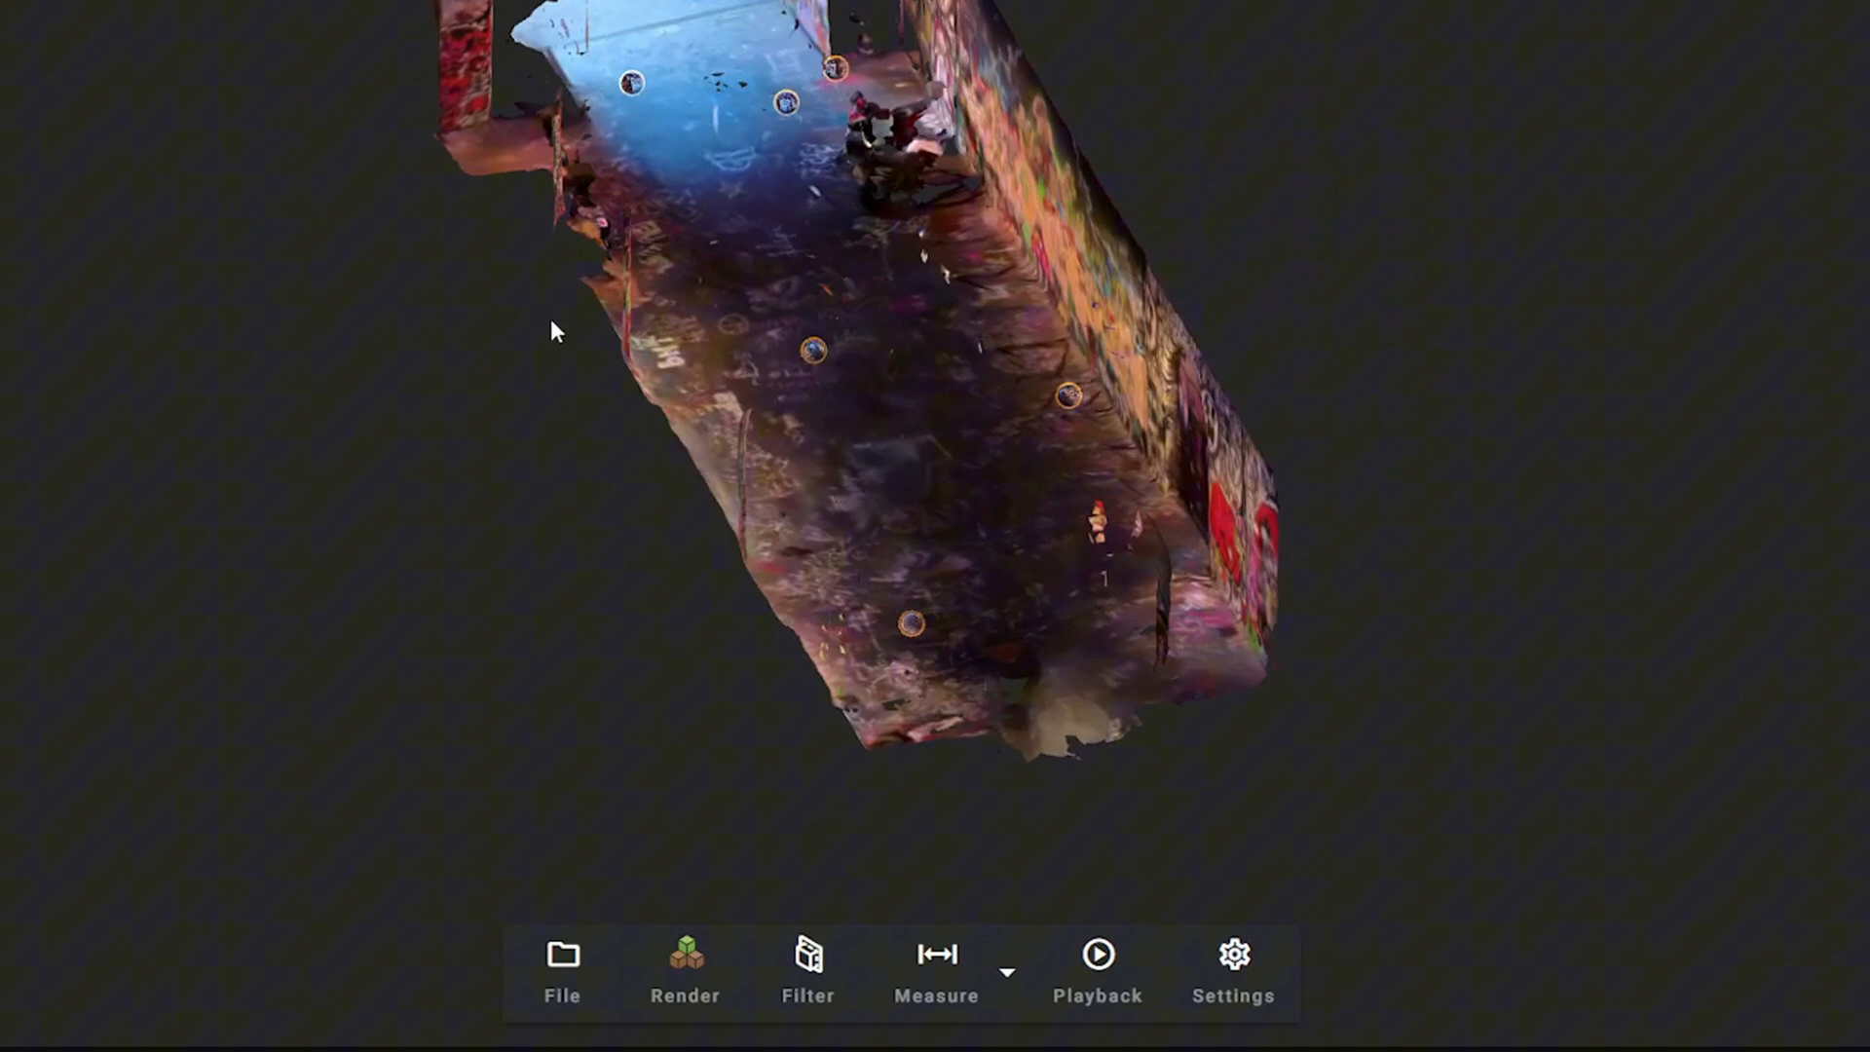
drag(553, 331, 570, 238)
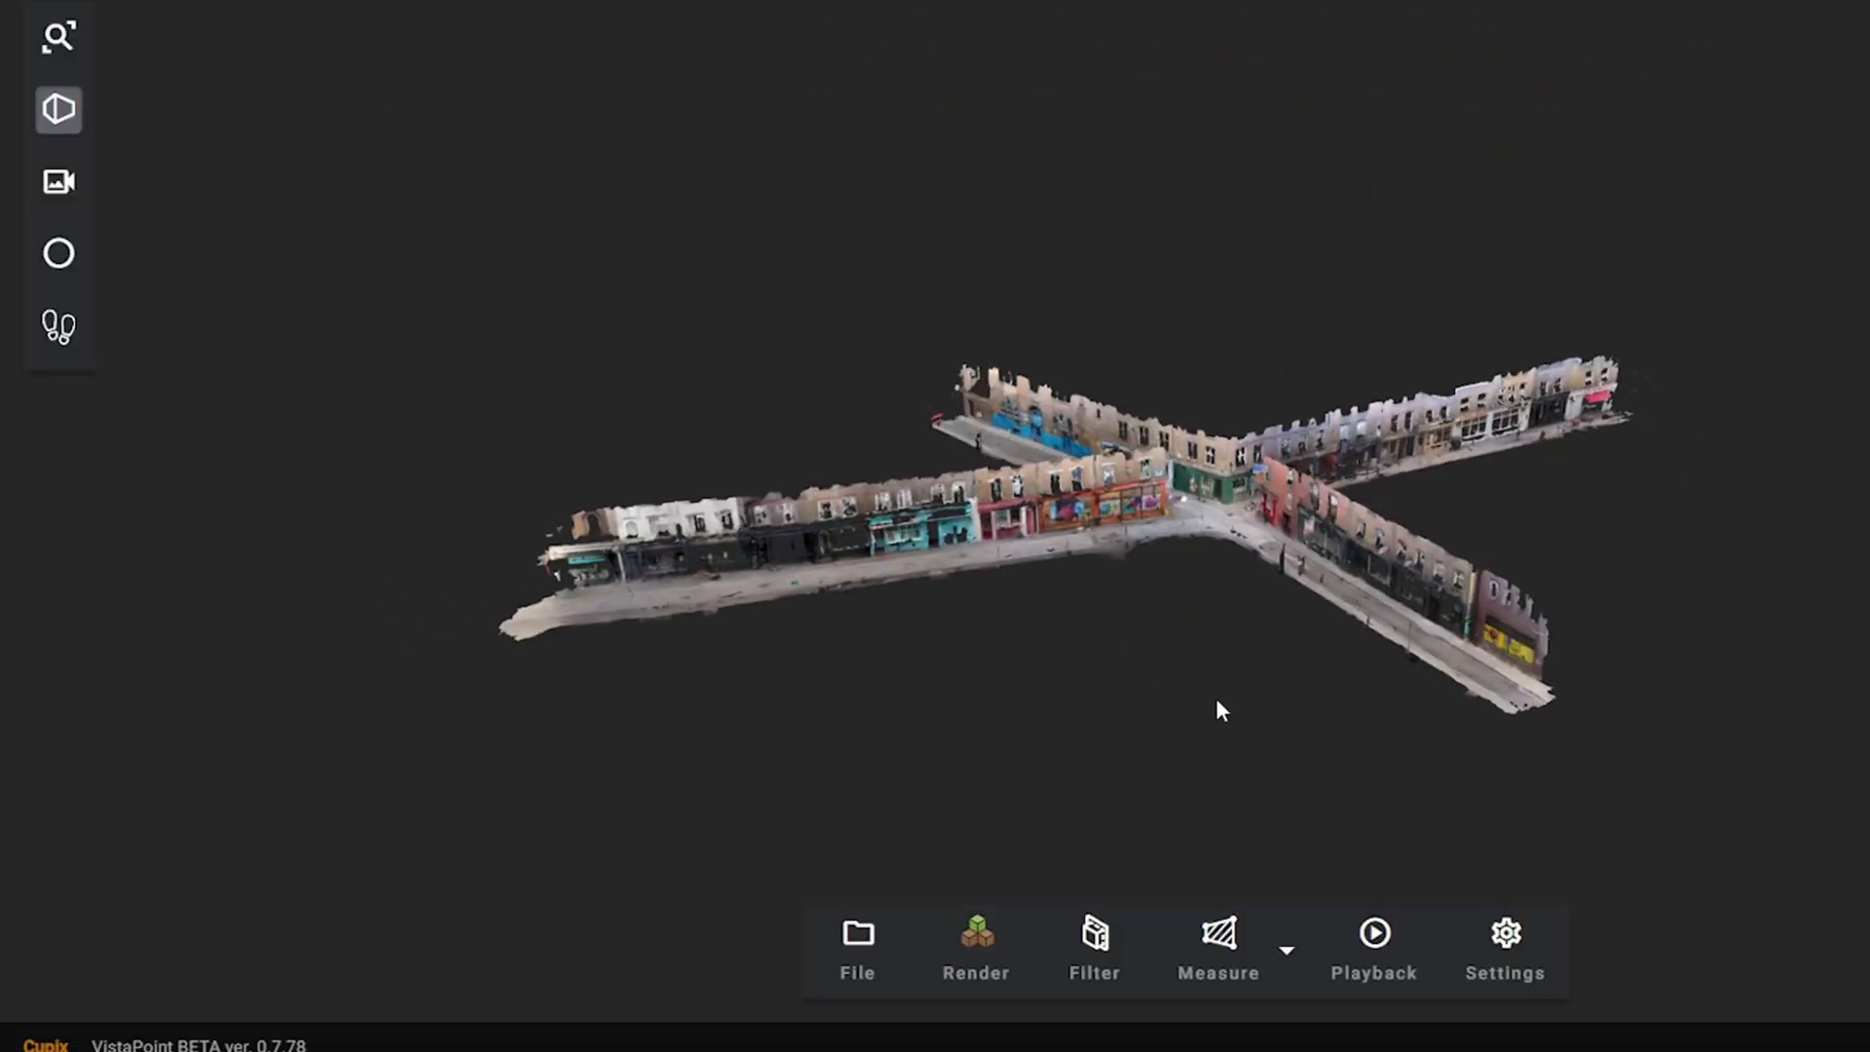
drag(1220, 711, 1439, 827)
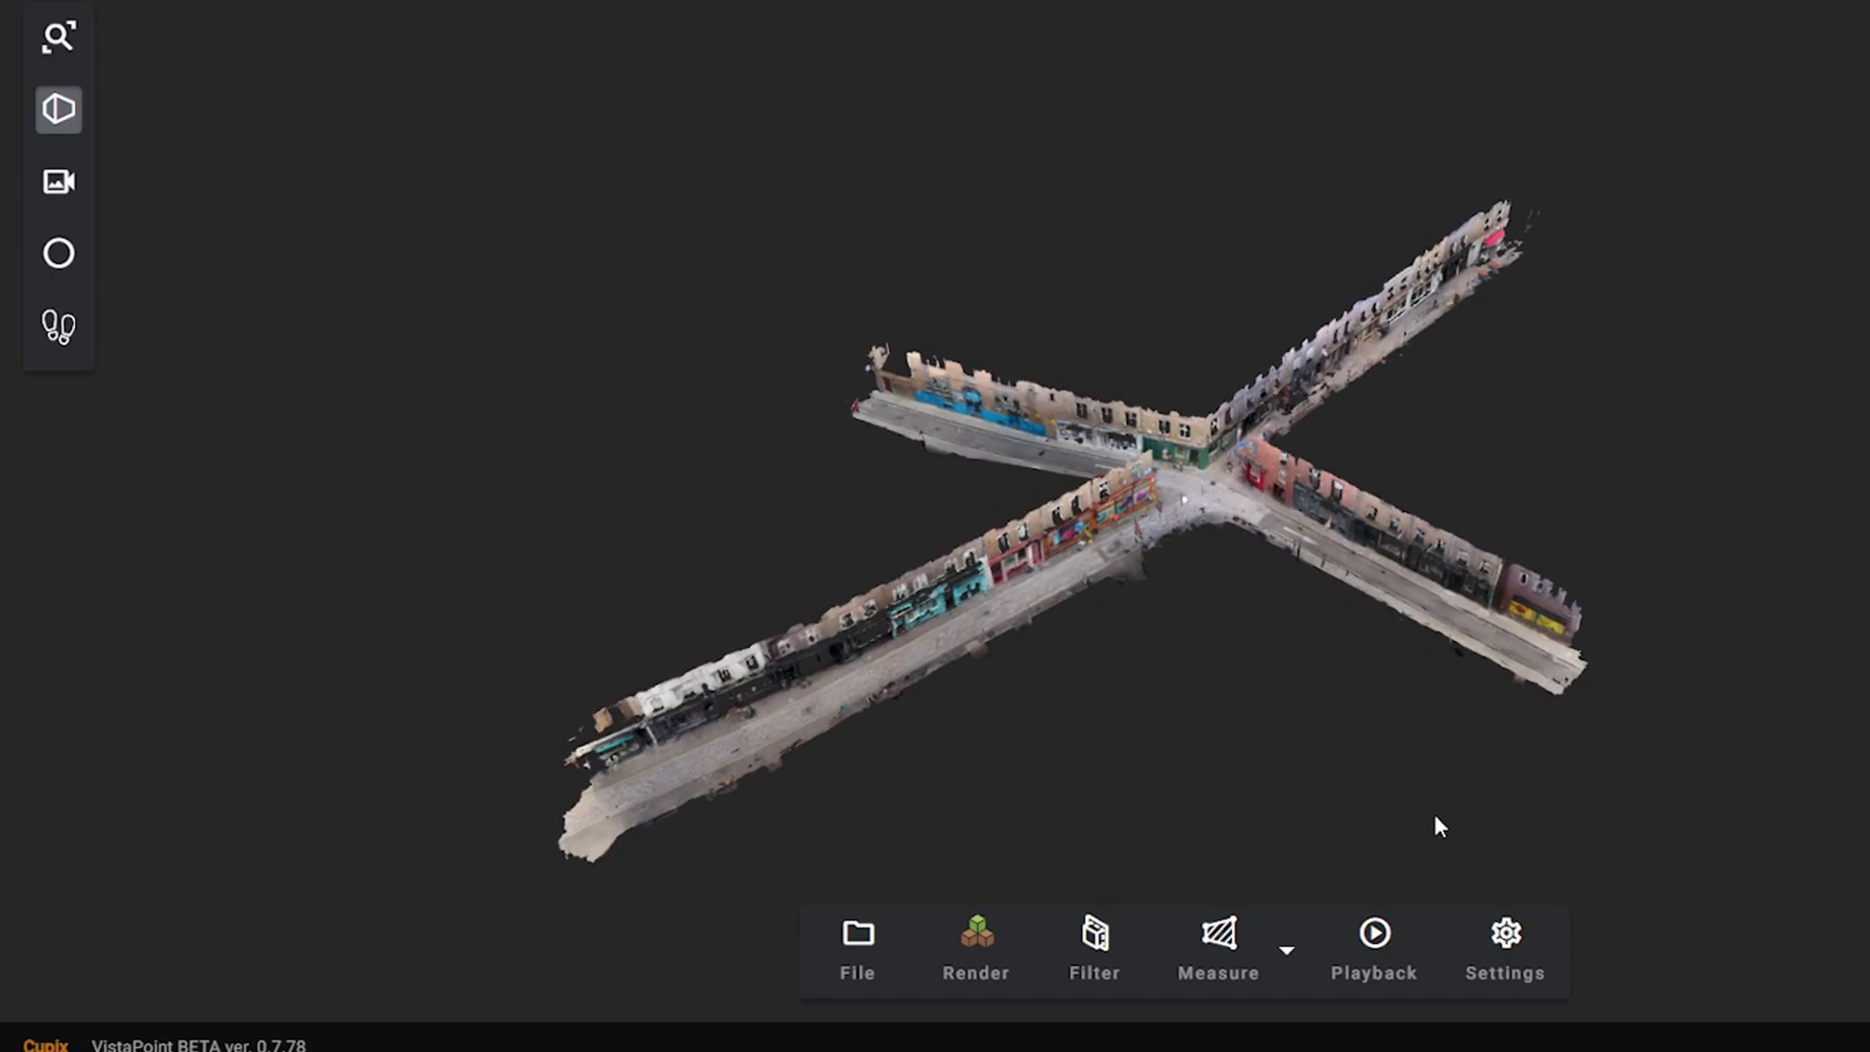
drag(1439, 827, 987, 724)
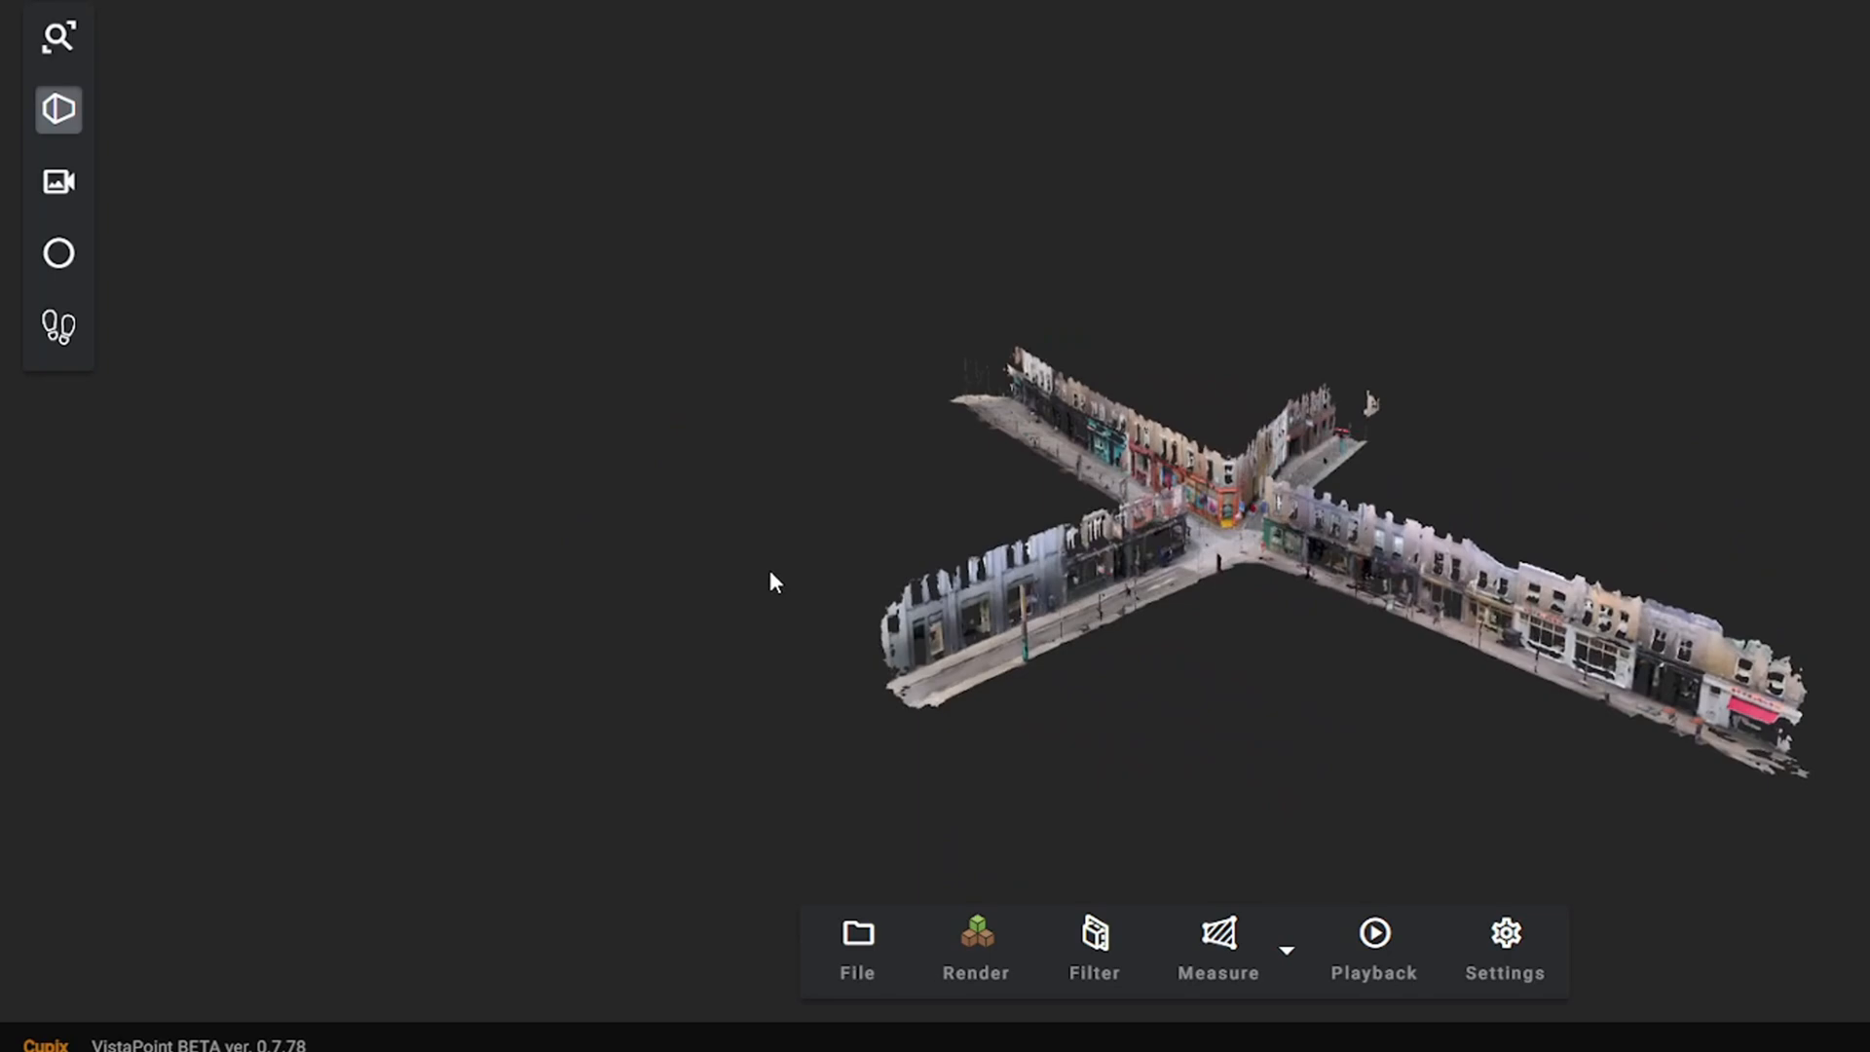
drag(769, 583, 1300, 716)
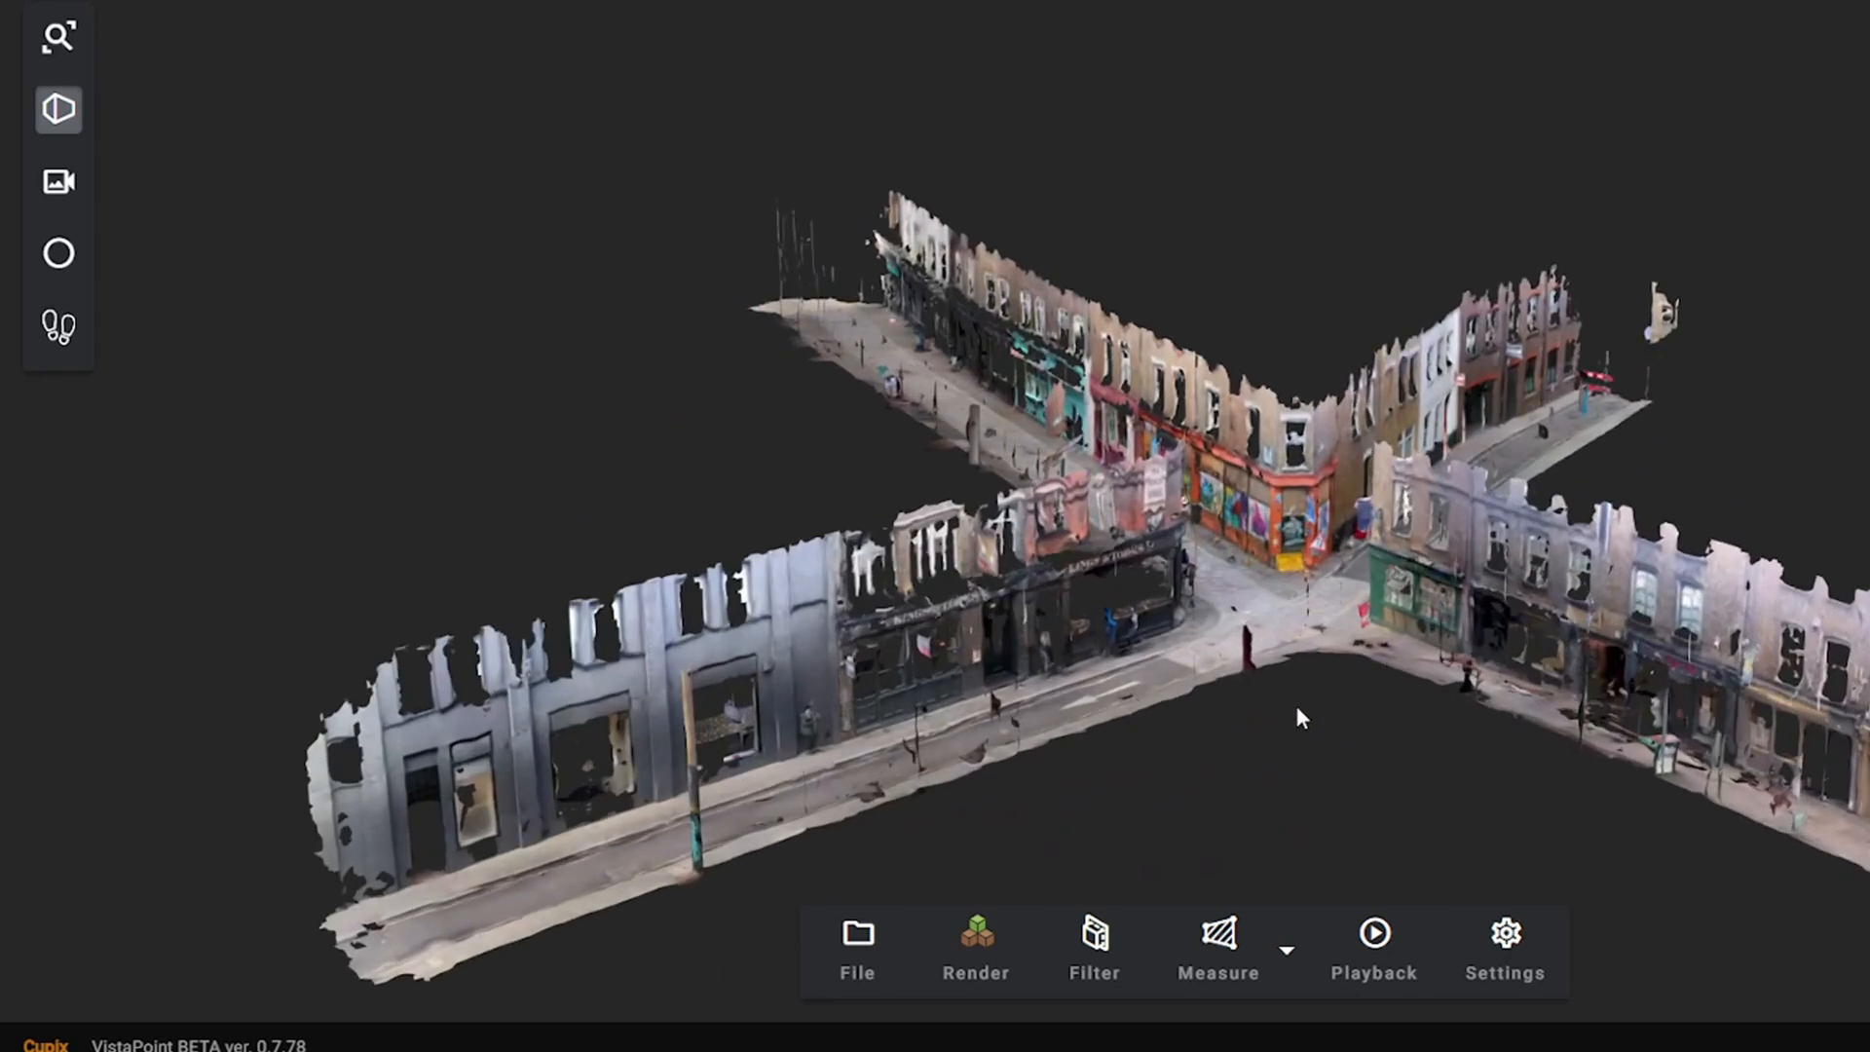
drag(1301, 717, 1211, 691)
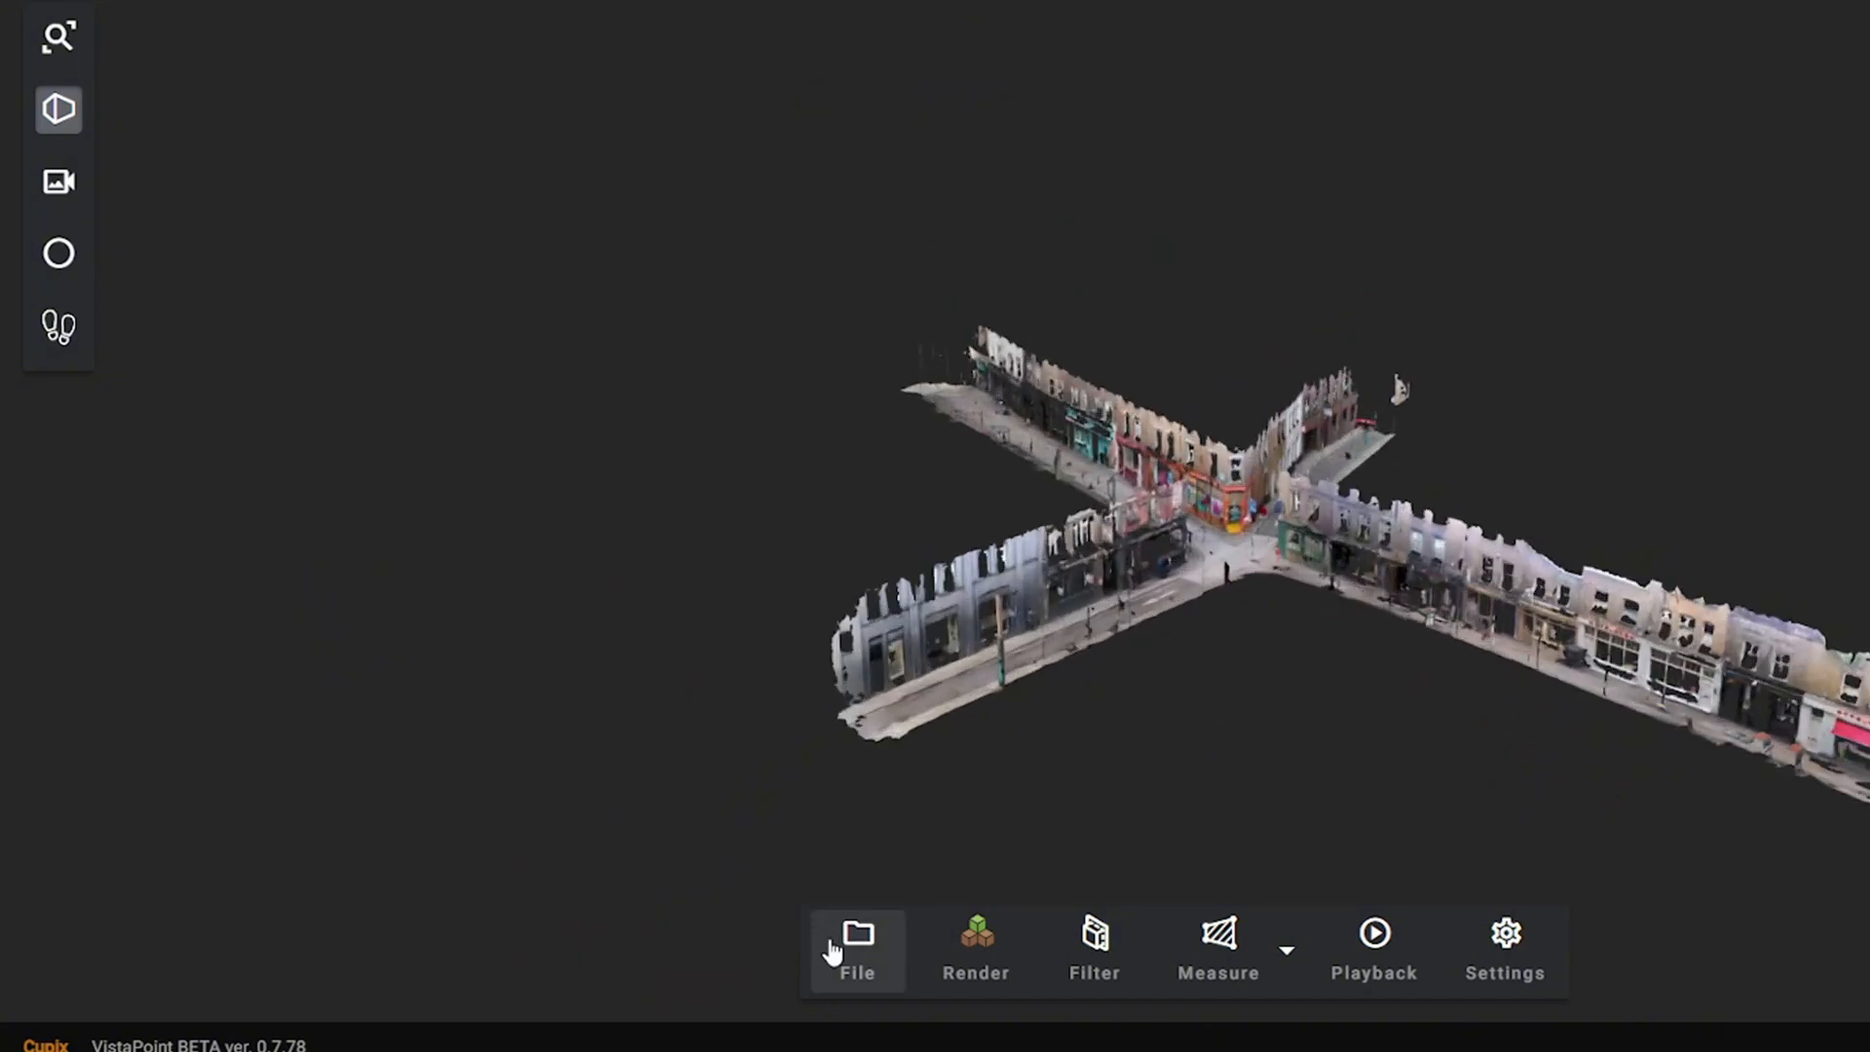
- Render the crossroads map as a height-coloured elevation heatmap and rotate it
click(856, 951)
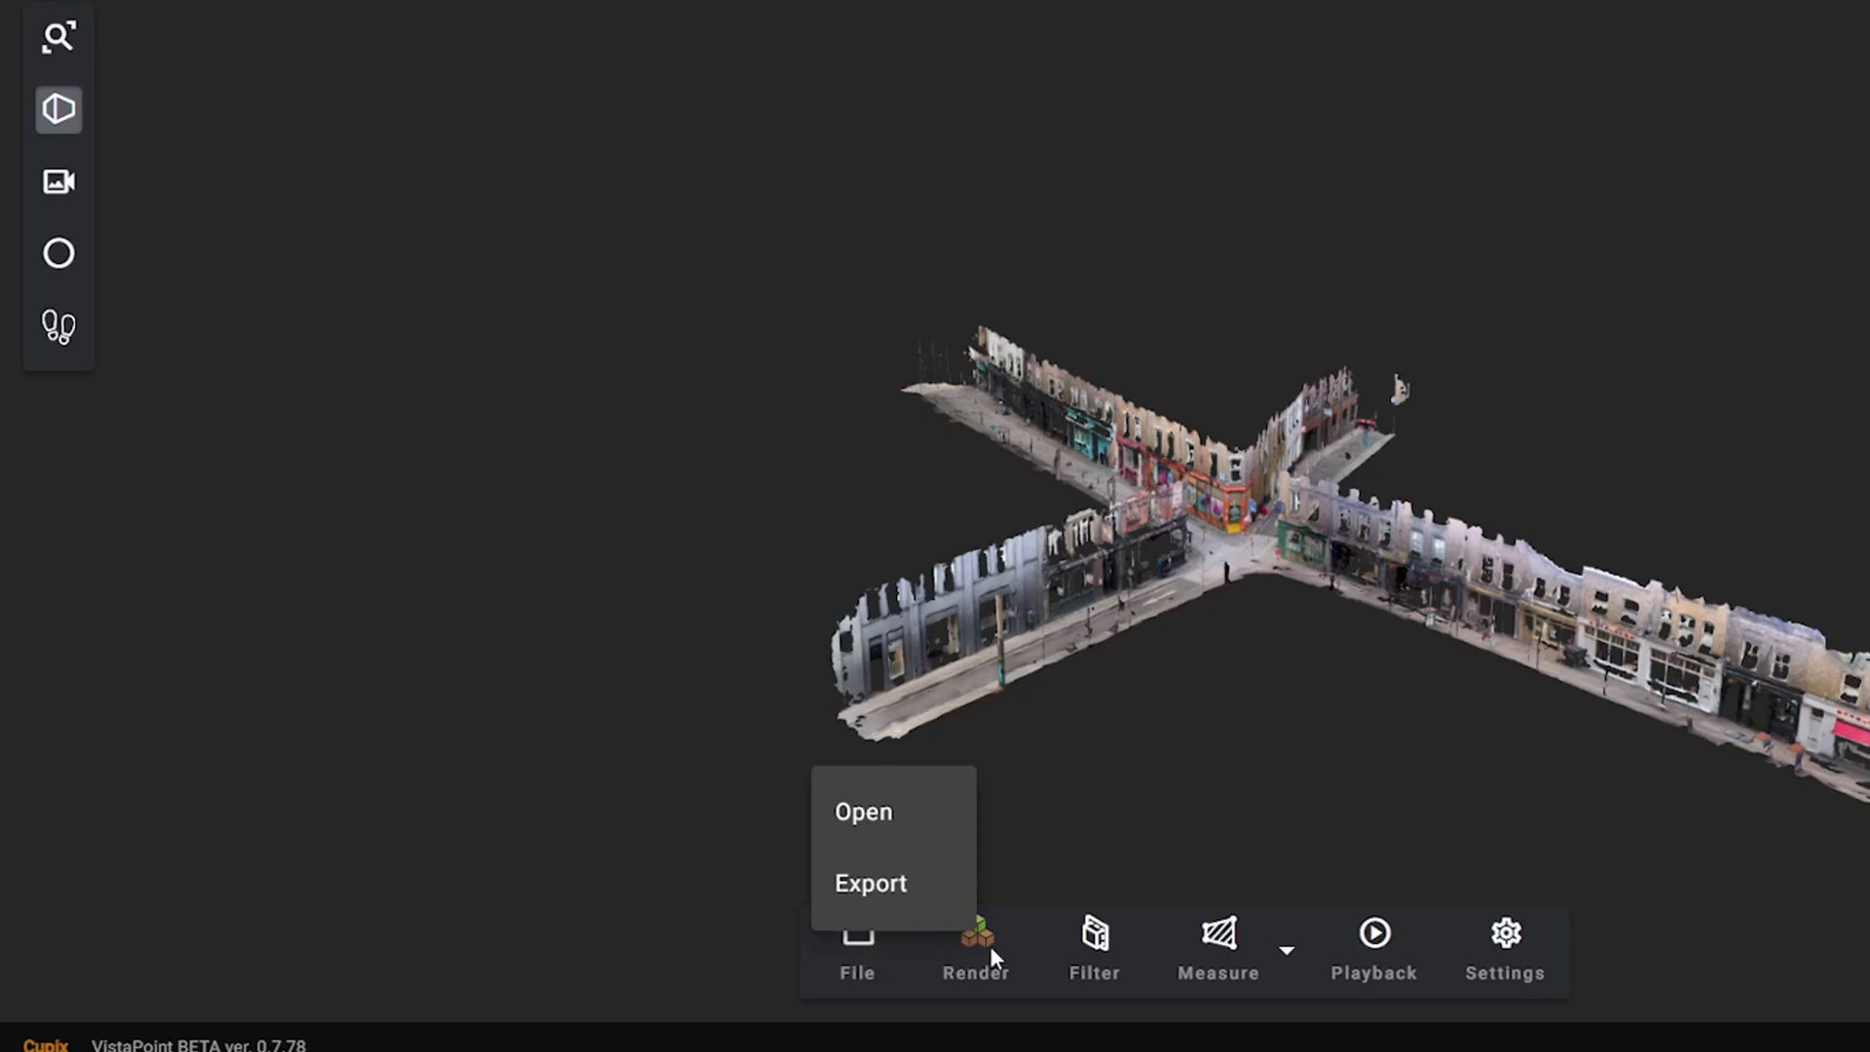
click(976, 942)
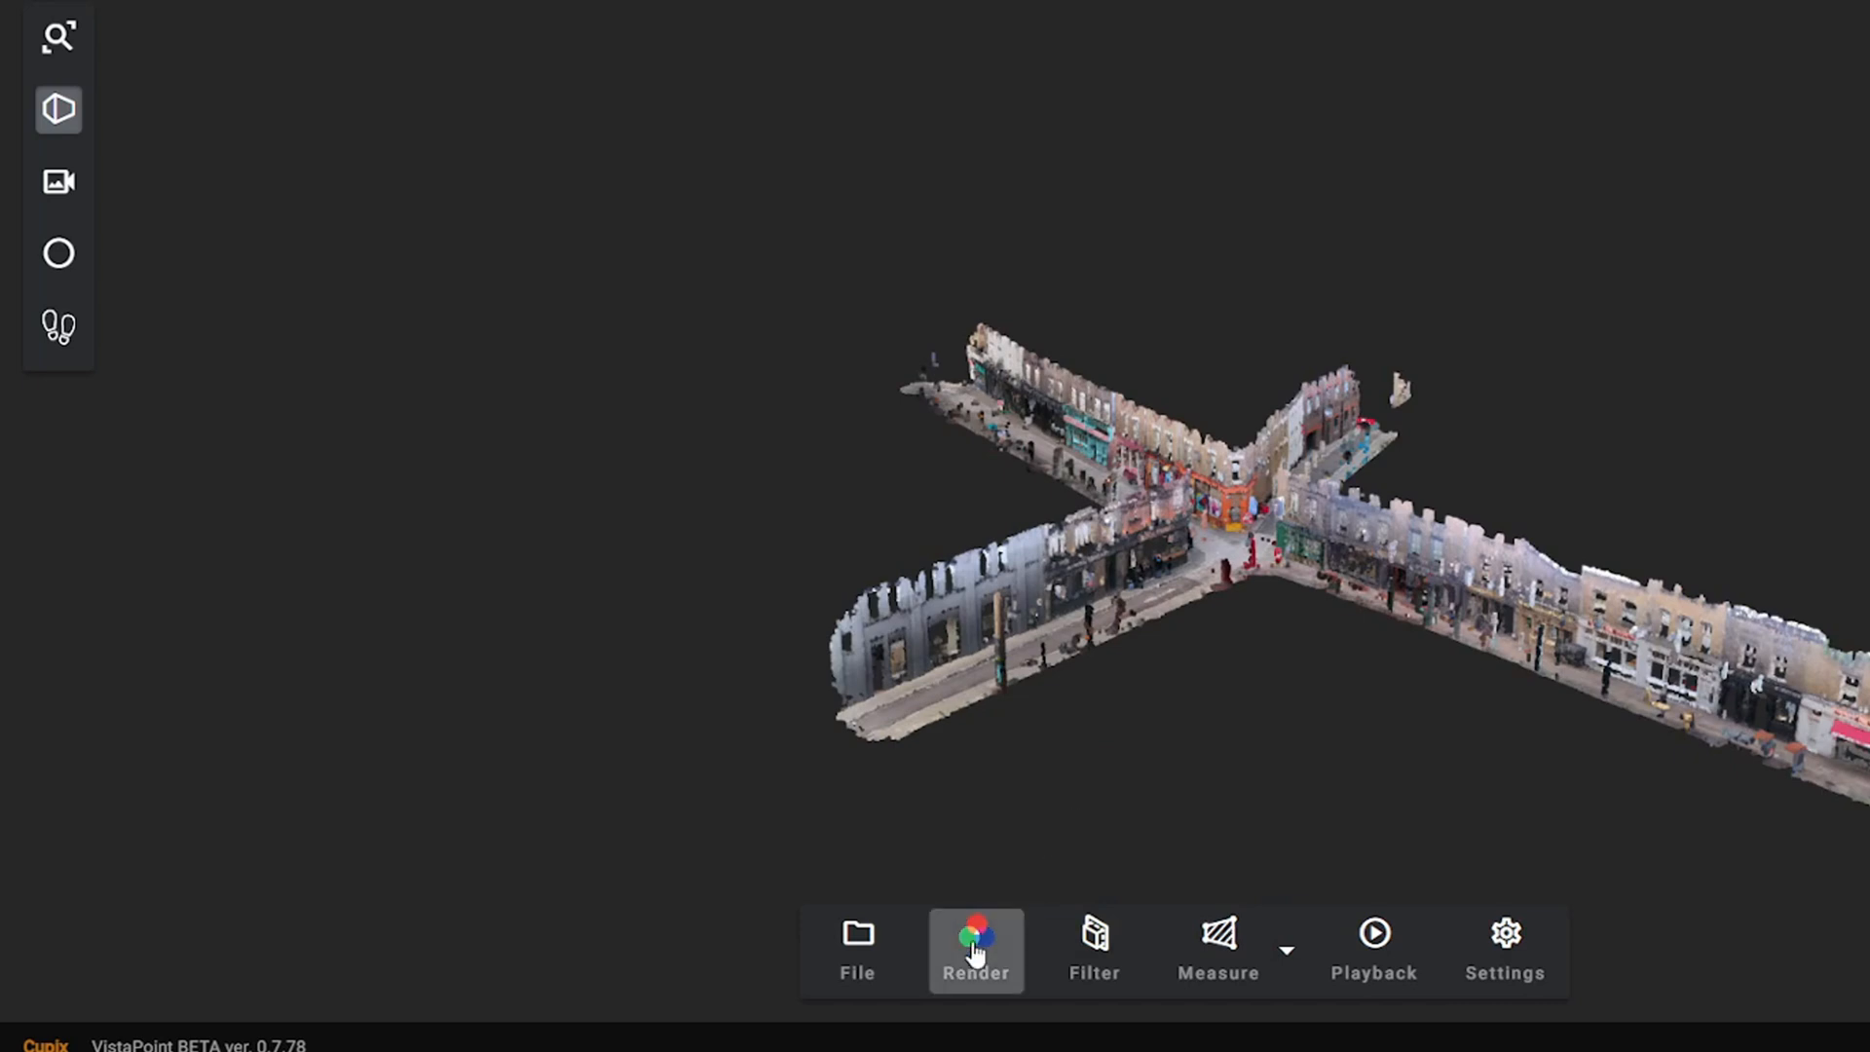
click(976, 951)
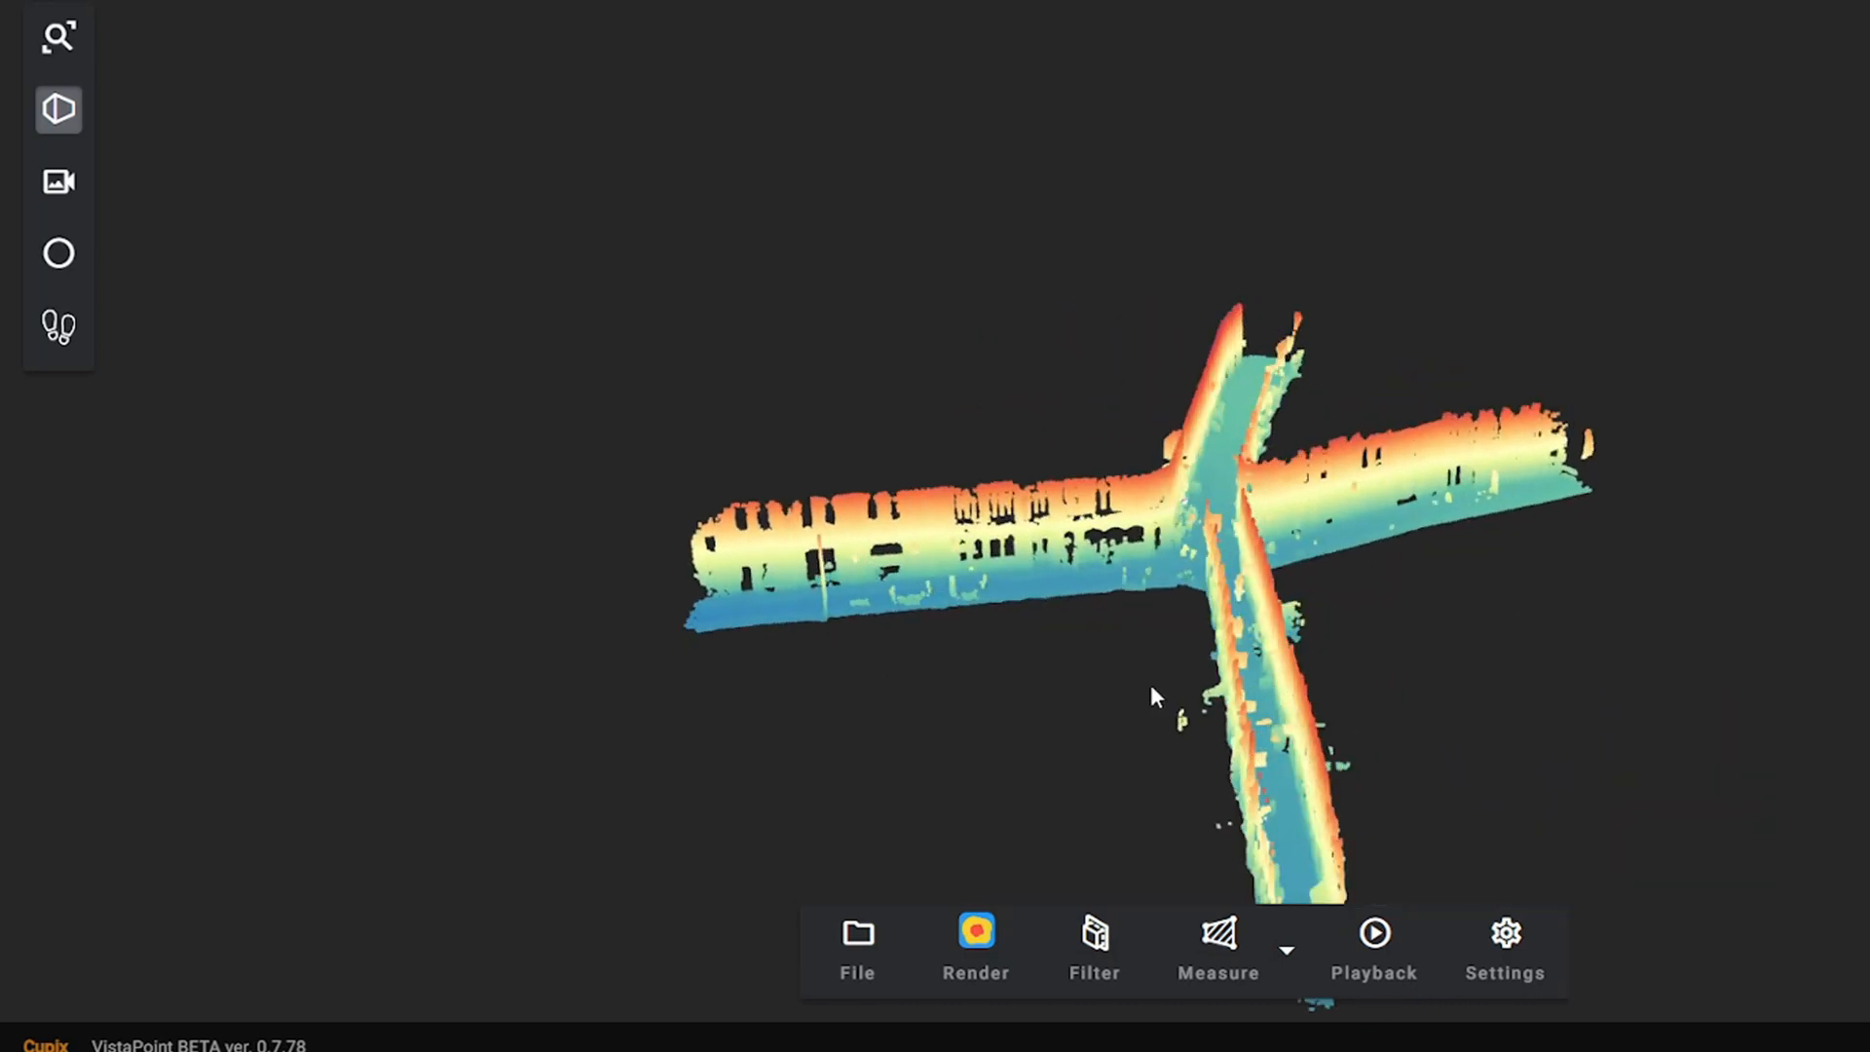
drag(1154, 697, 1340, 692)
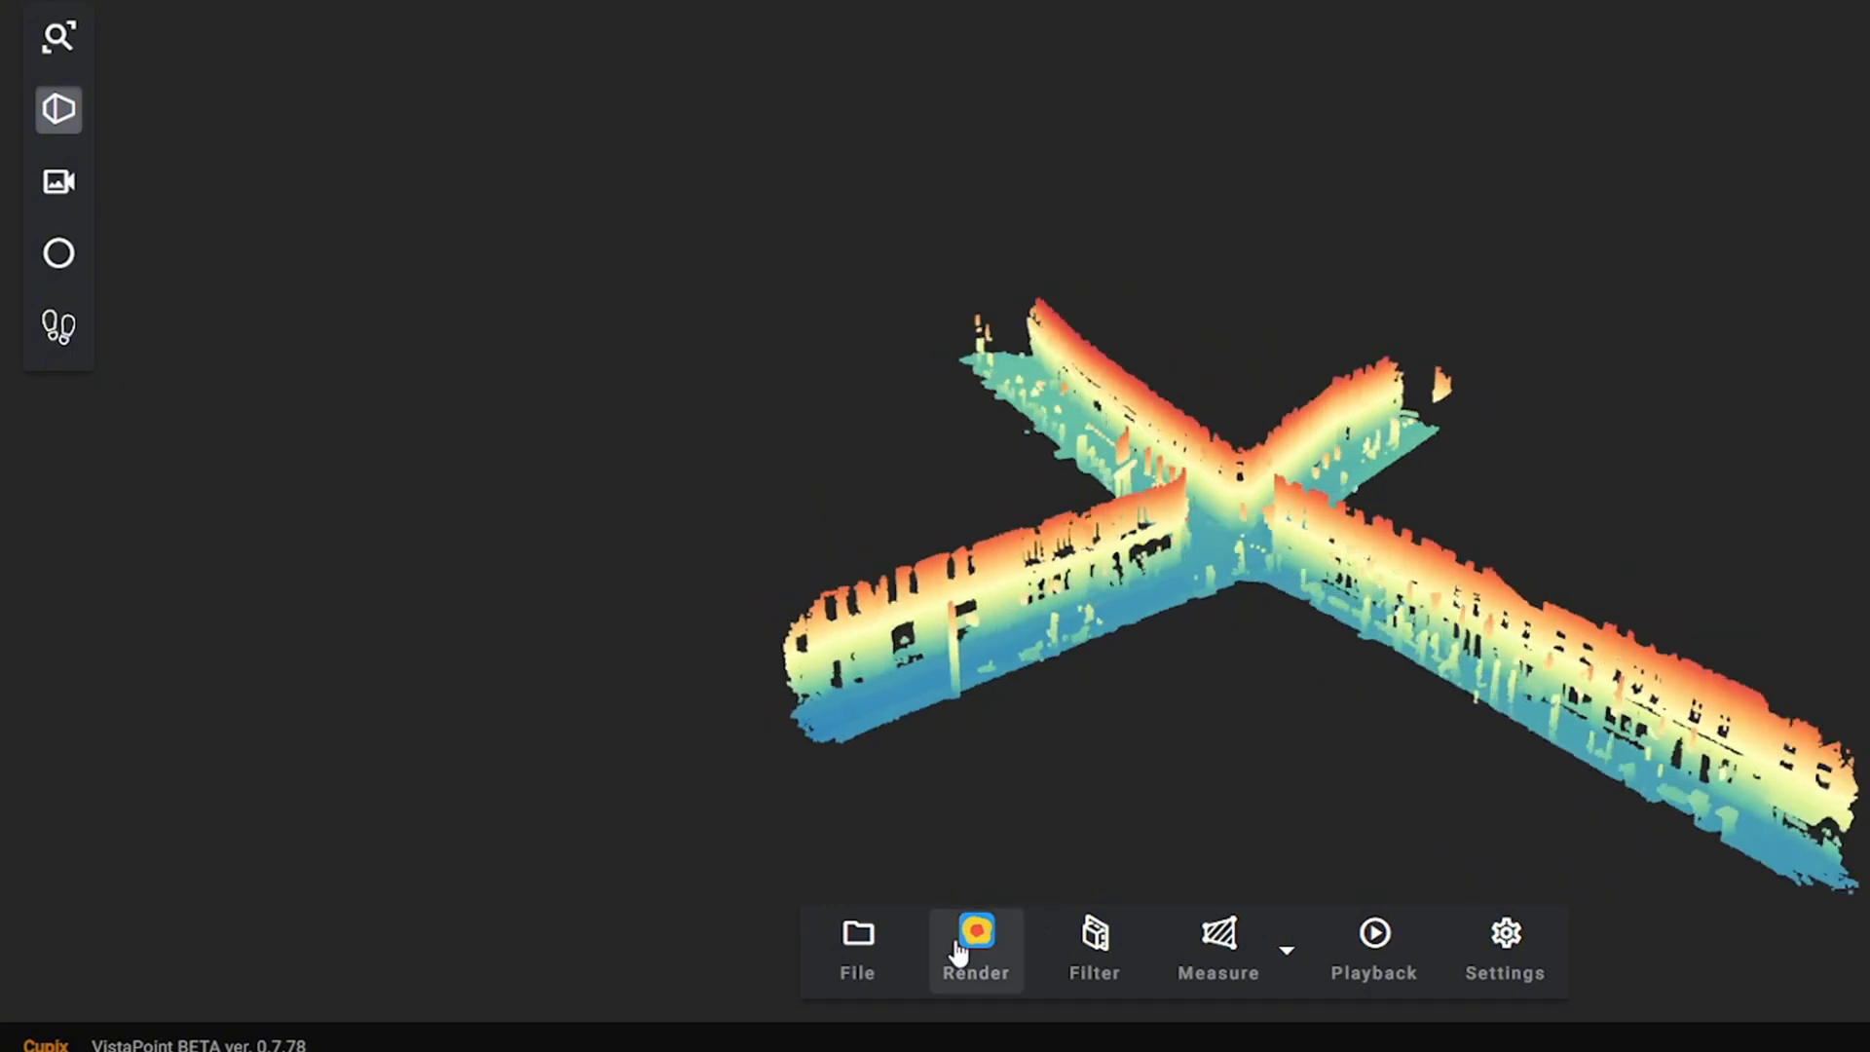
- Switch rendering back to Textured Mesh and bring up the Filter Points settings
click(976, 948)
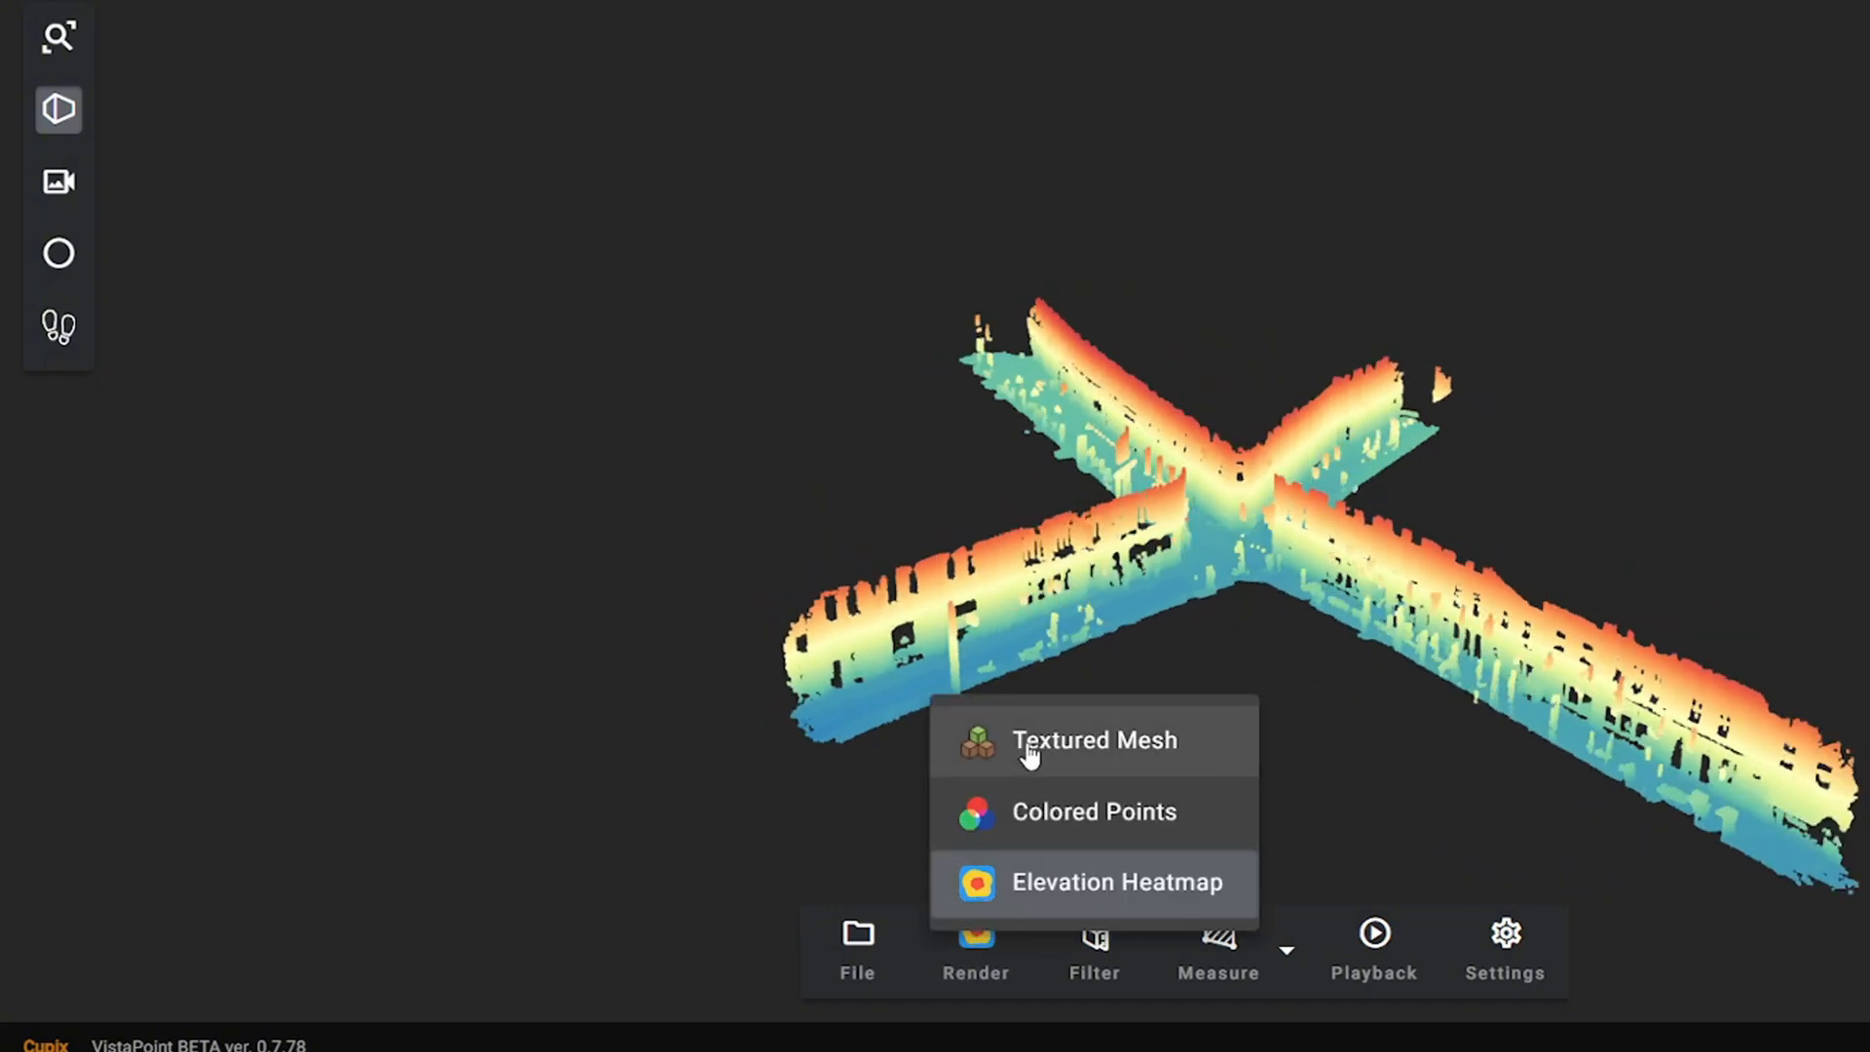
click(1094, 739)
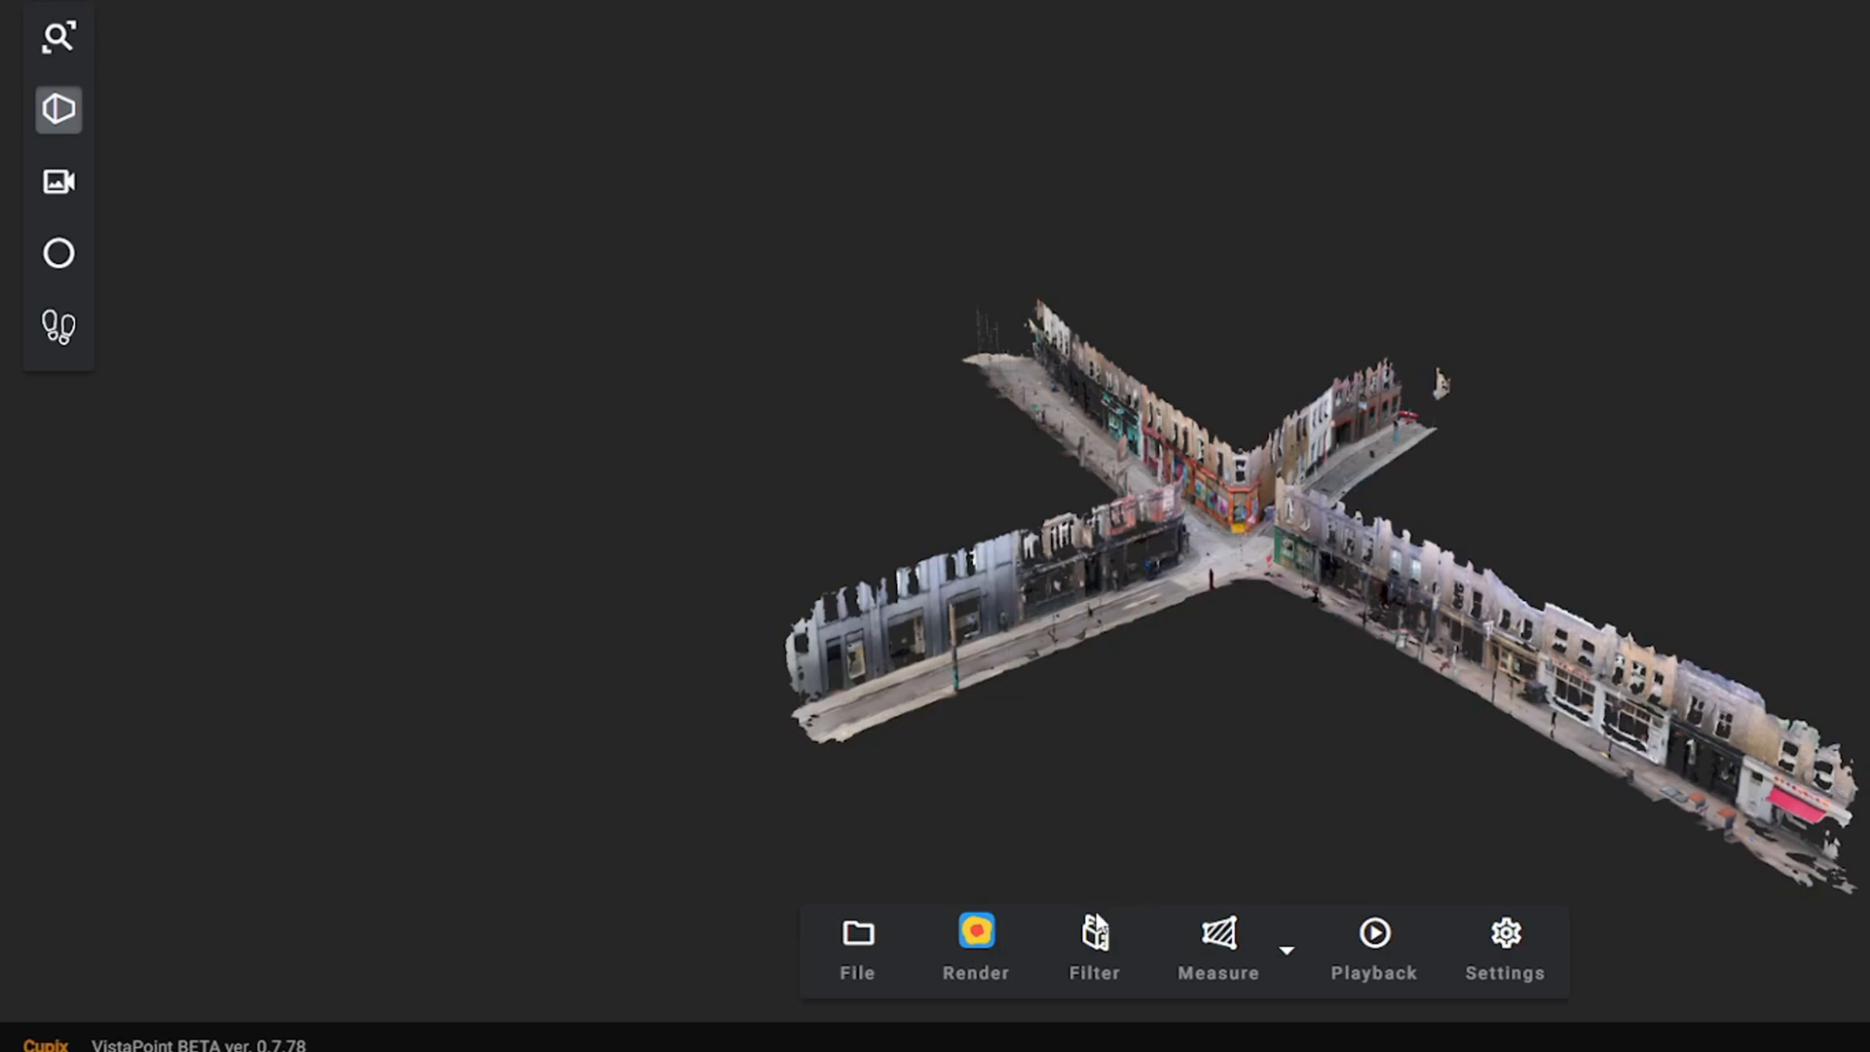
click(1094, 942)
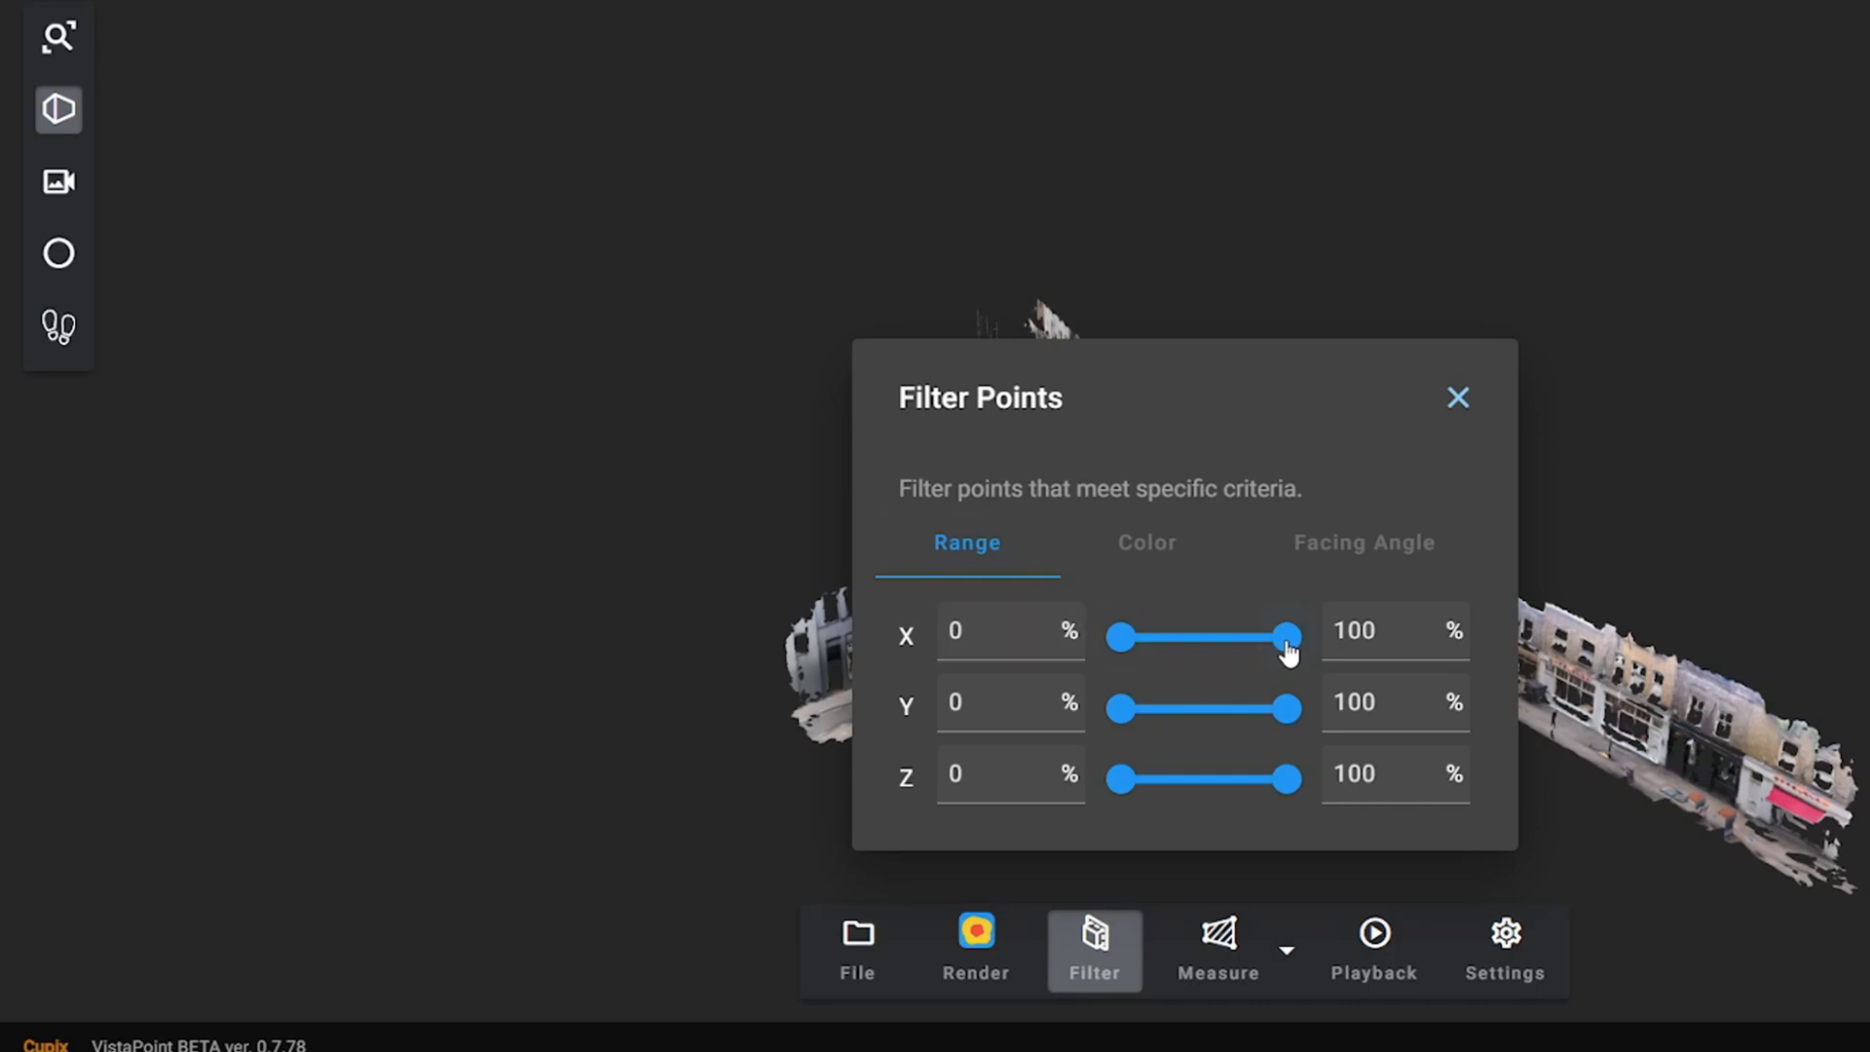
- Trim and restore the X and Y point ranges, then close Filter Points
drag(1287, 637, 1205, 637)
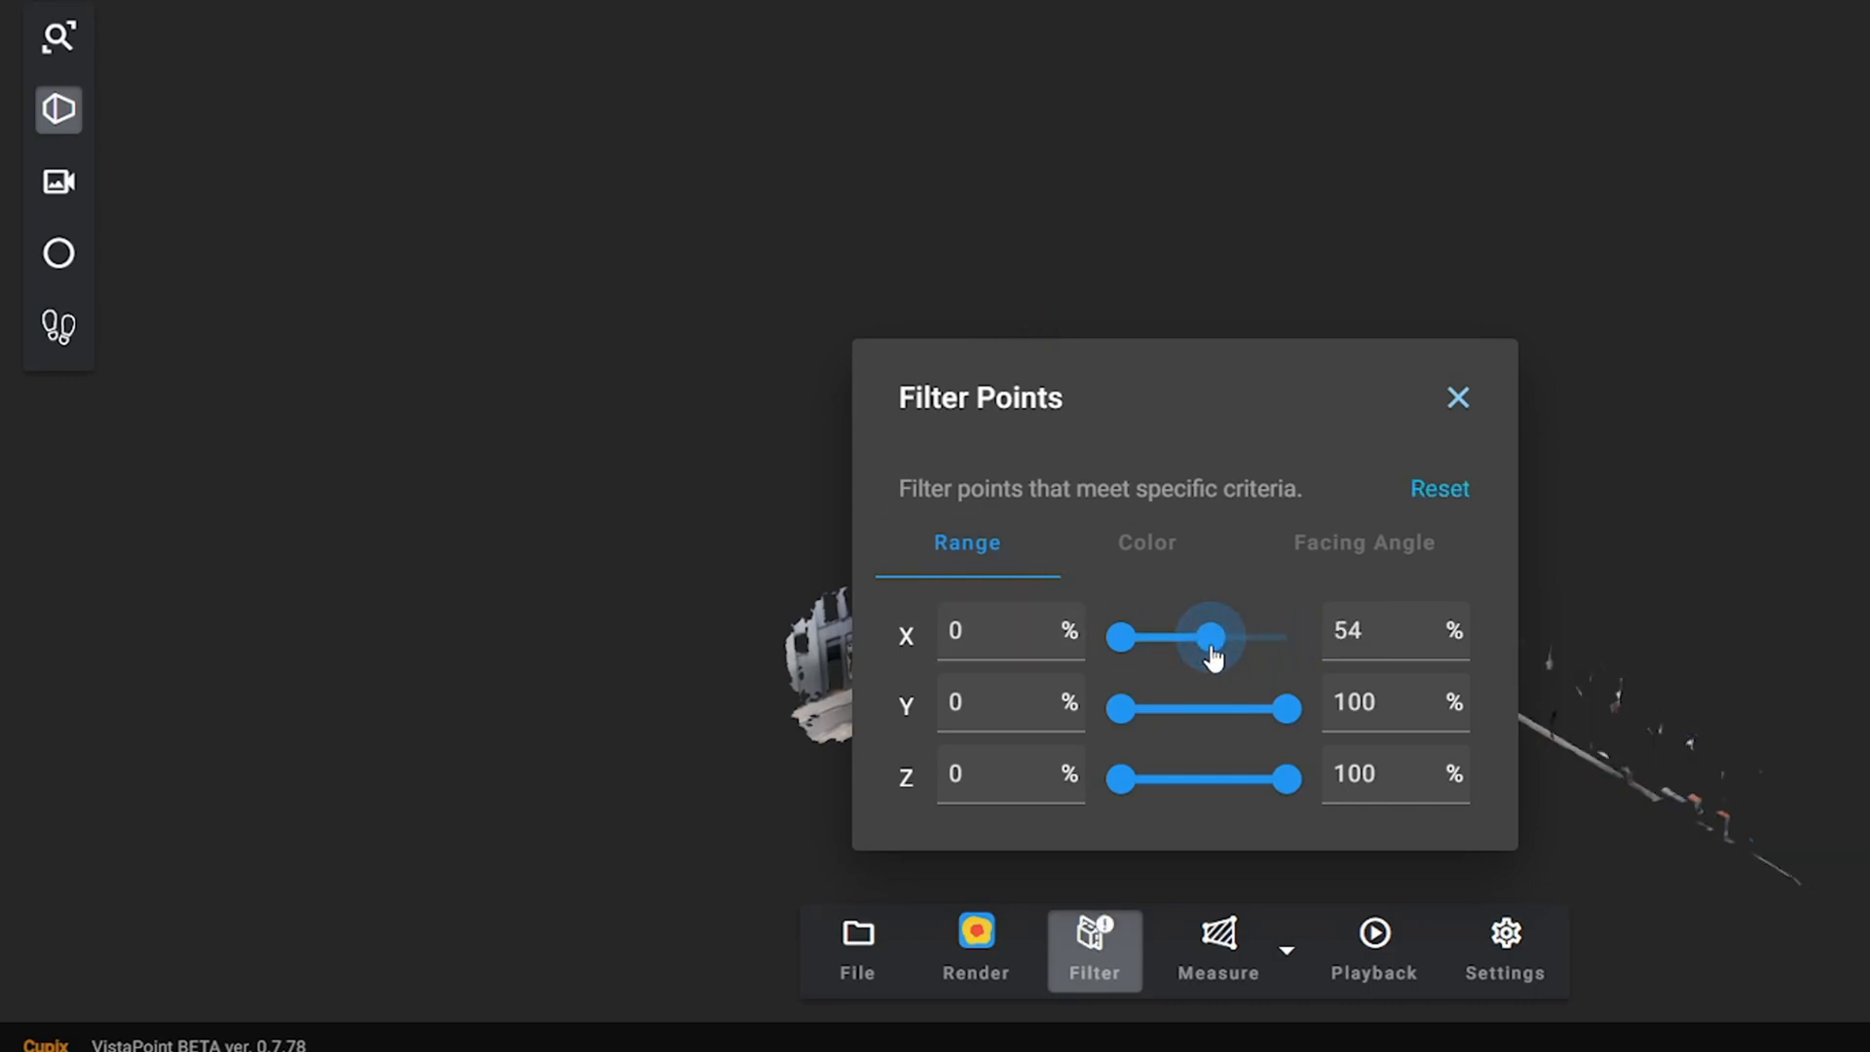
drag(1207, 637, 1288, 637)
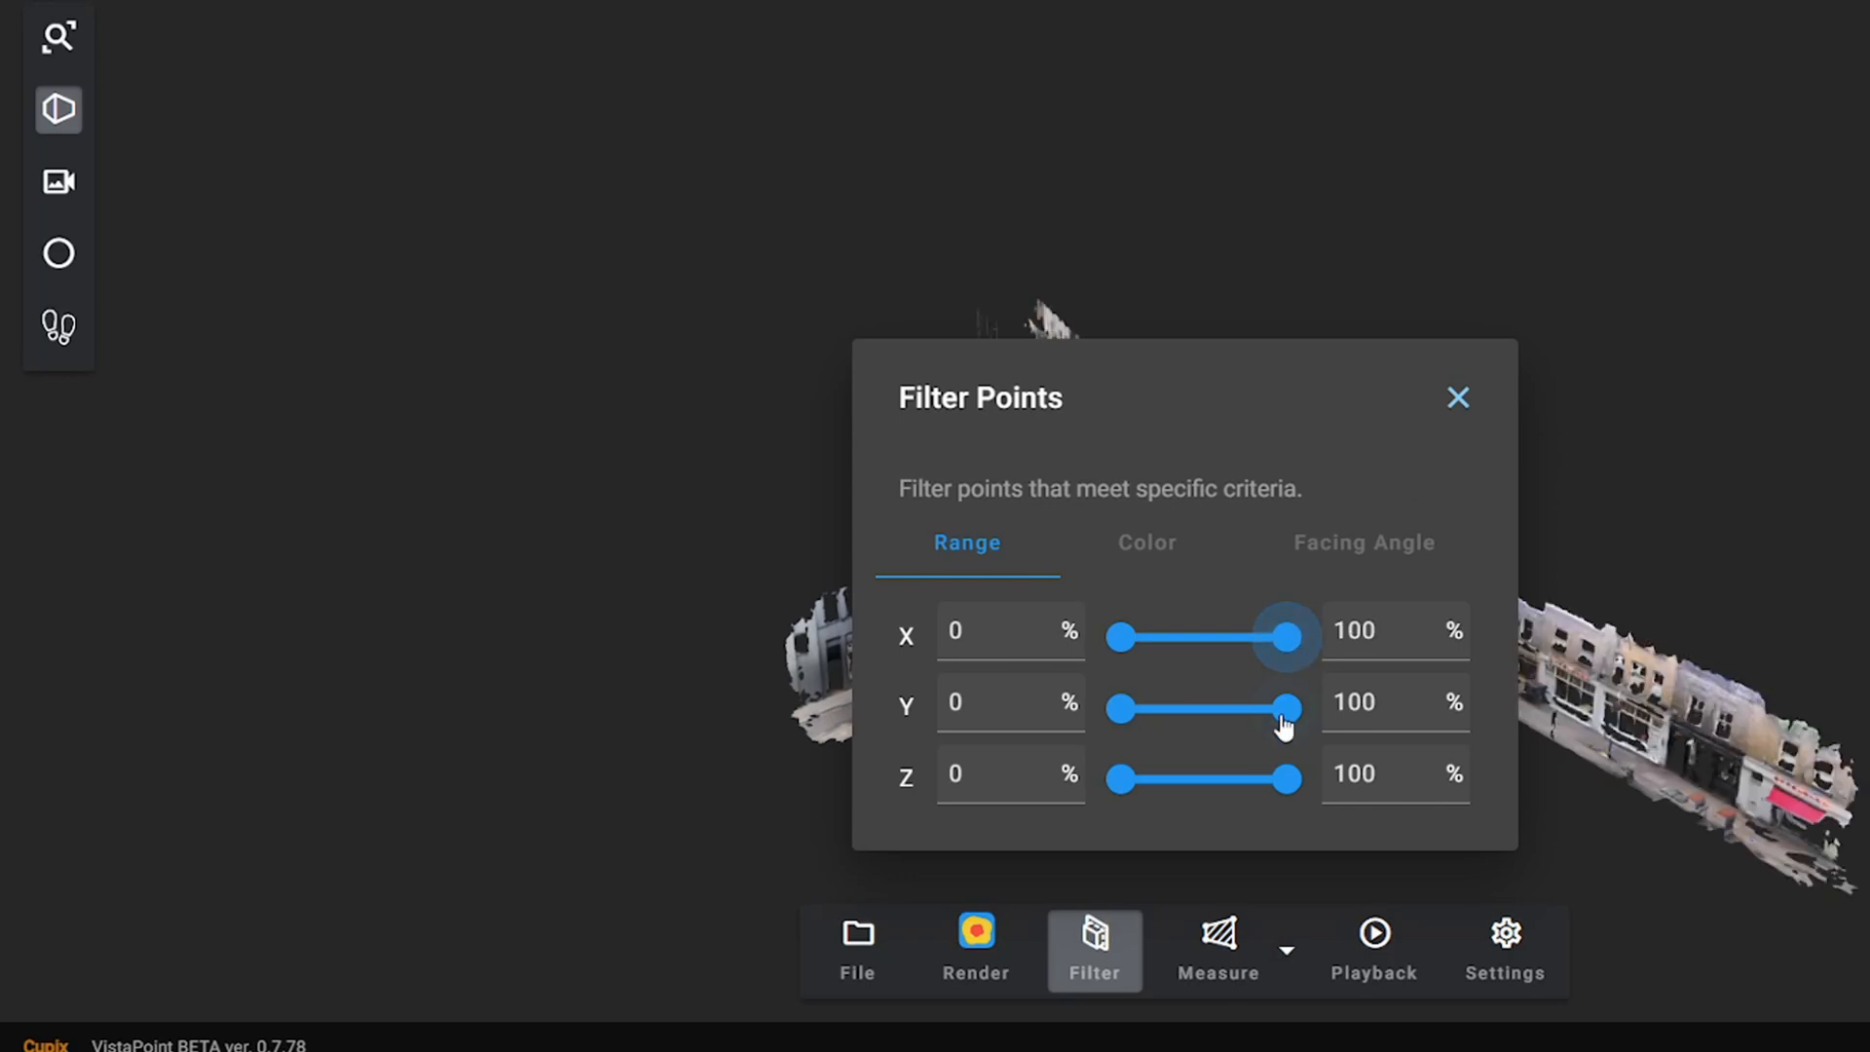
drag(1286, 710, 1286, 710)
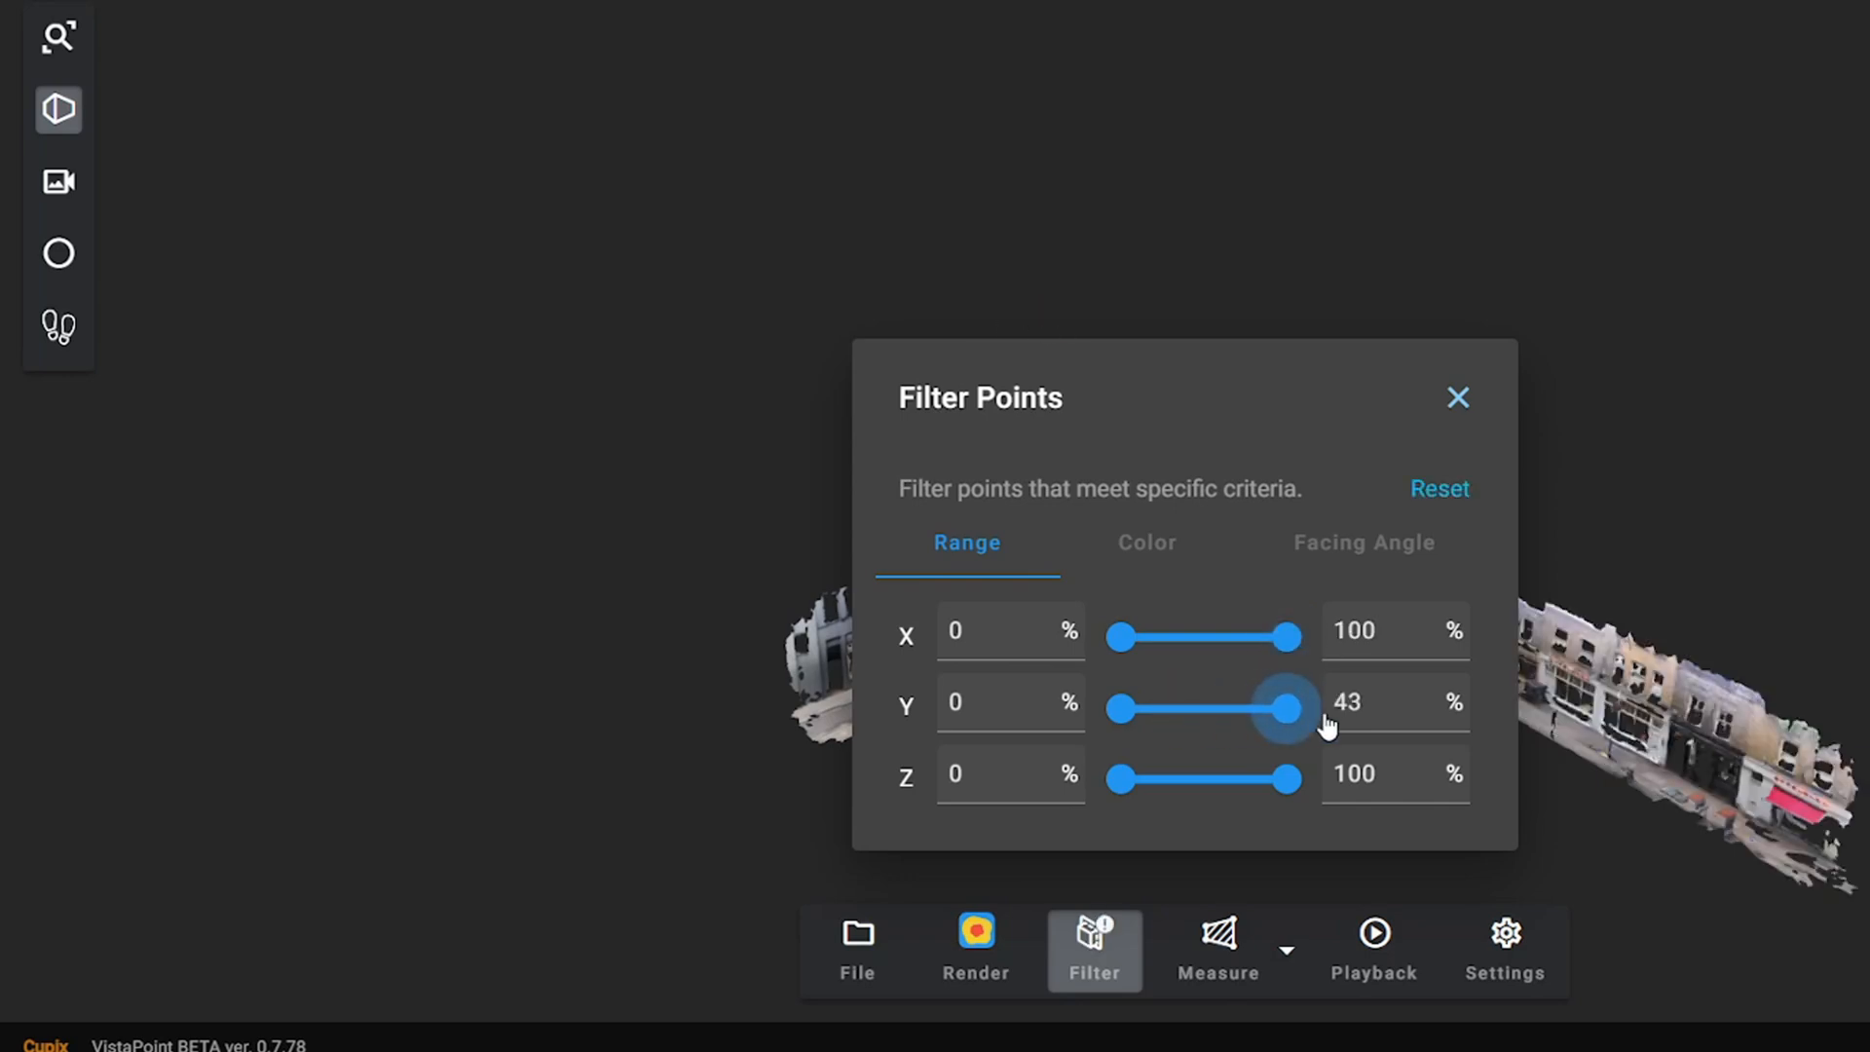
click(1457, 398)
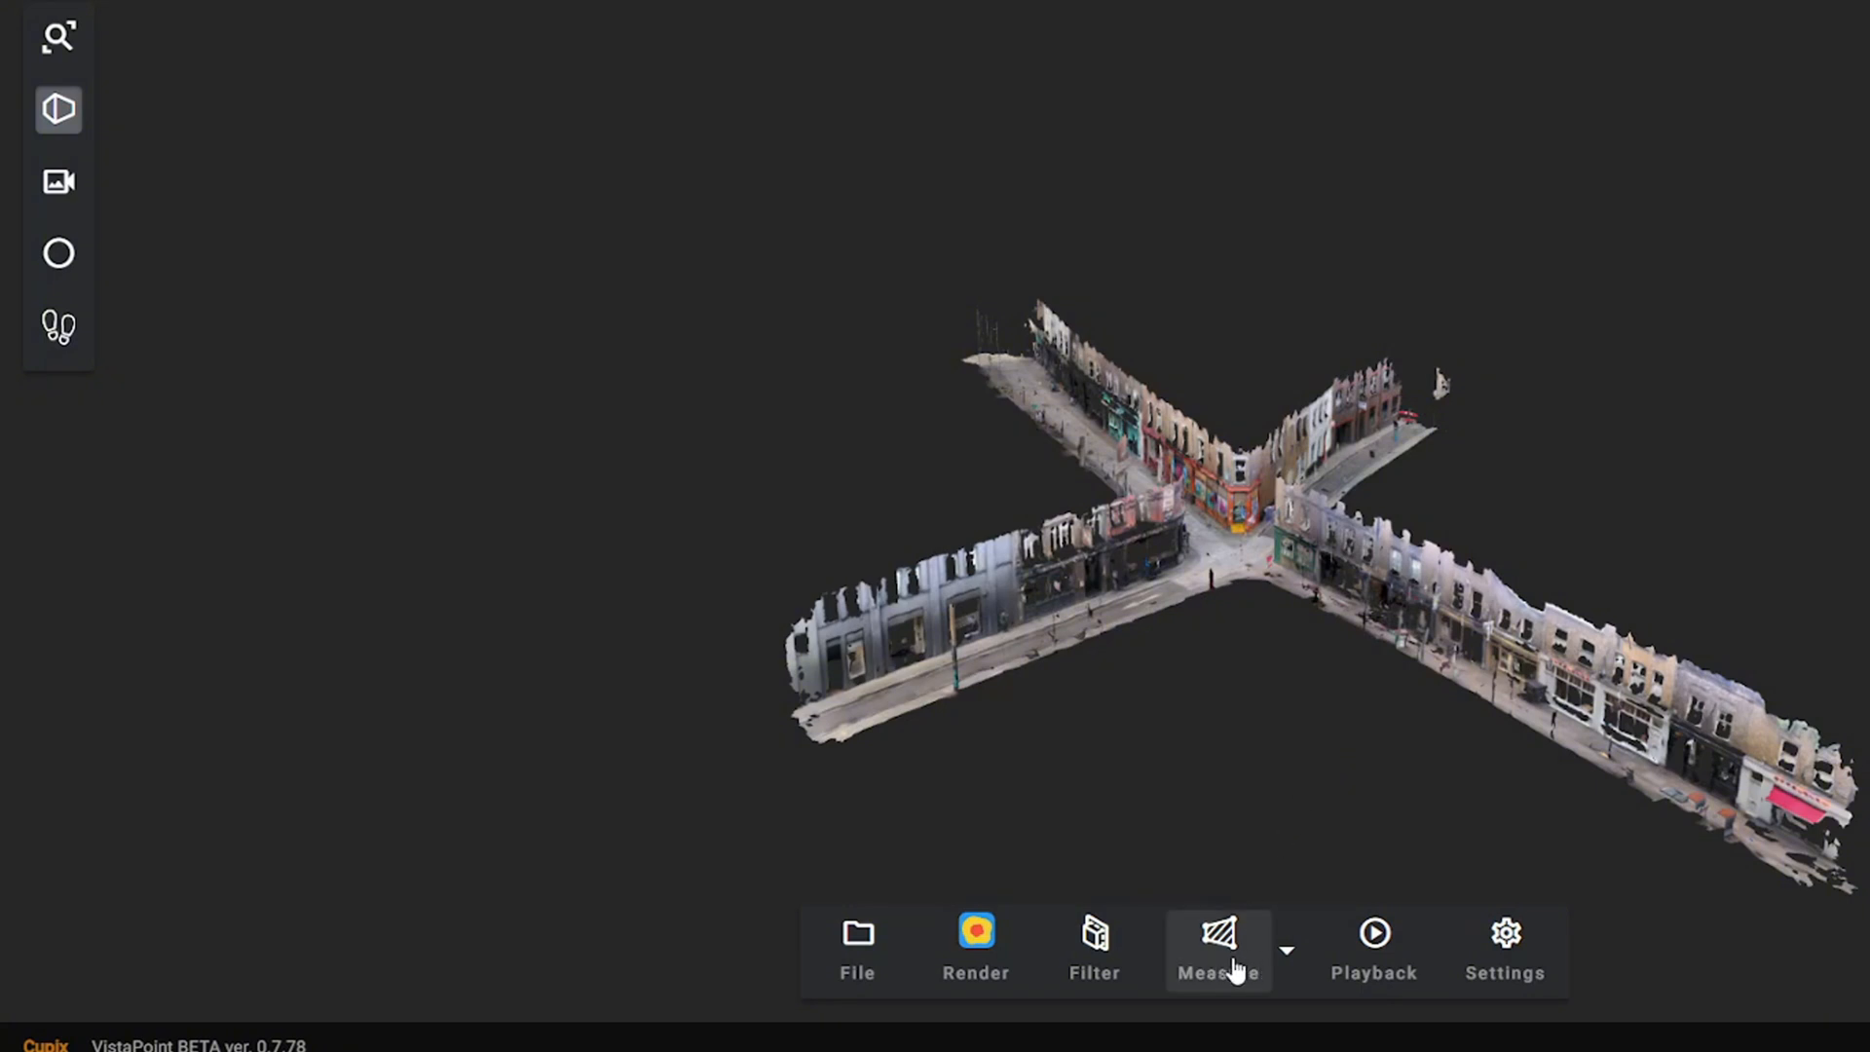
click(1287, 951)
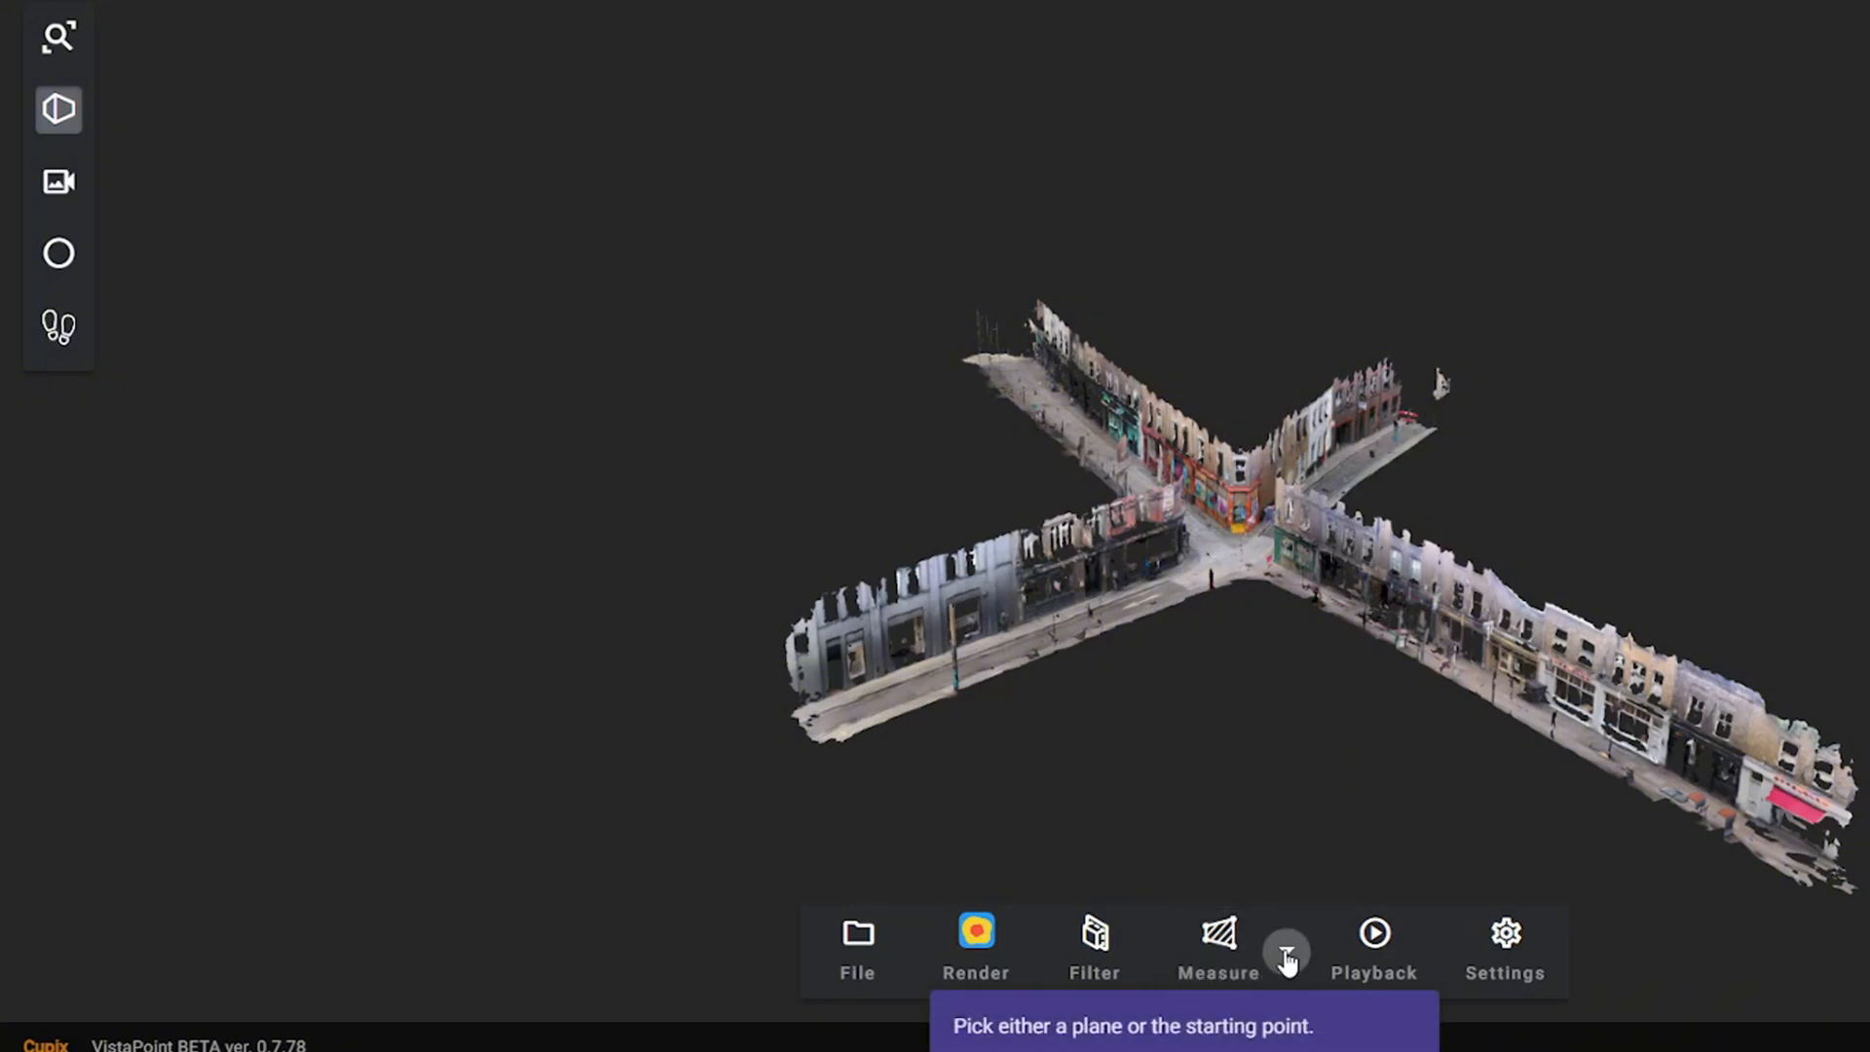
click(1218, 942)
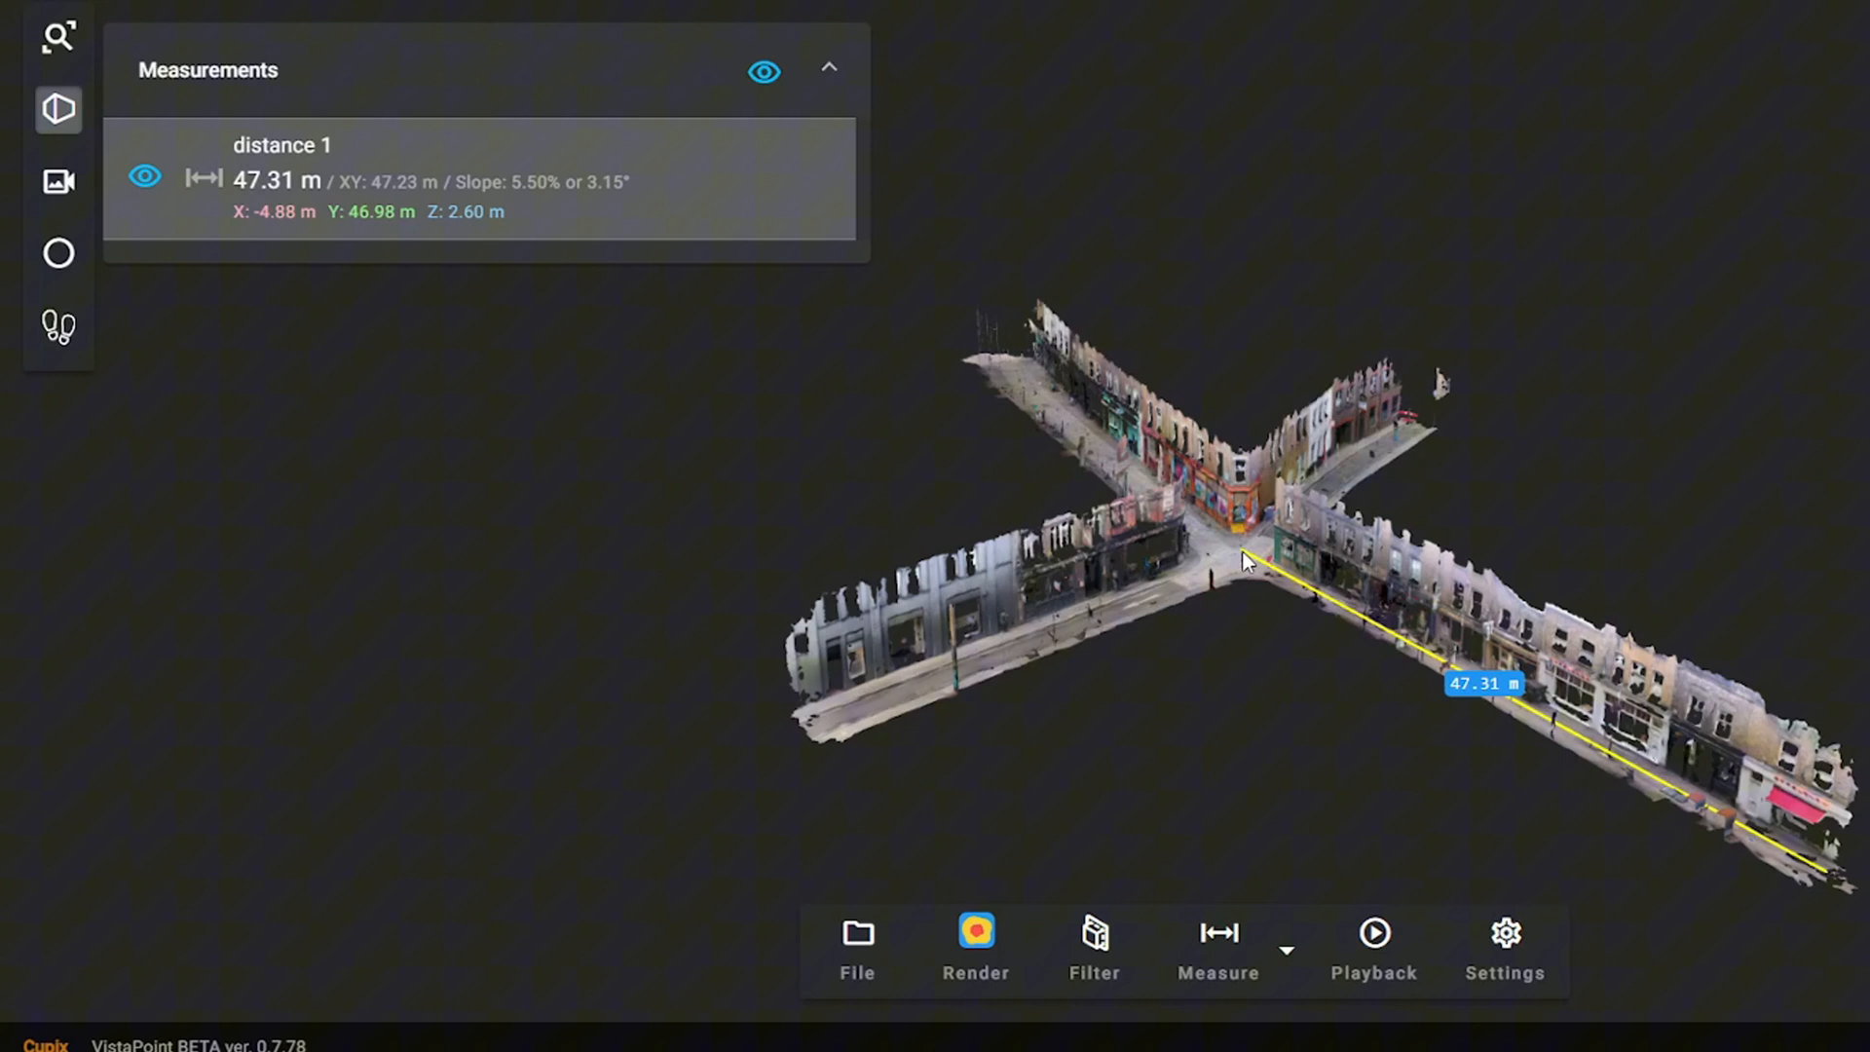
drag(1244, 561, 1244, 543)
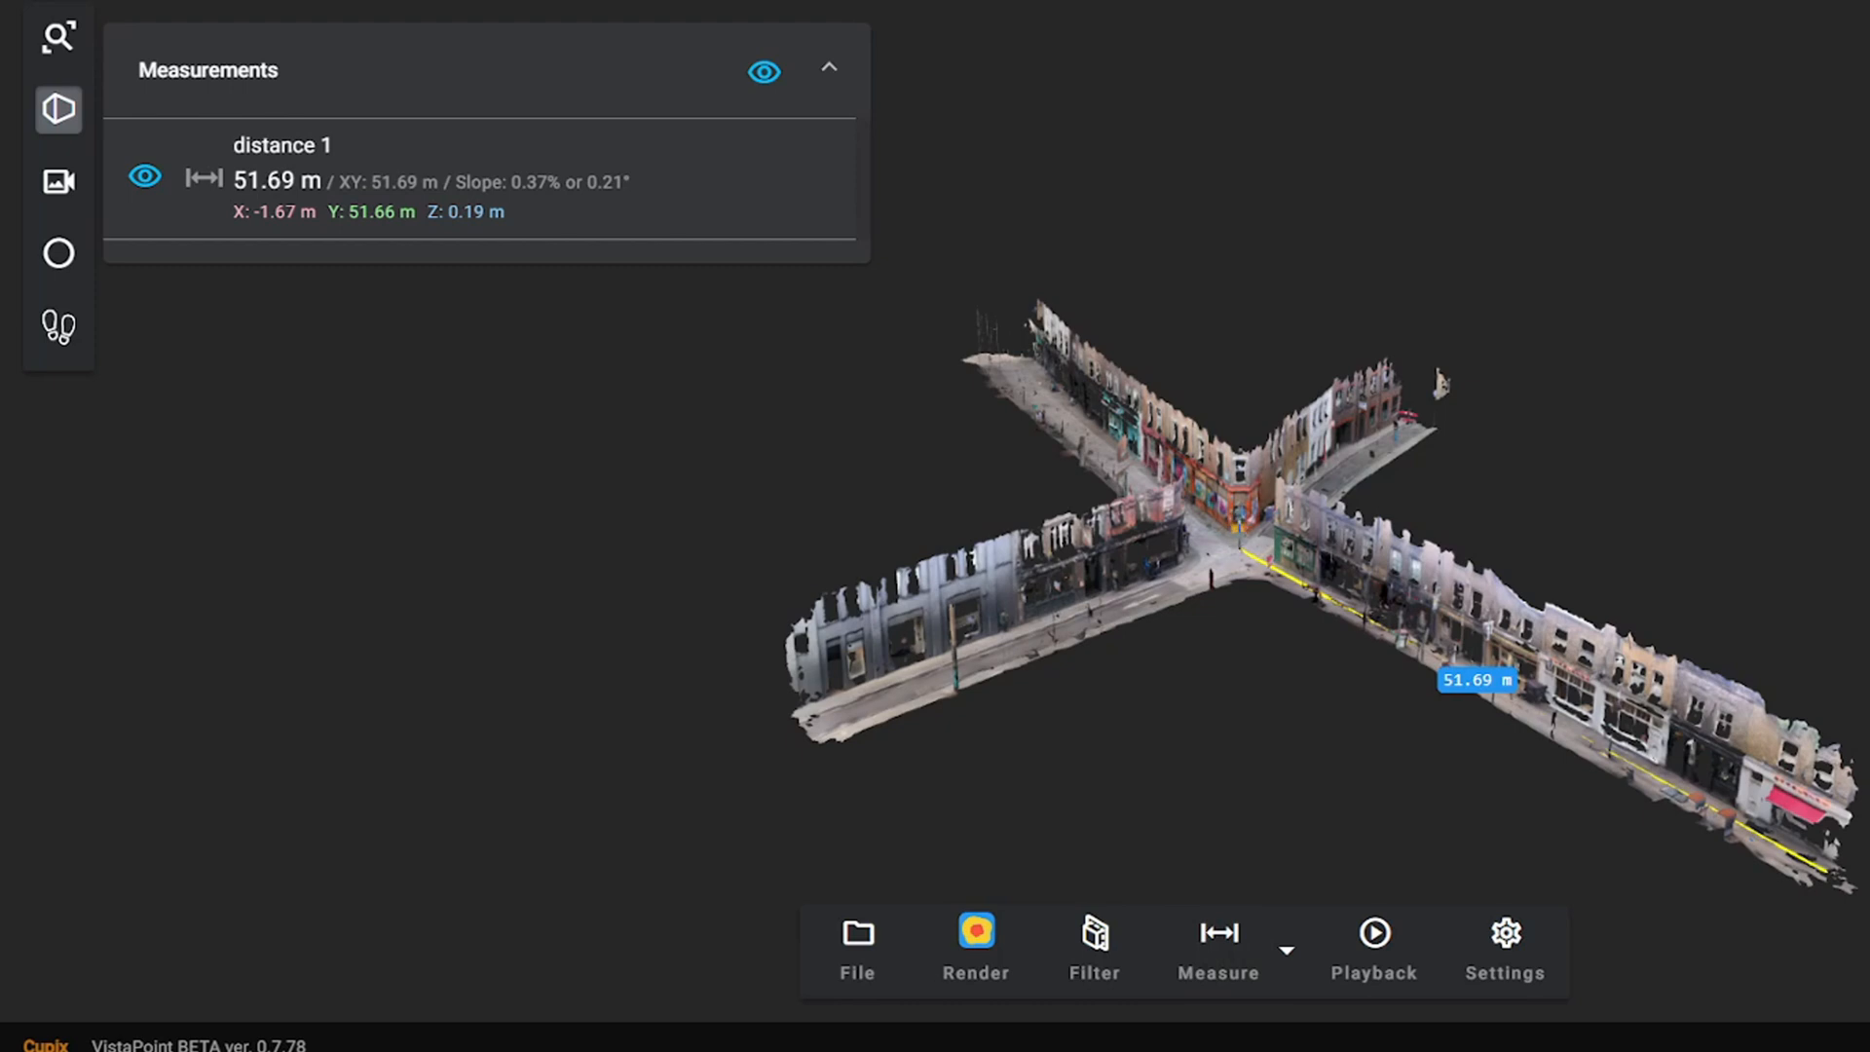
click(1240, 489)
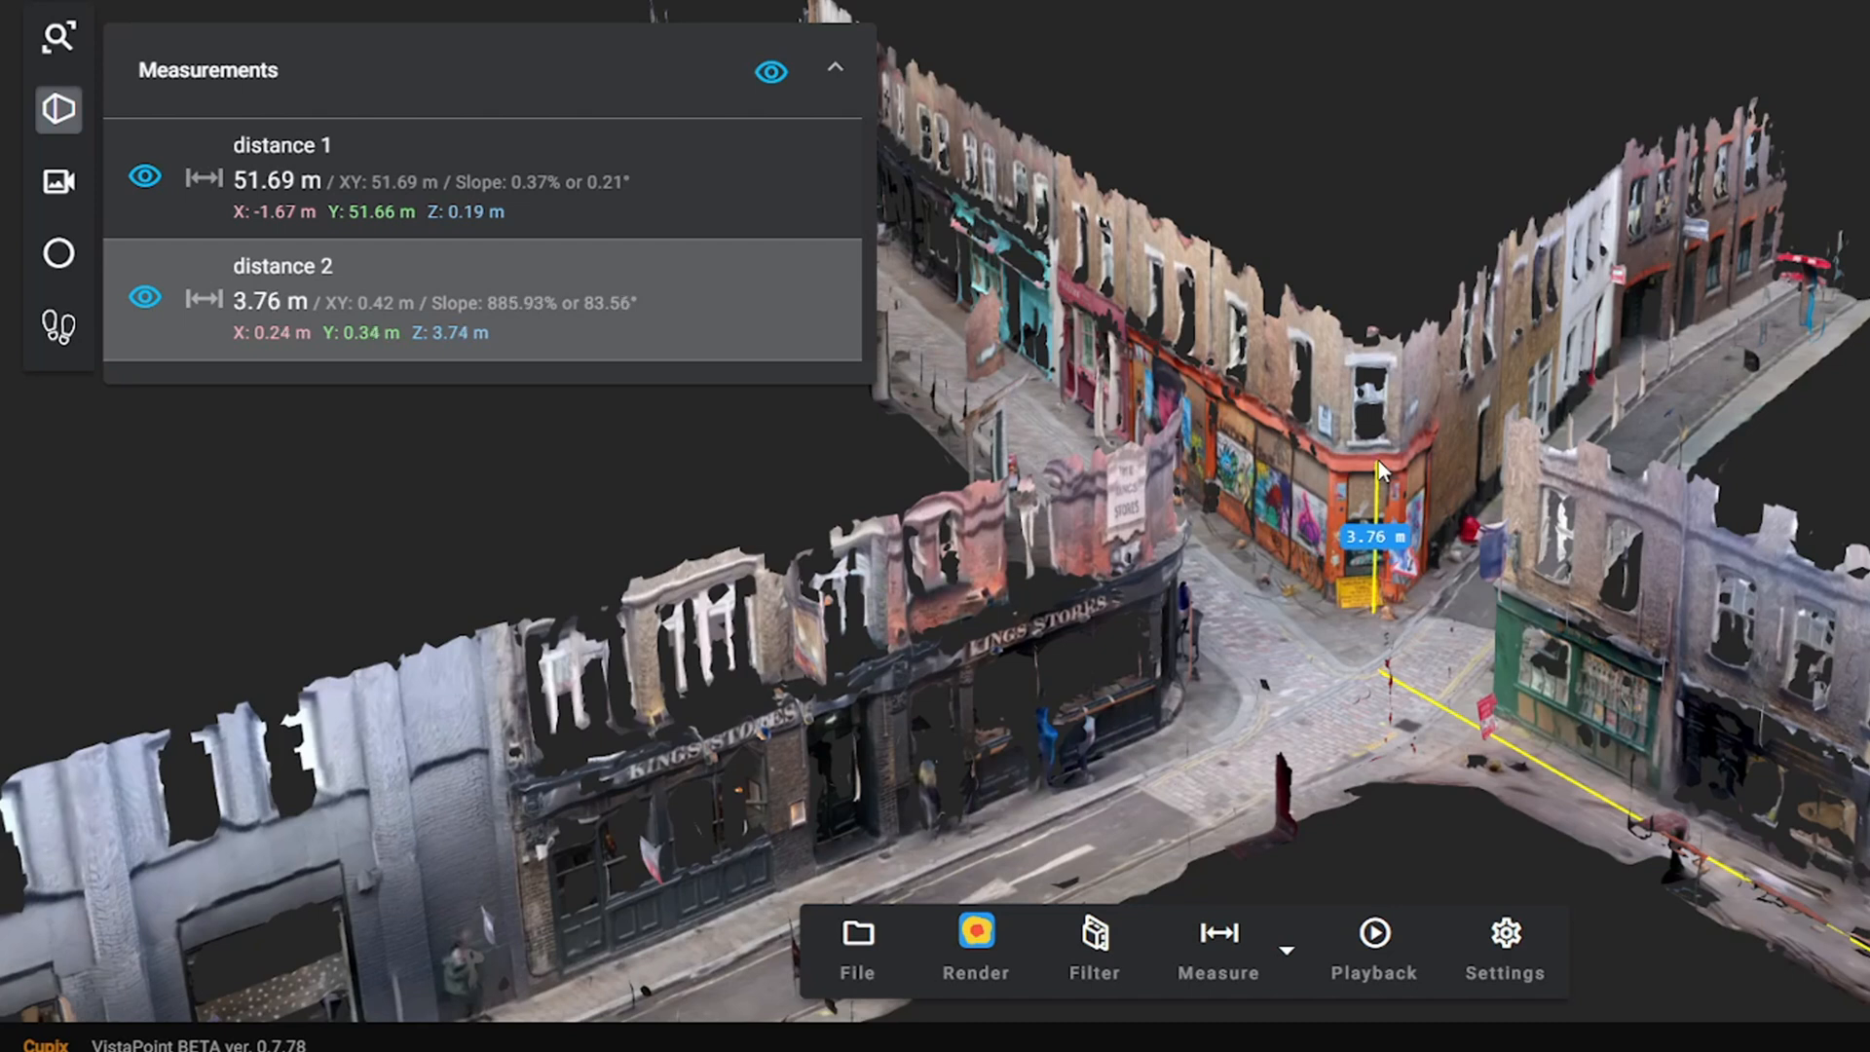
mouse_move(1201, 536)
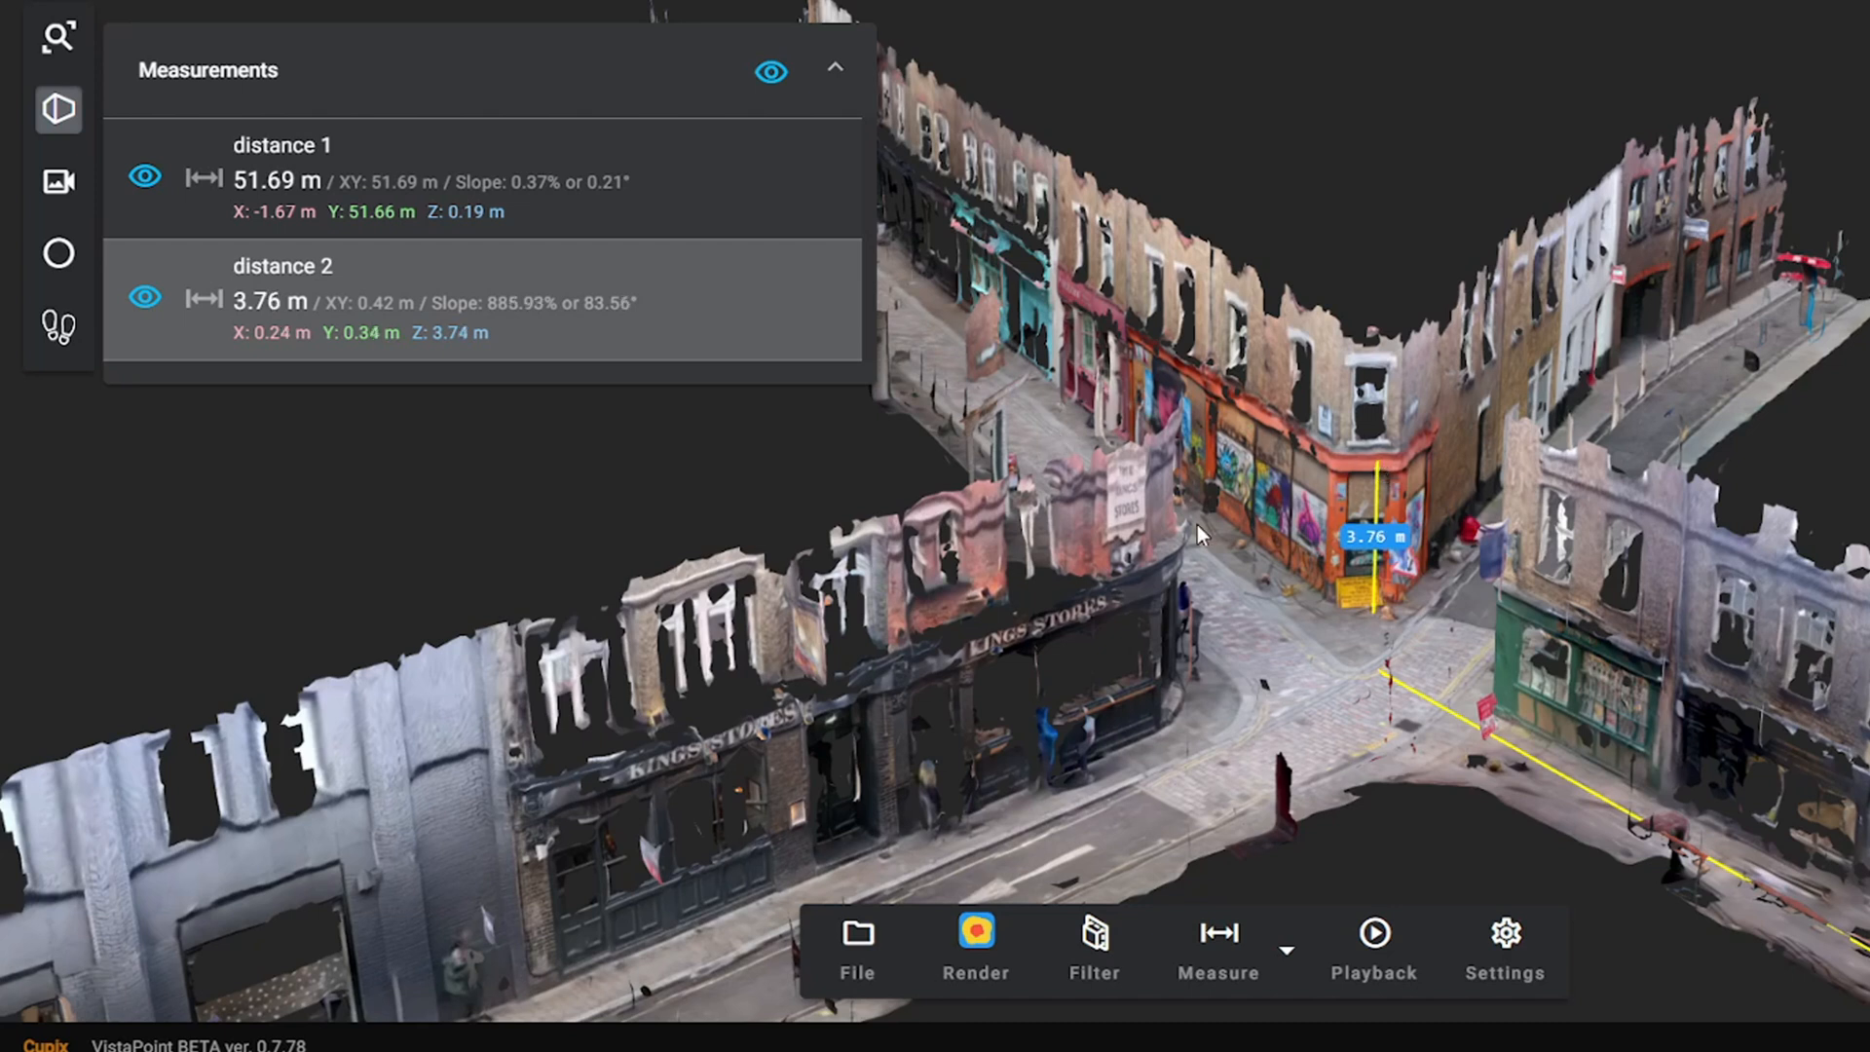
mouse_move(1428, 591)
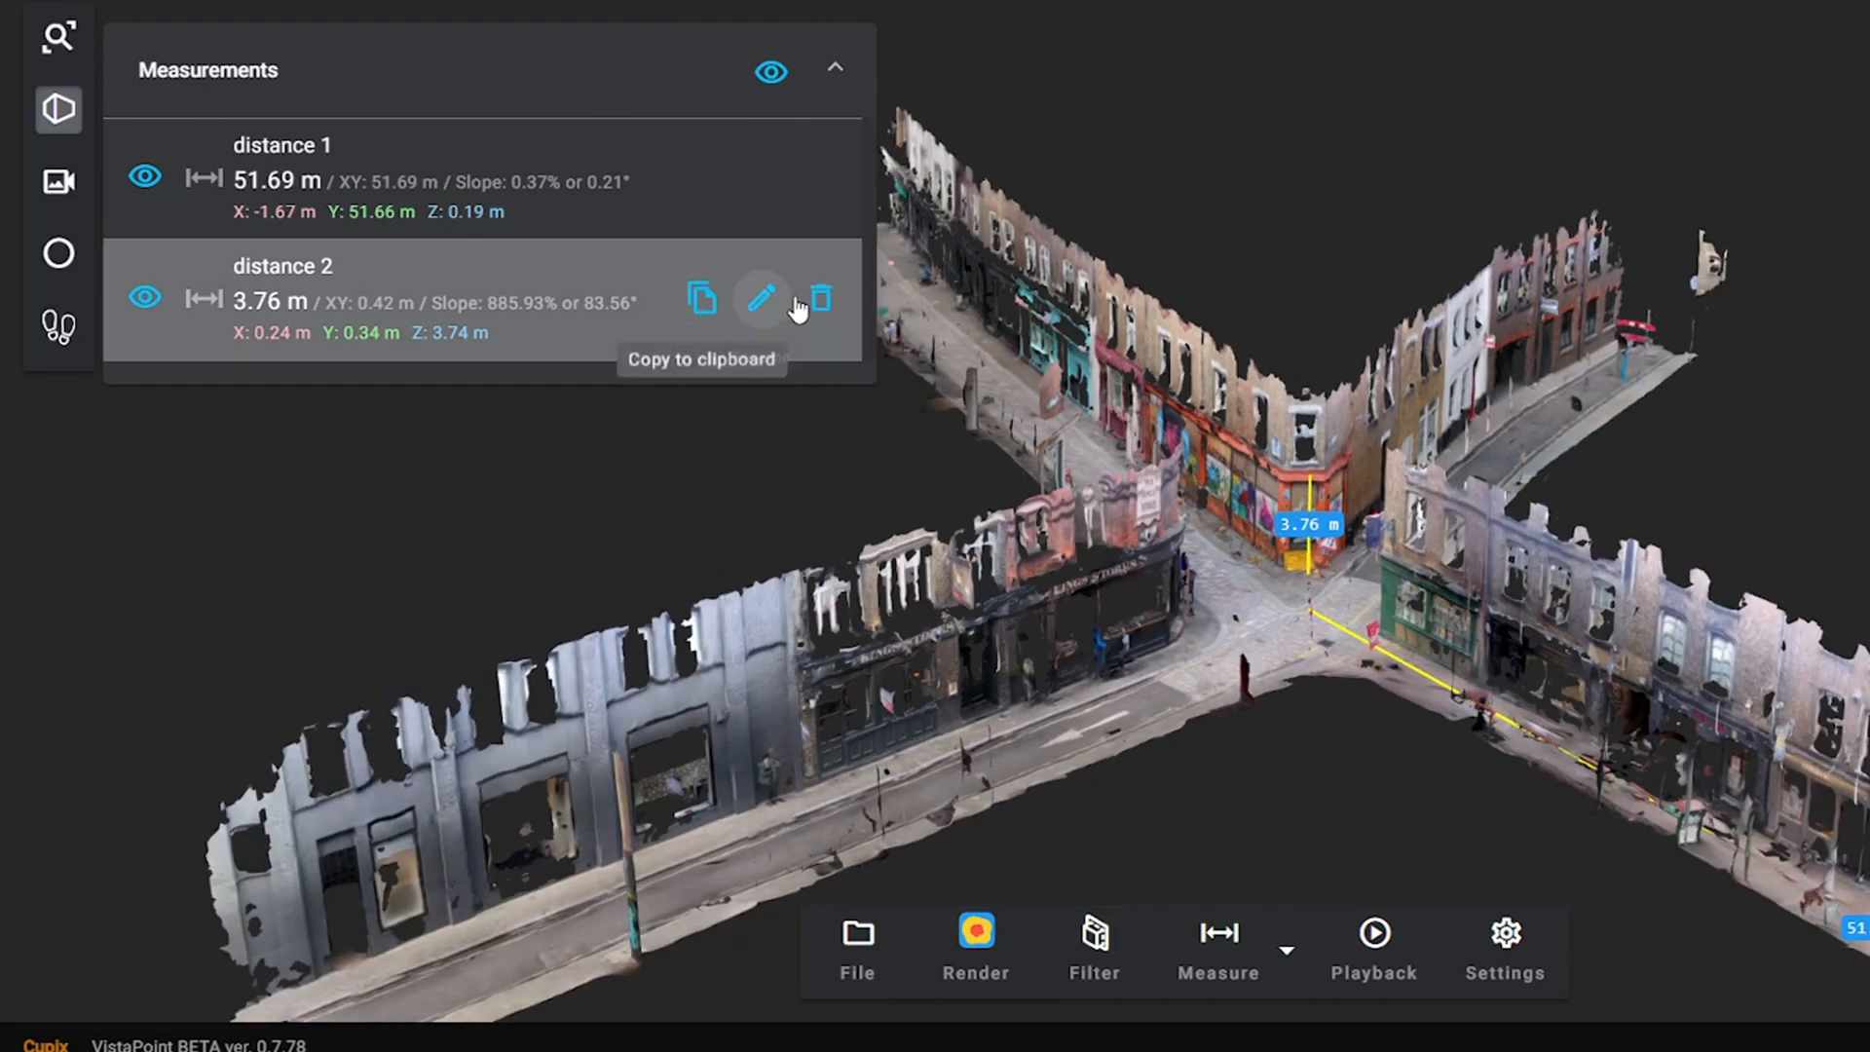
click(820, 298)
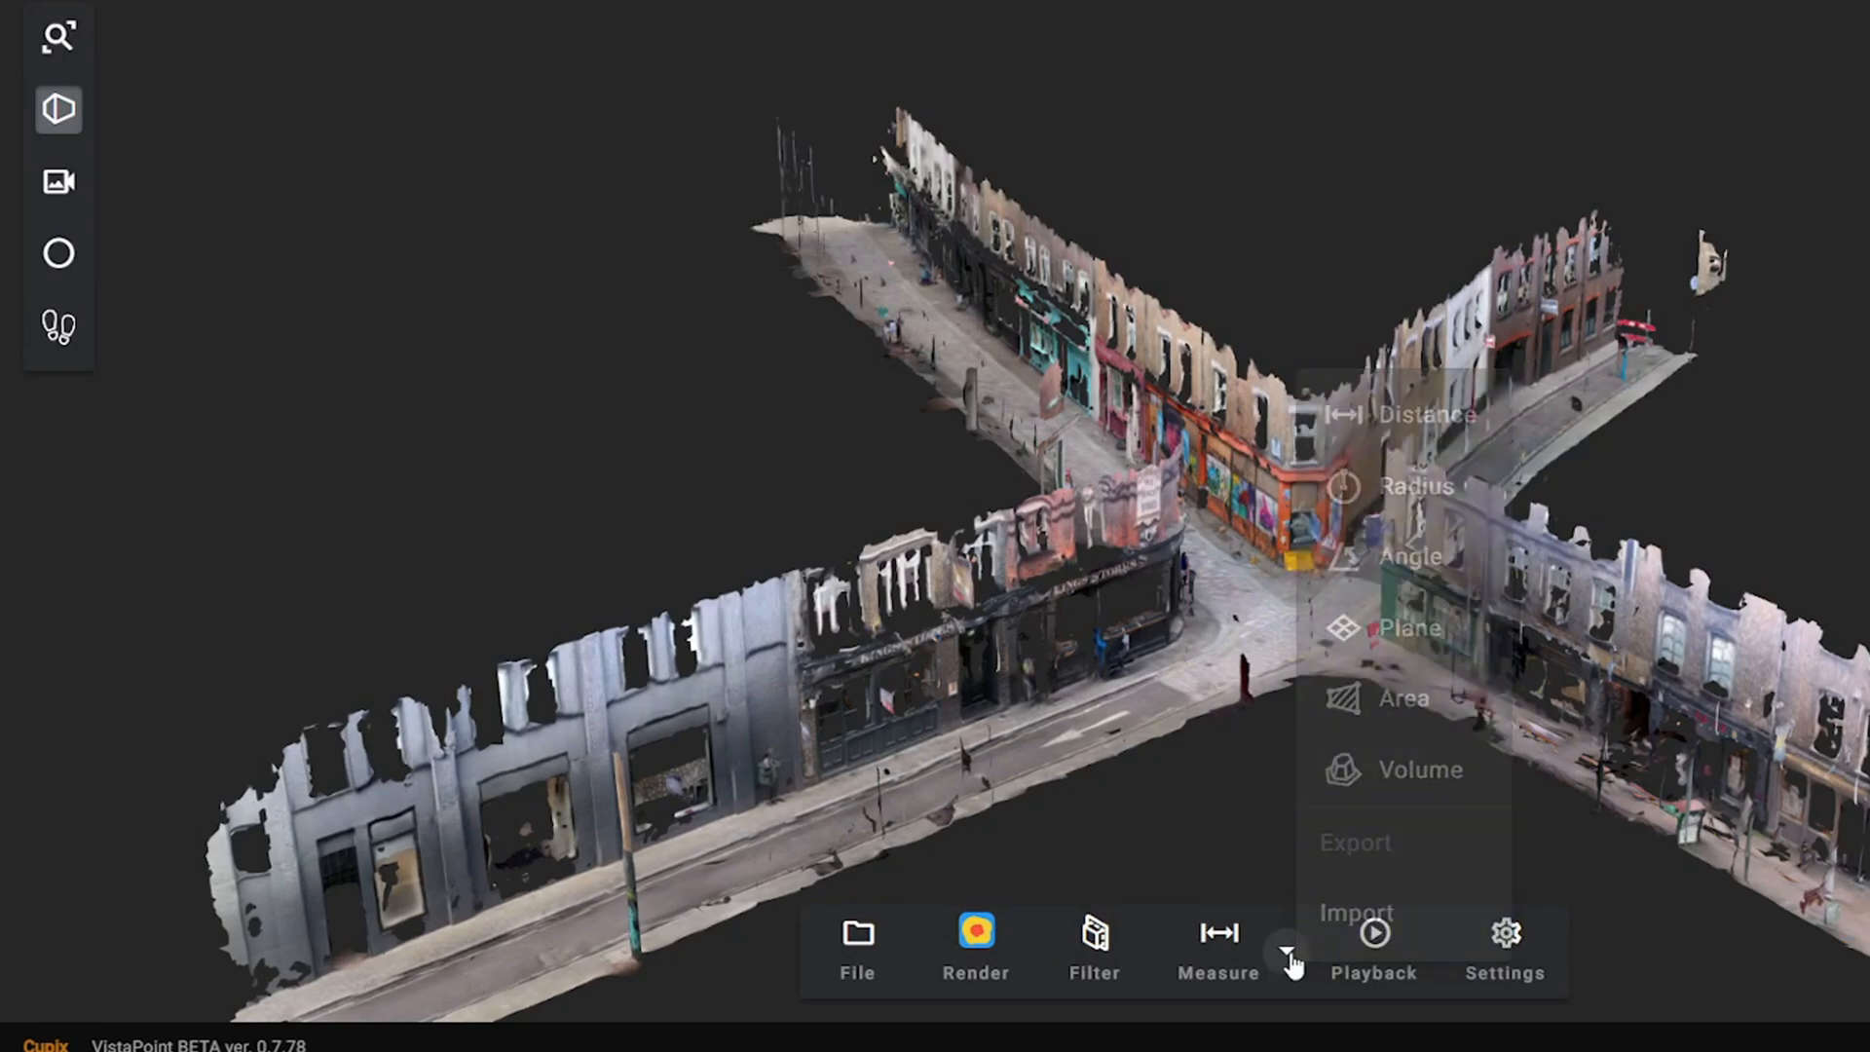
click(1286, 951)
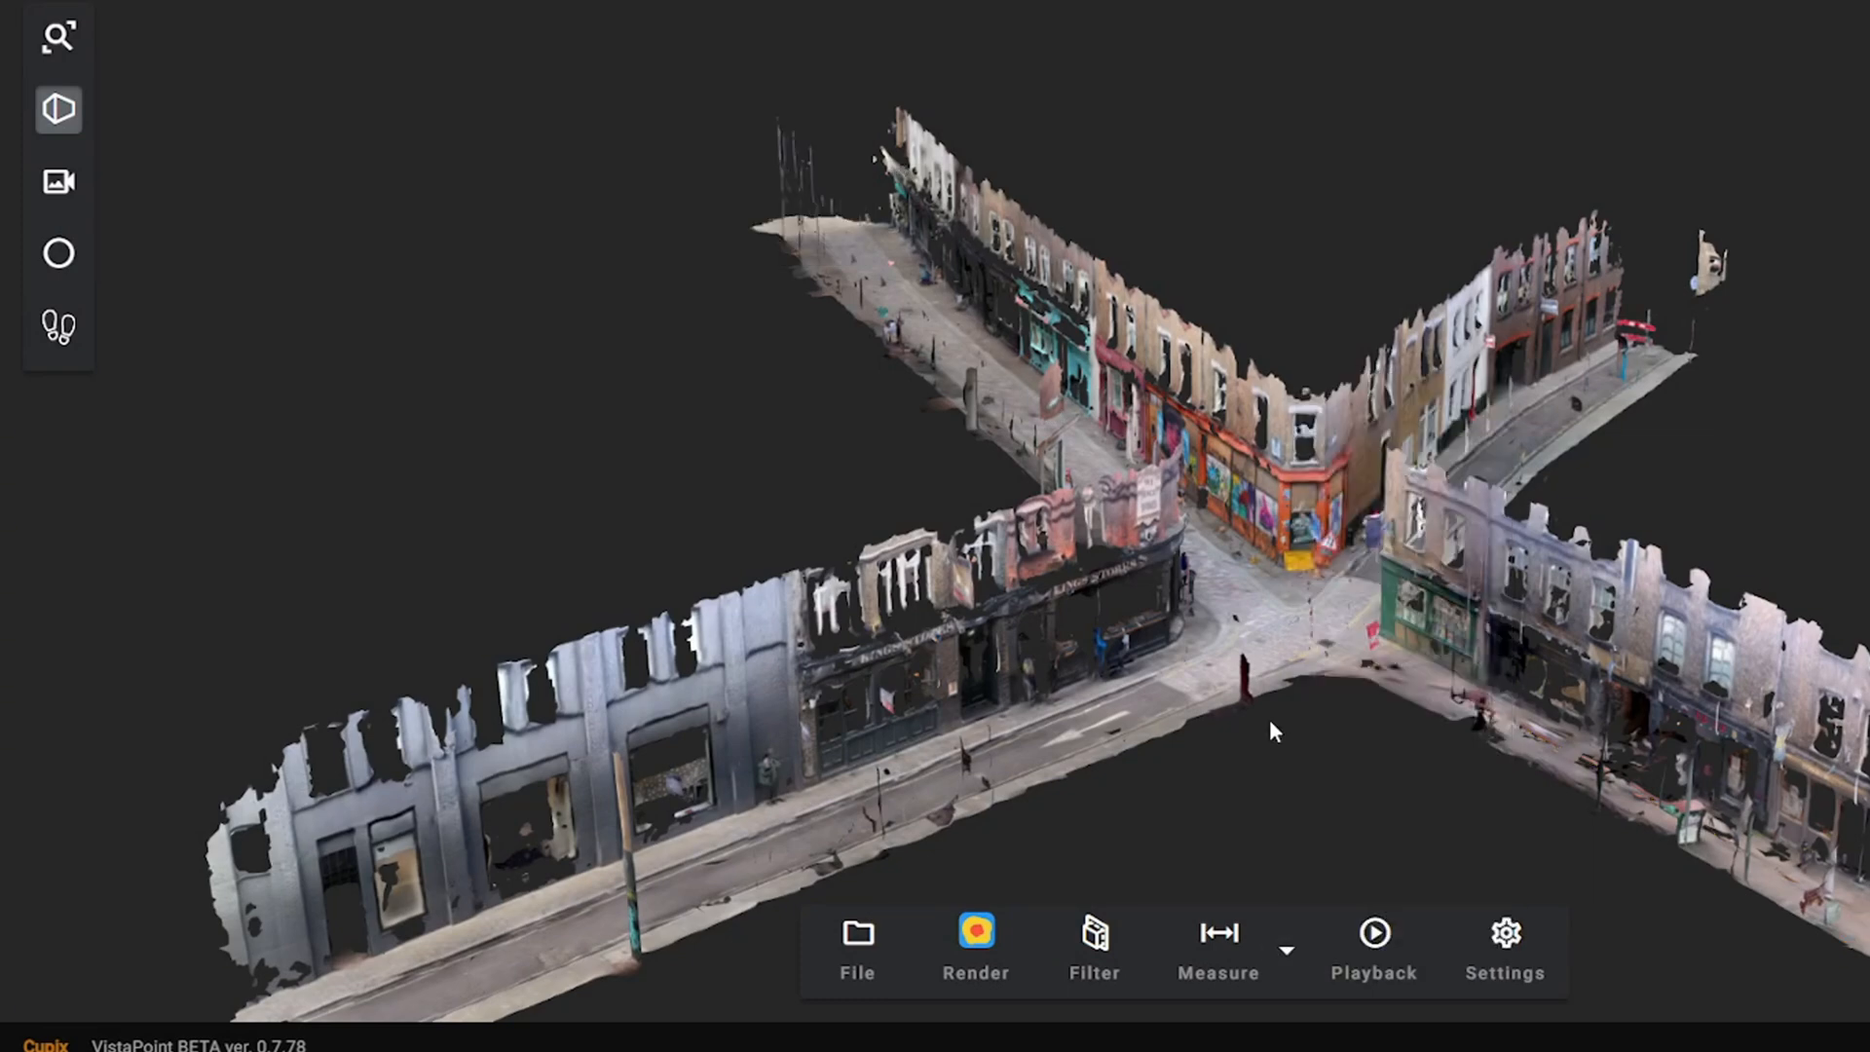
scroll(down, 3)
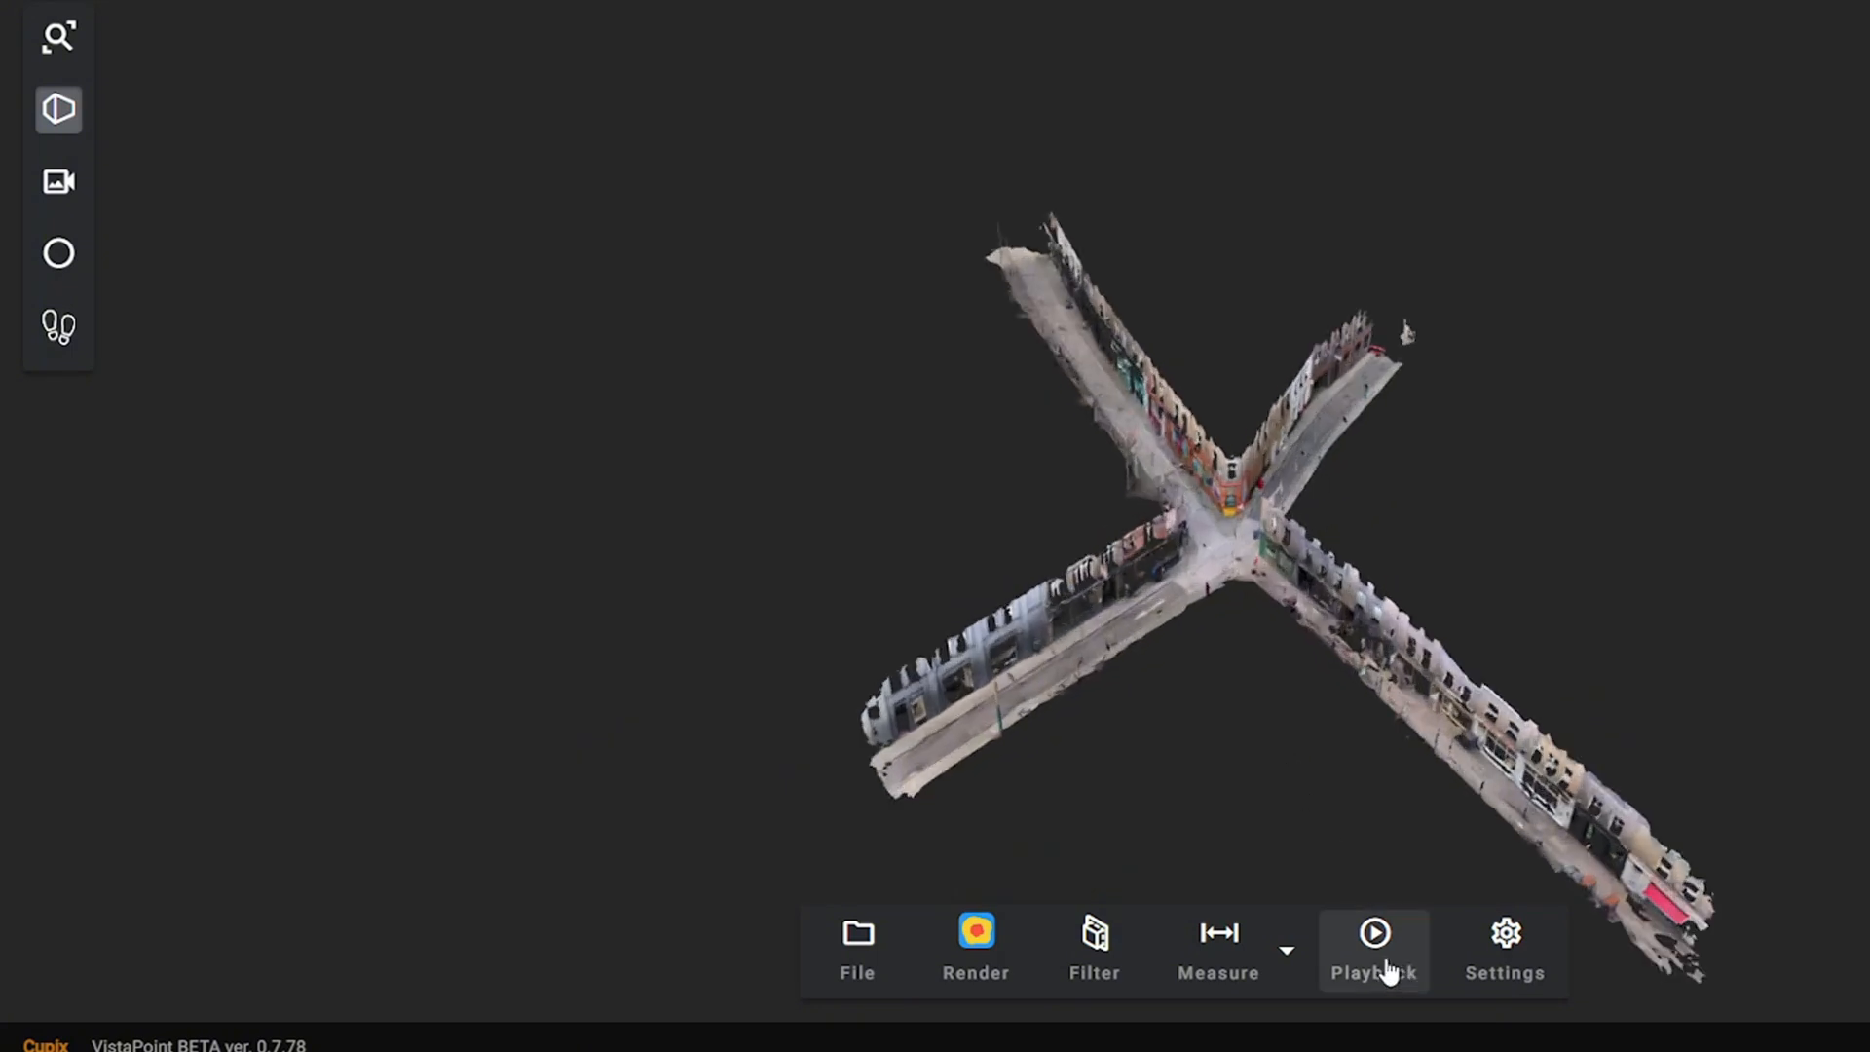
- Replay the camera route with pause and resume, then close the 360° photo view
click(1372, 951)
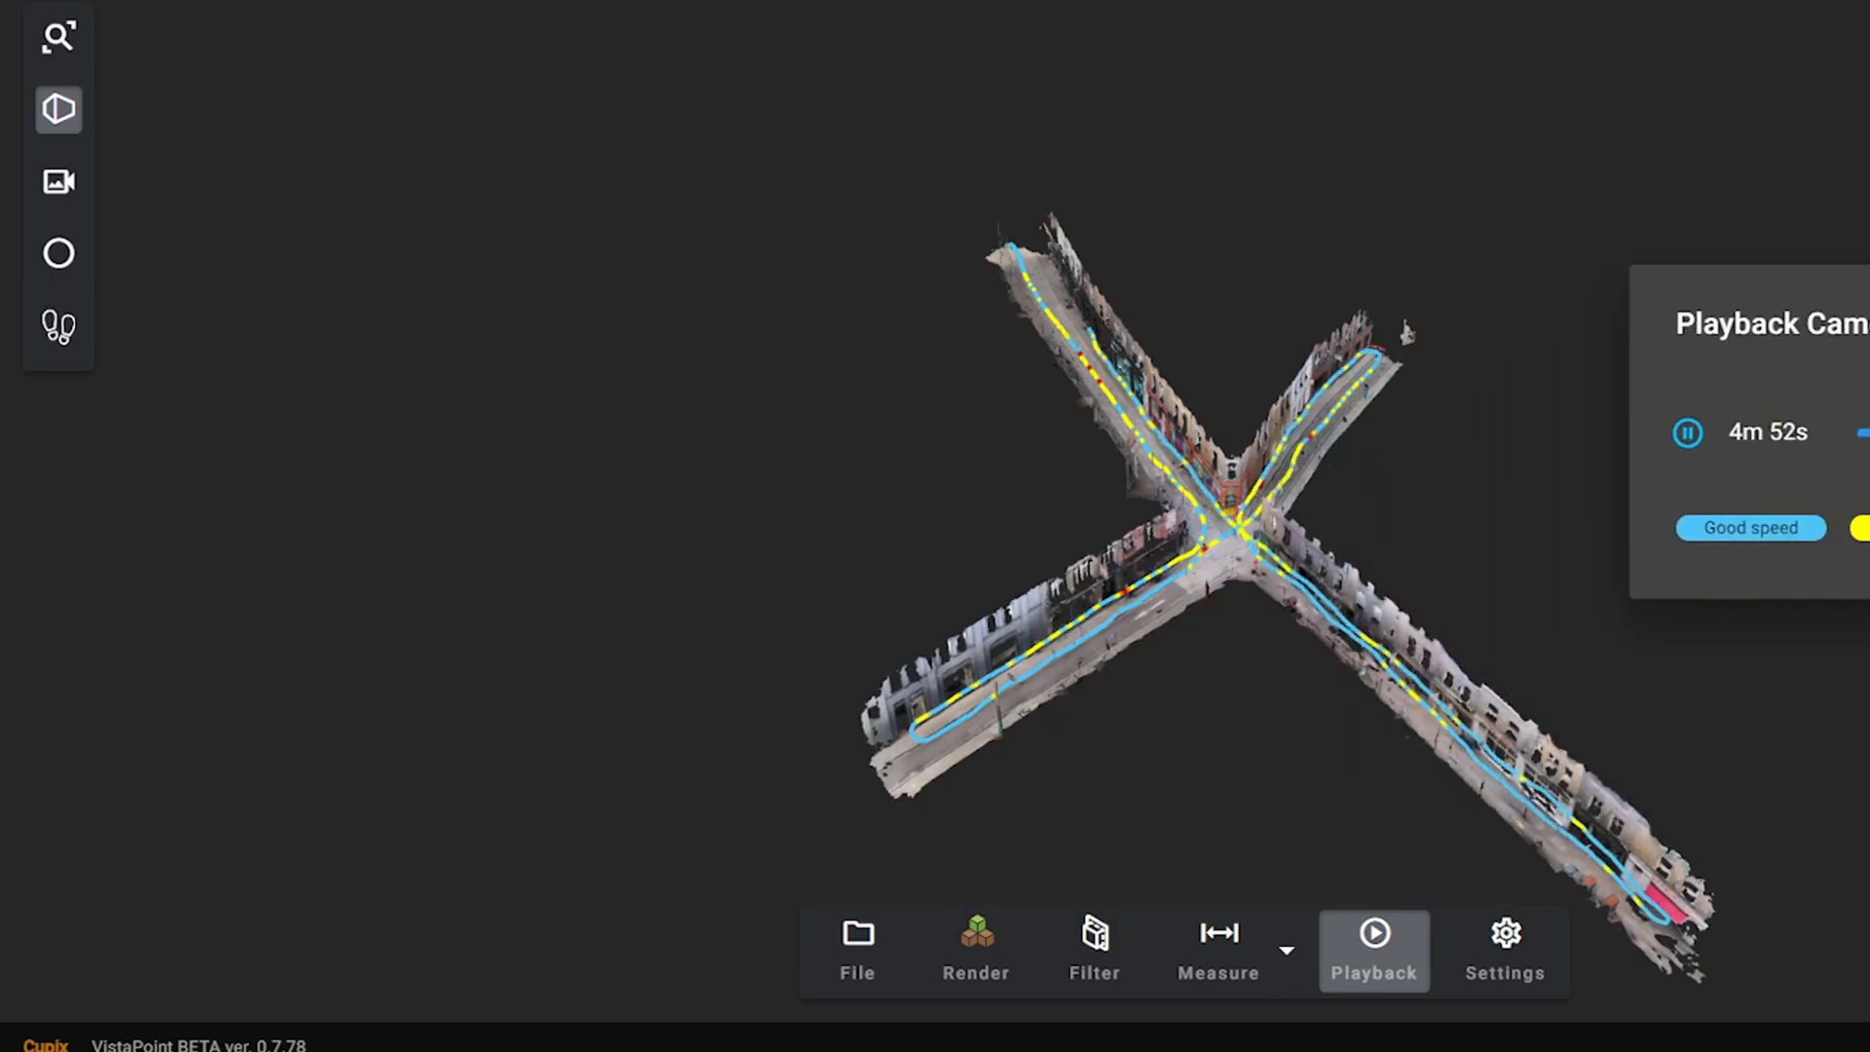
click(1687, 432)
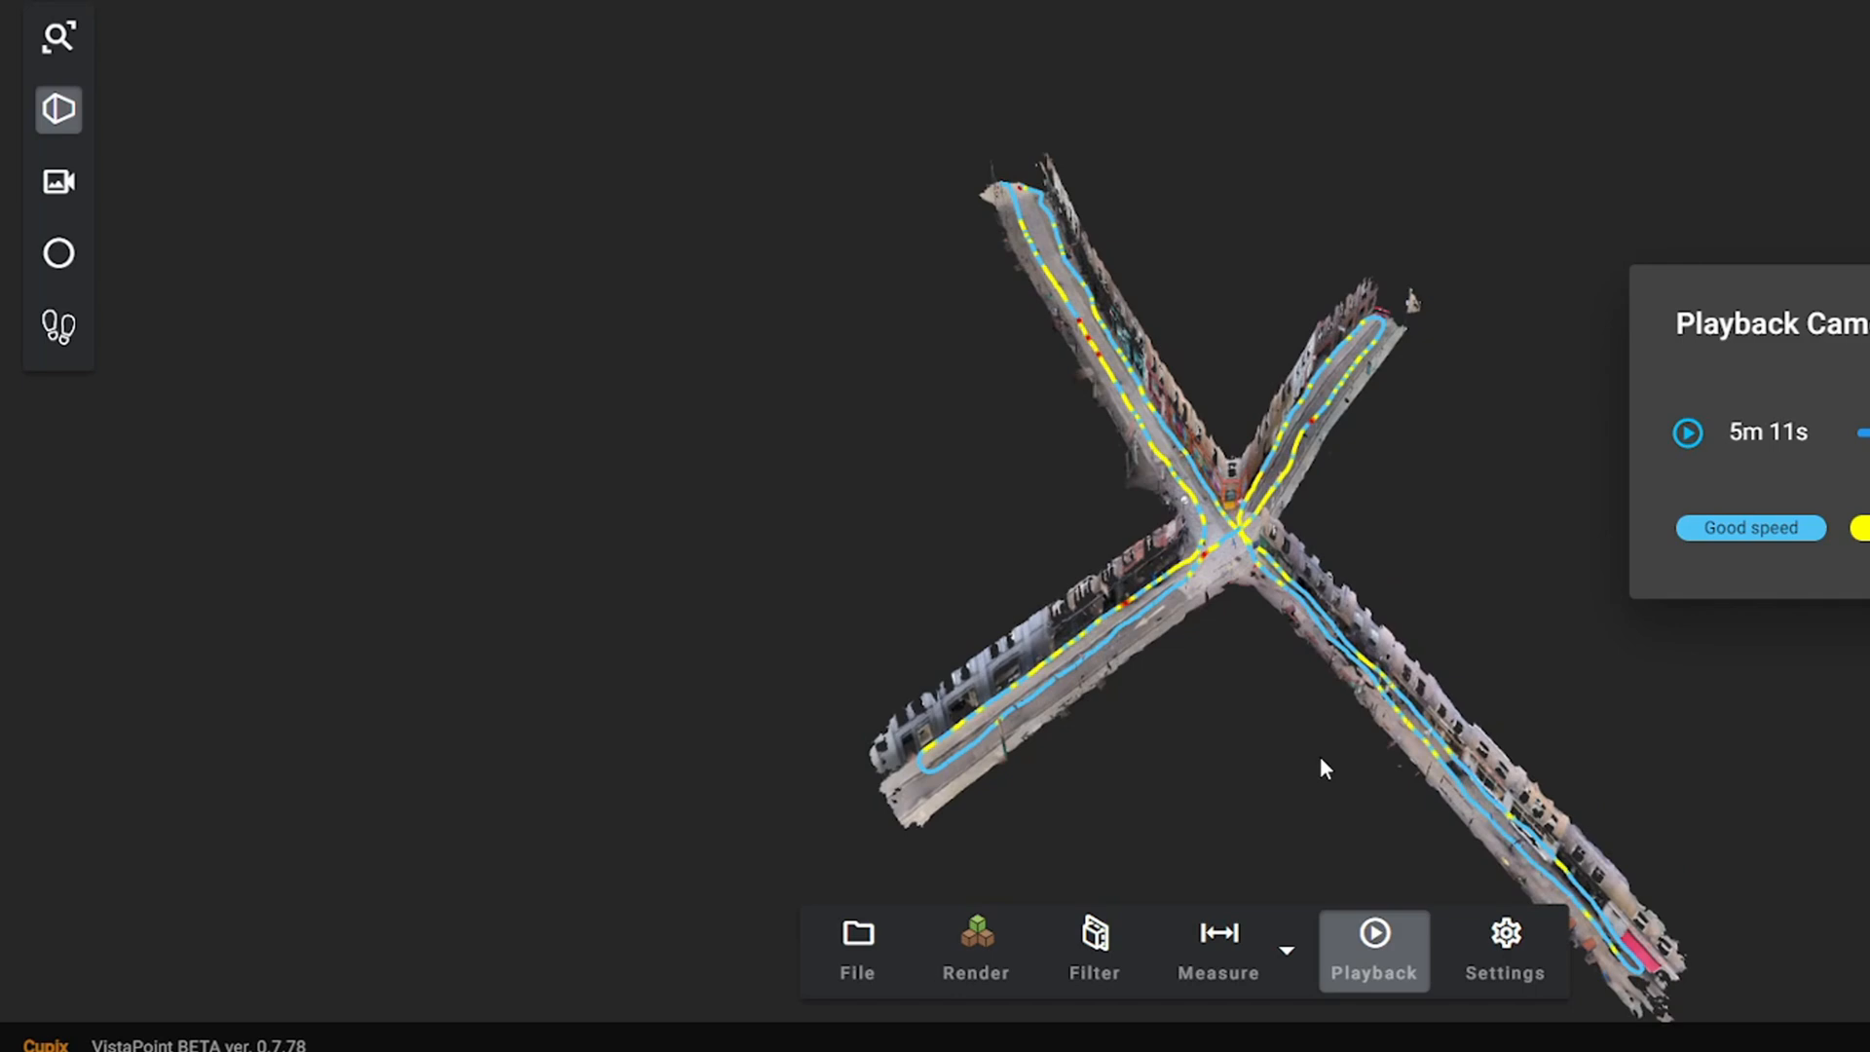
click(1688, 432)
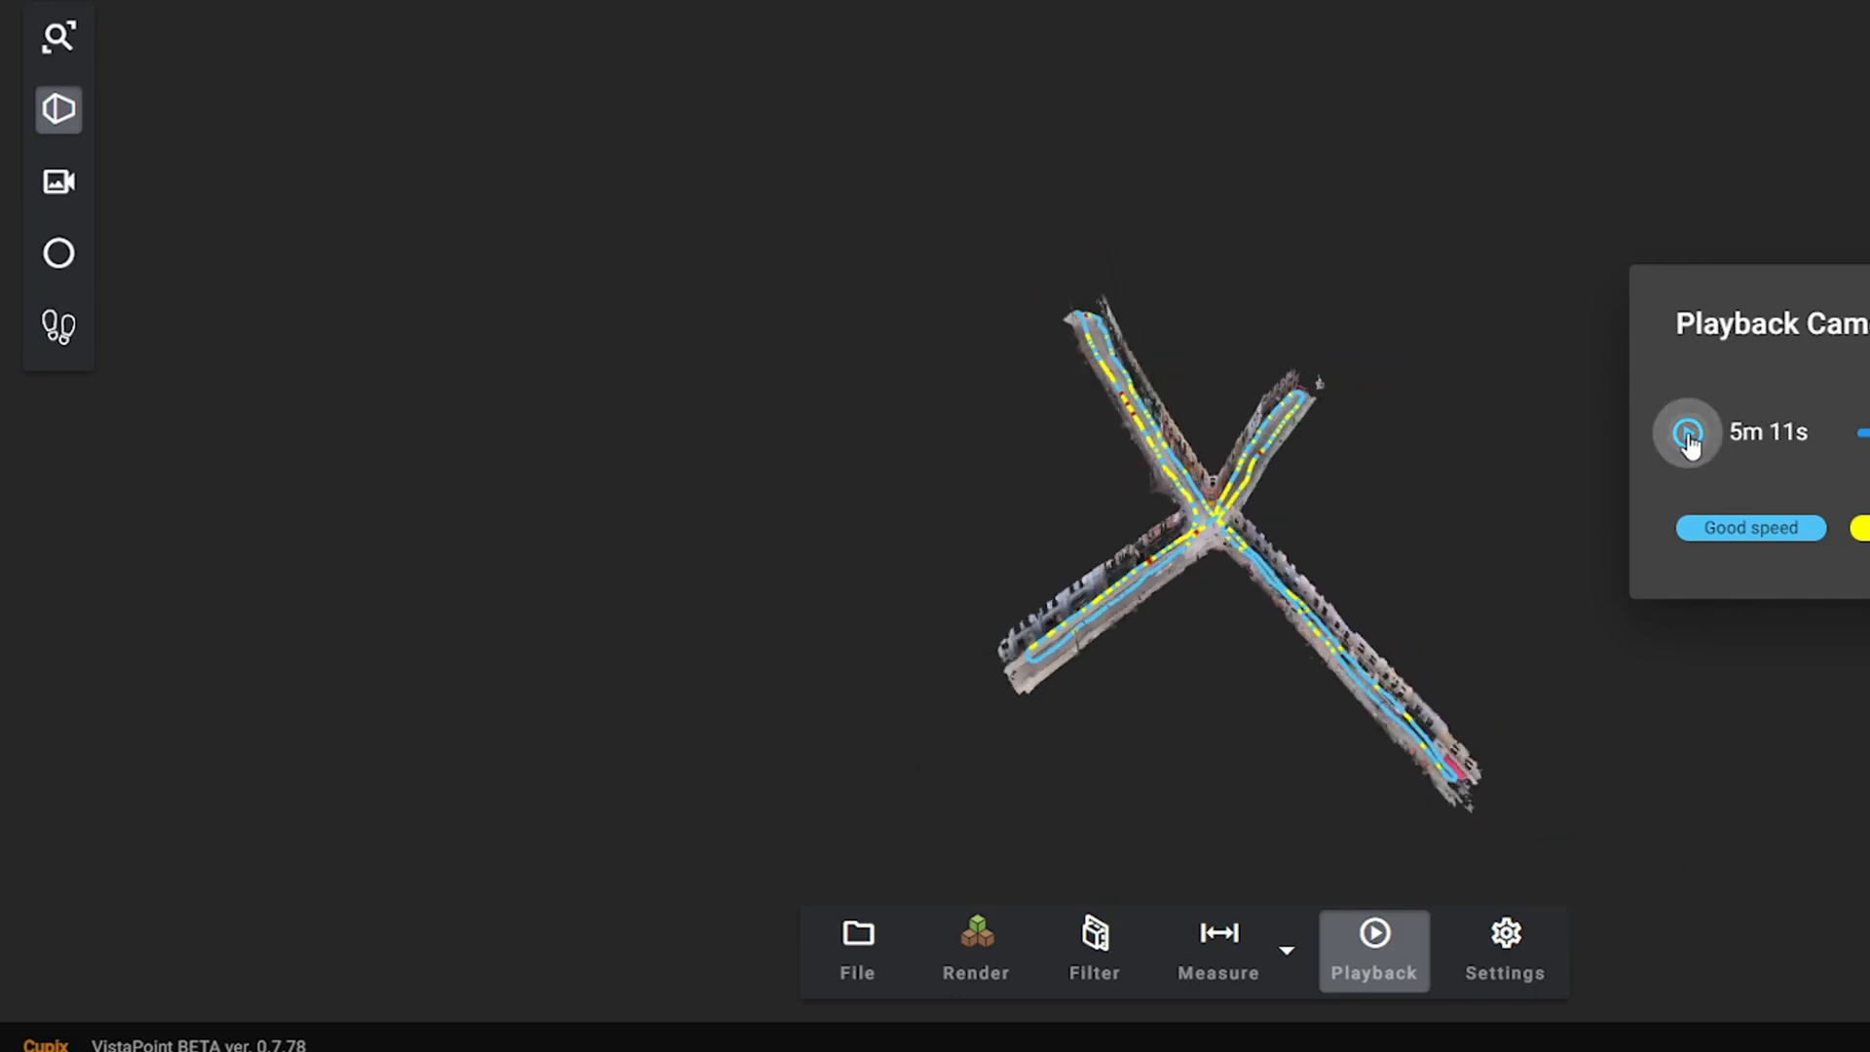
click(1688, 432)
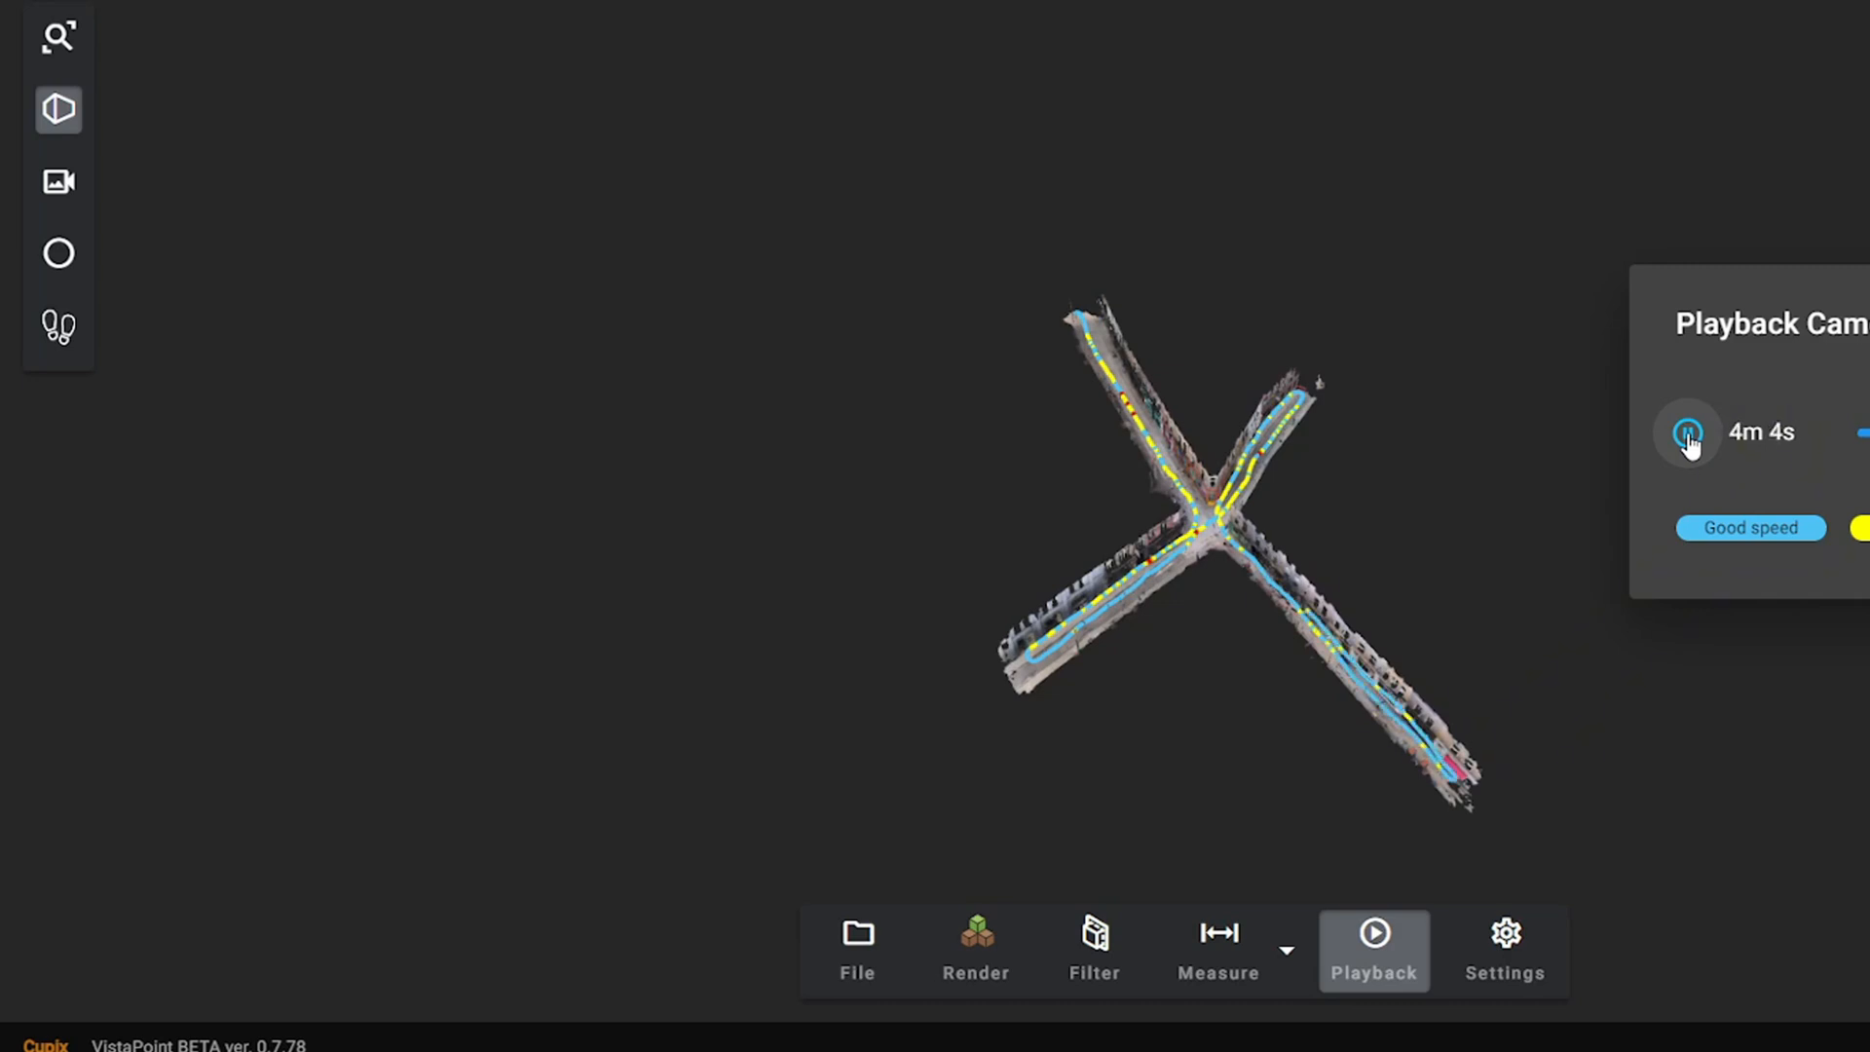
click(1689, 432)
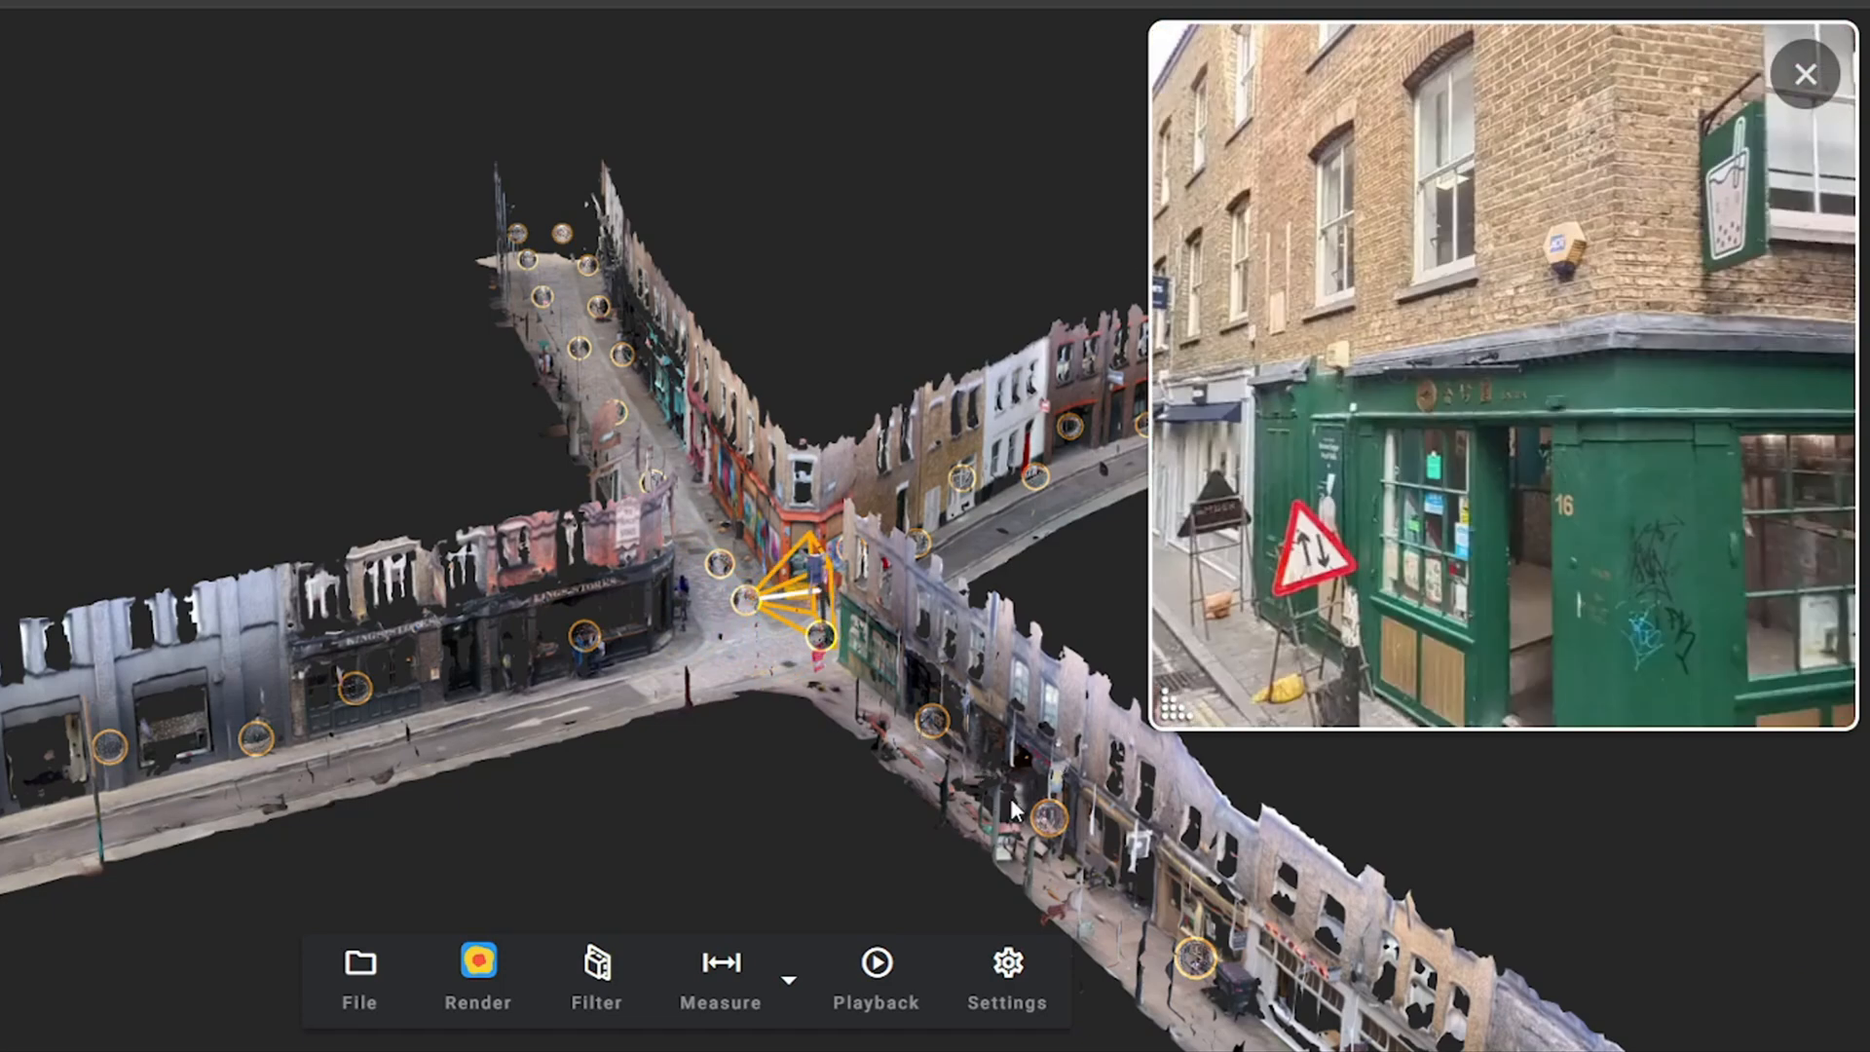
click(1803, 73)
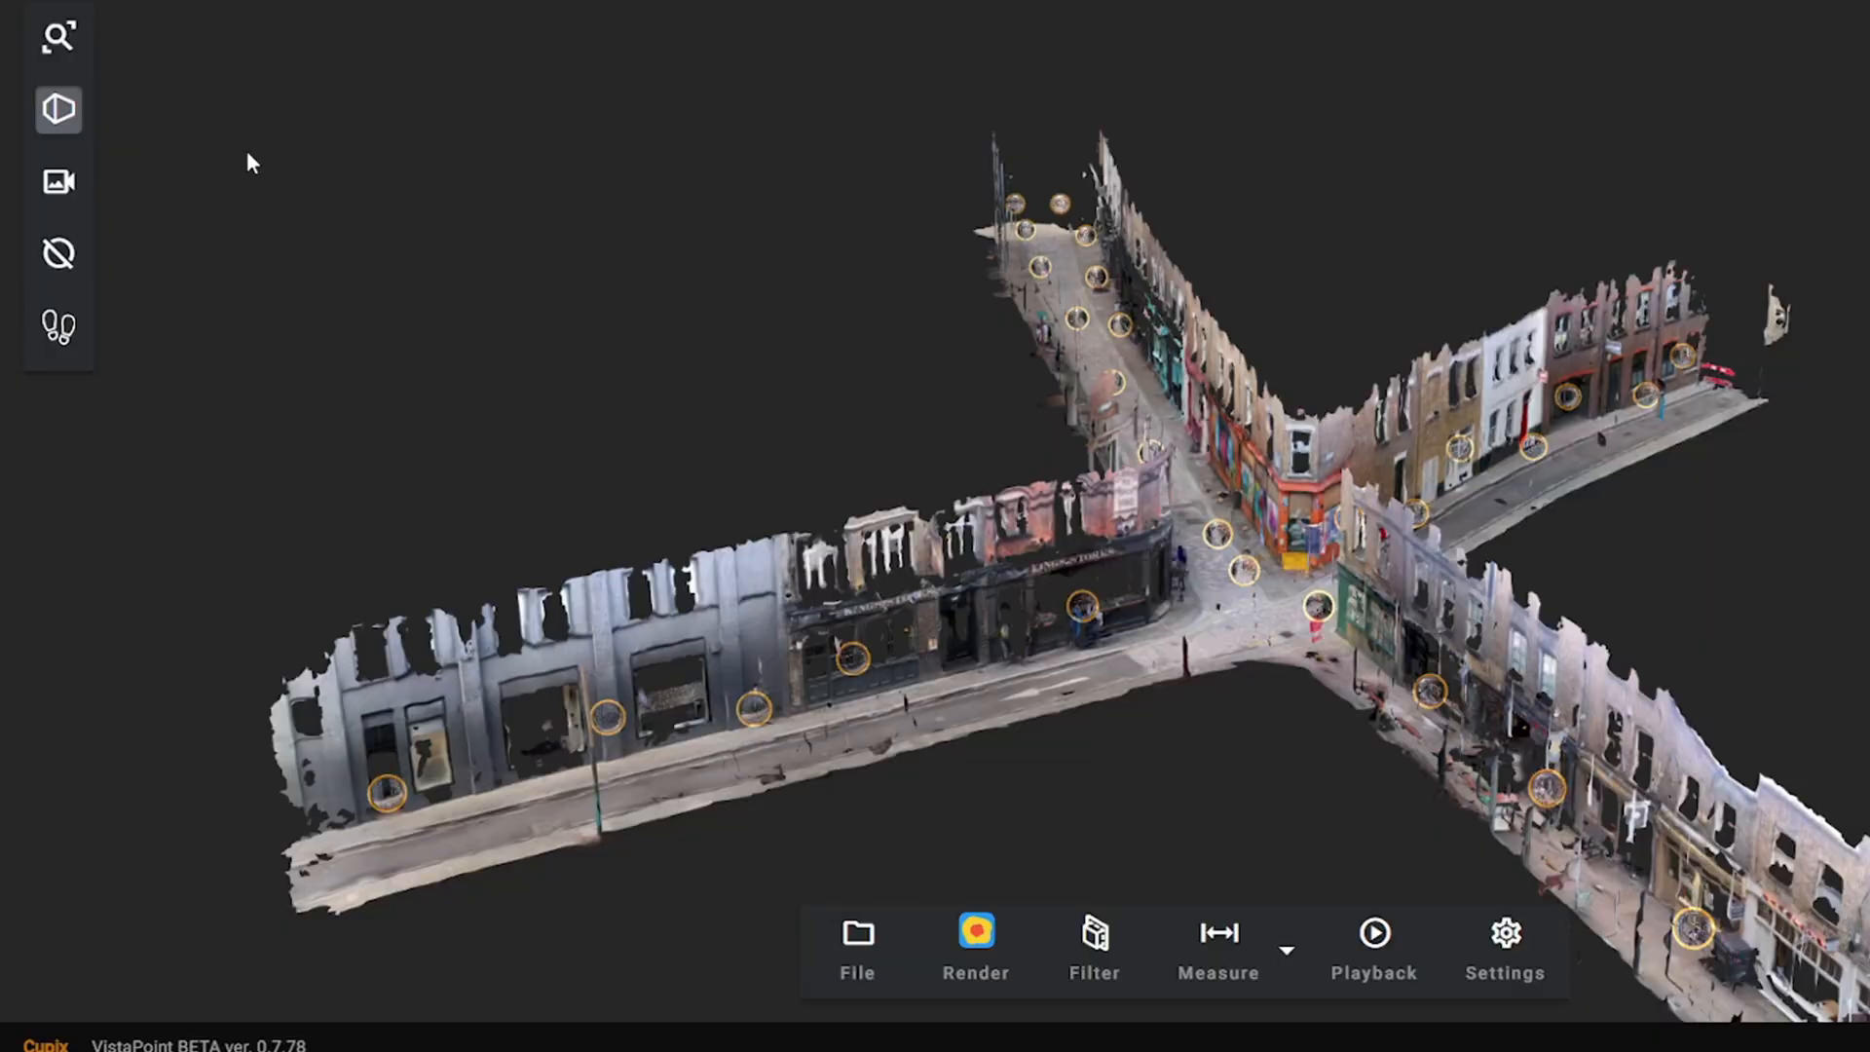
mouse_move(57, 328)
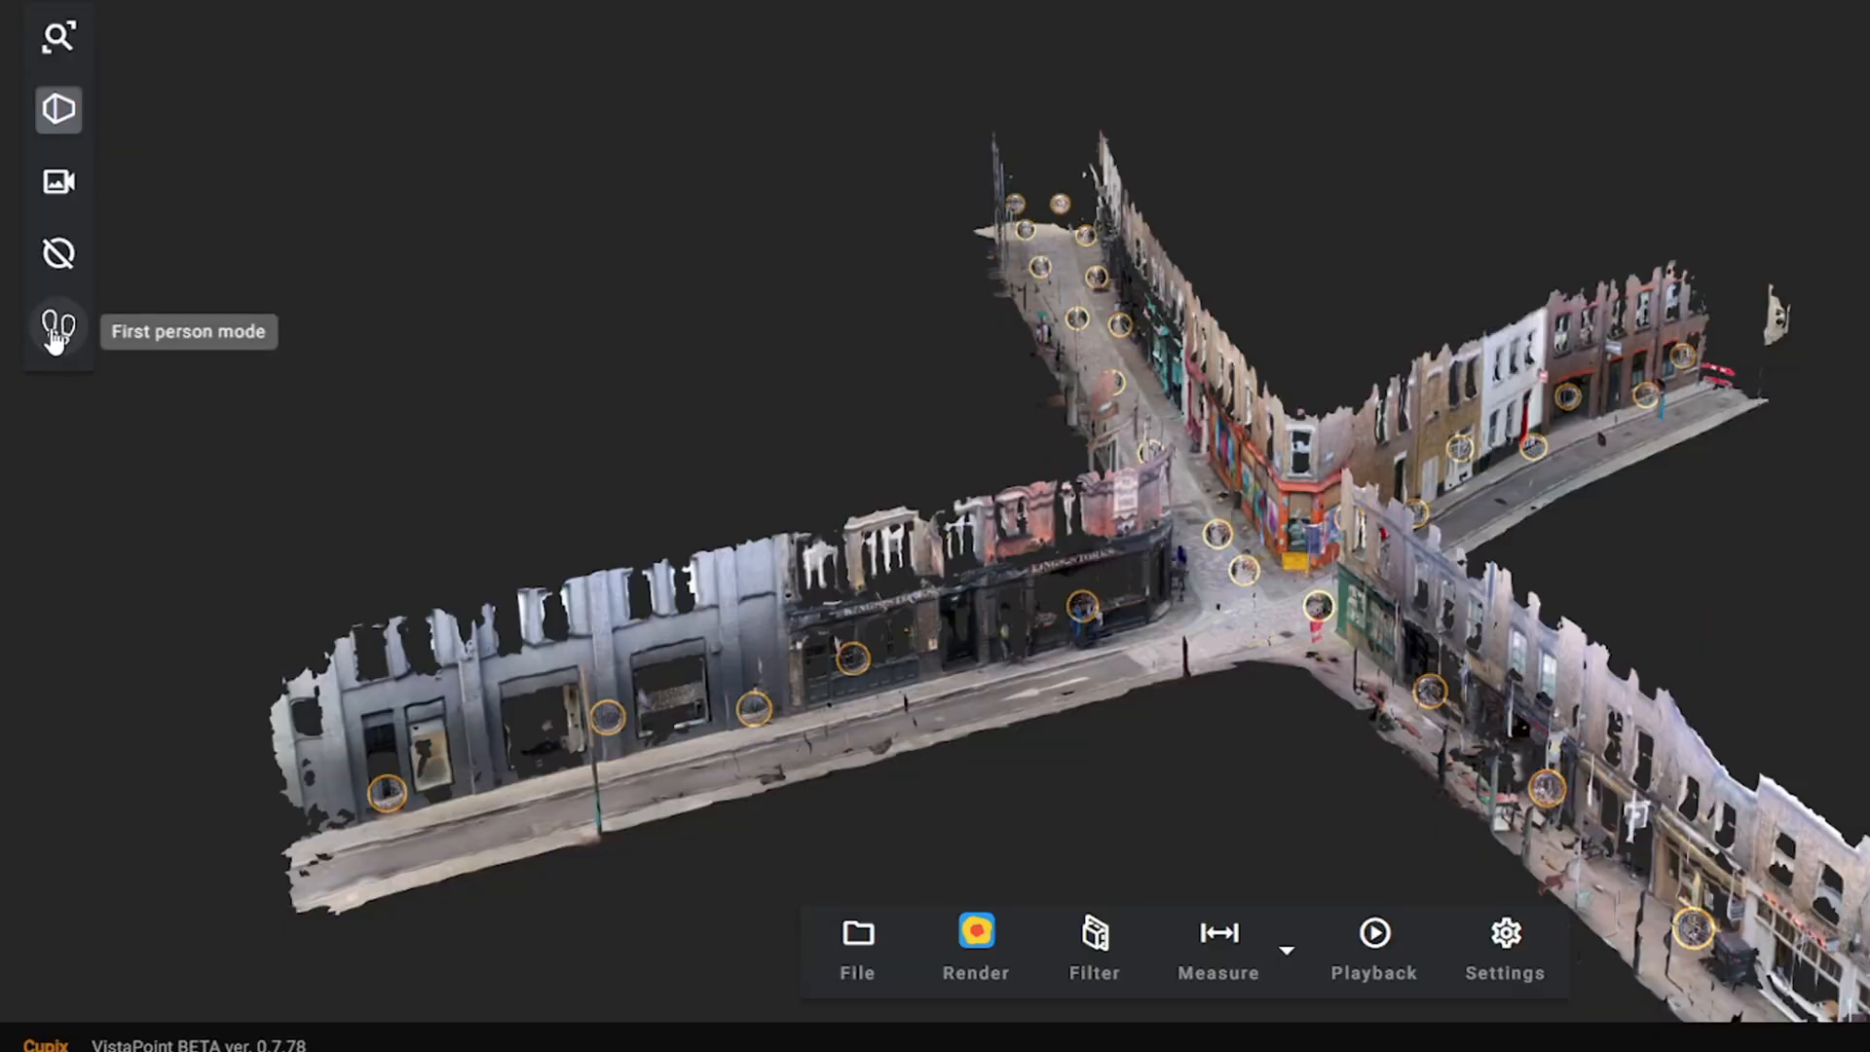
click(58, 324)
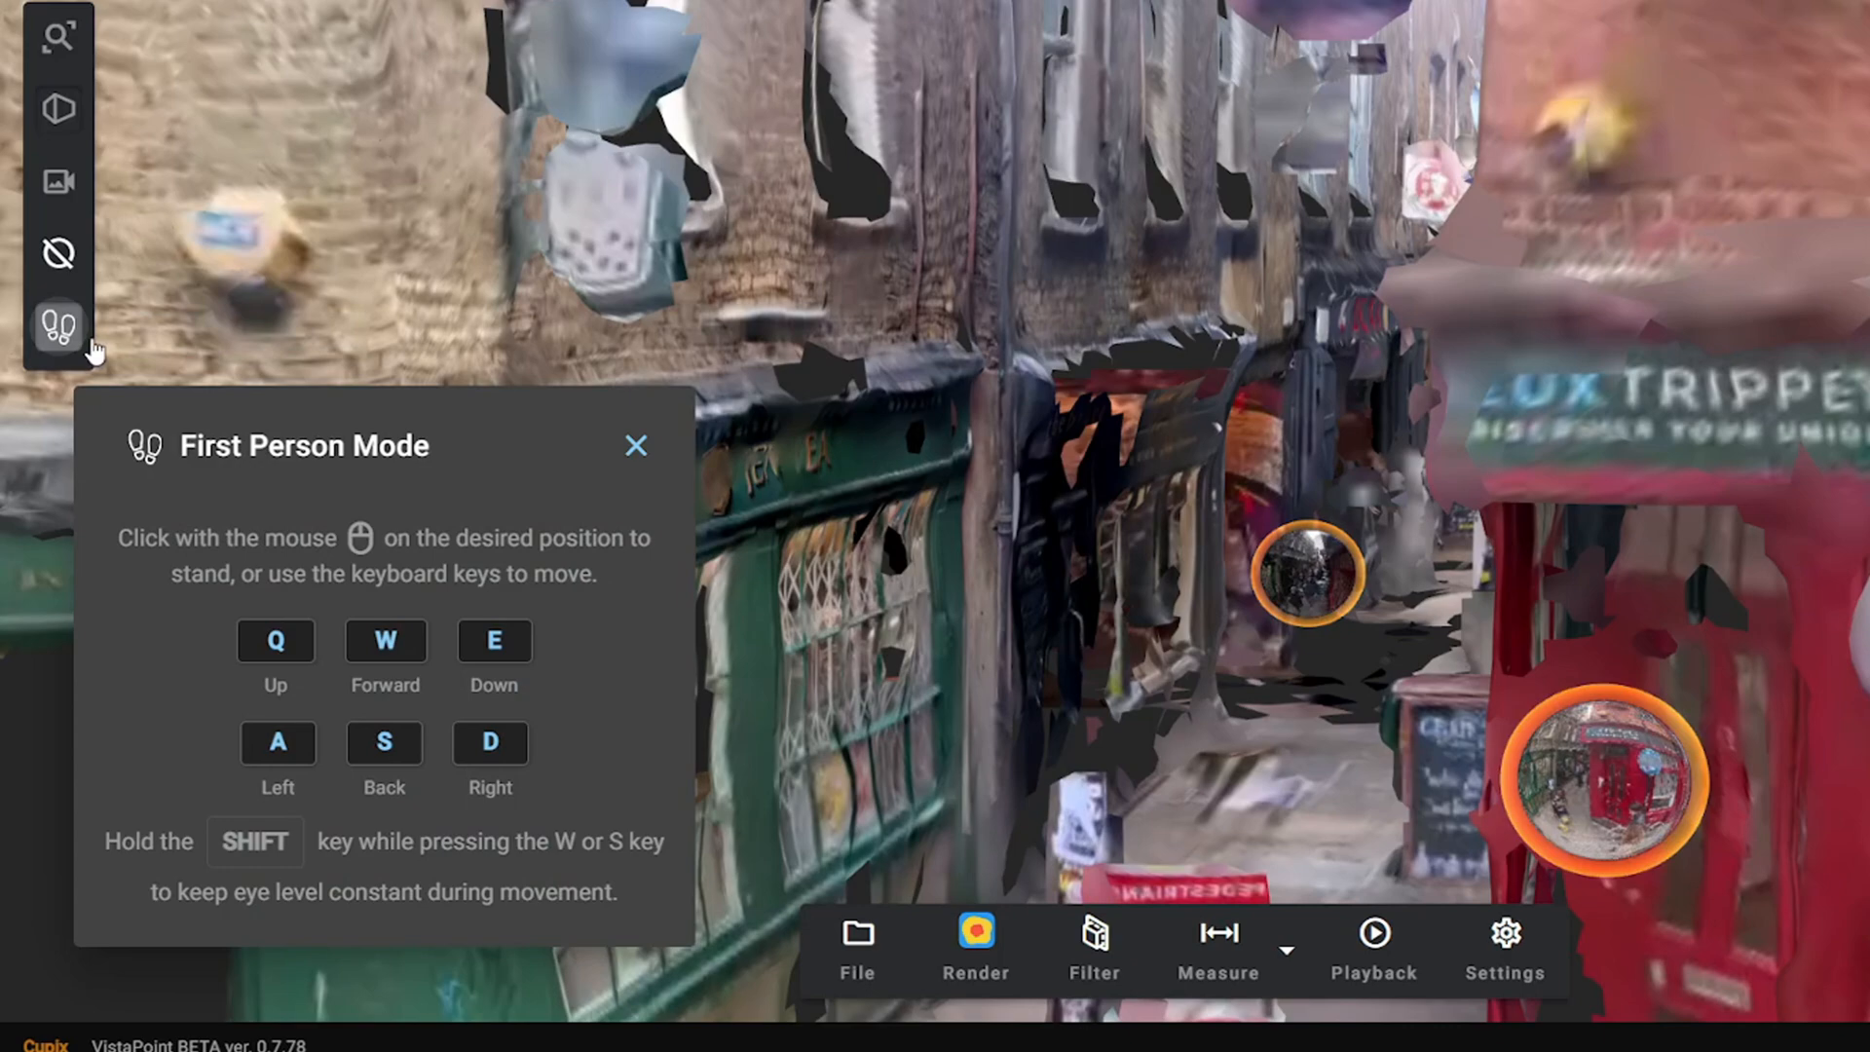
mouse_move(797, 582)
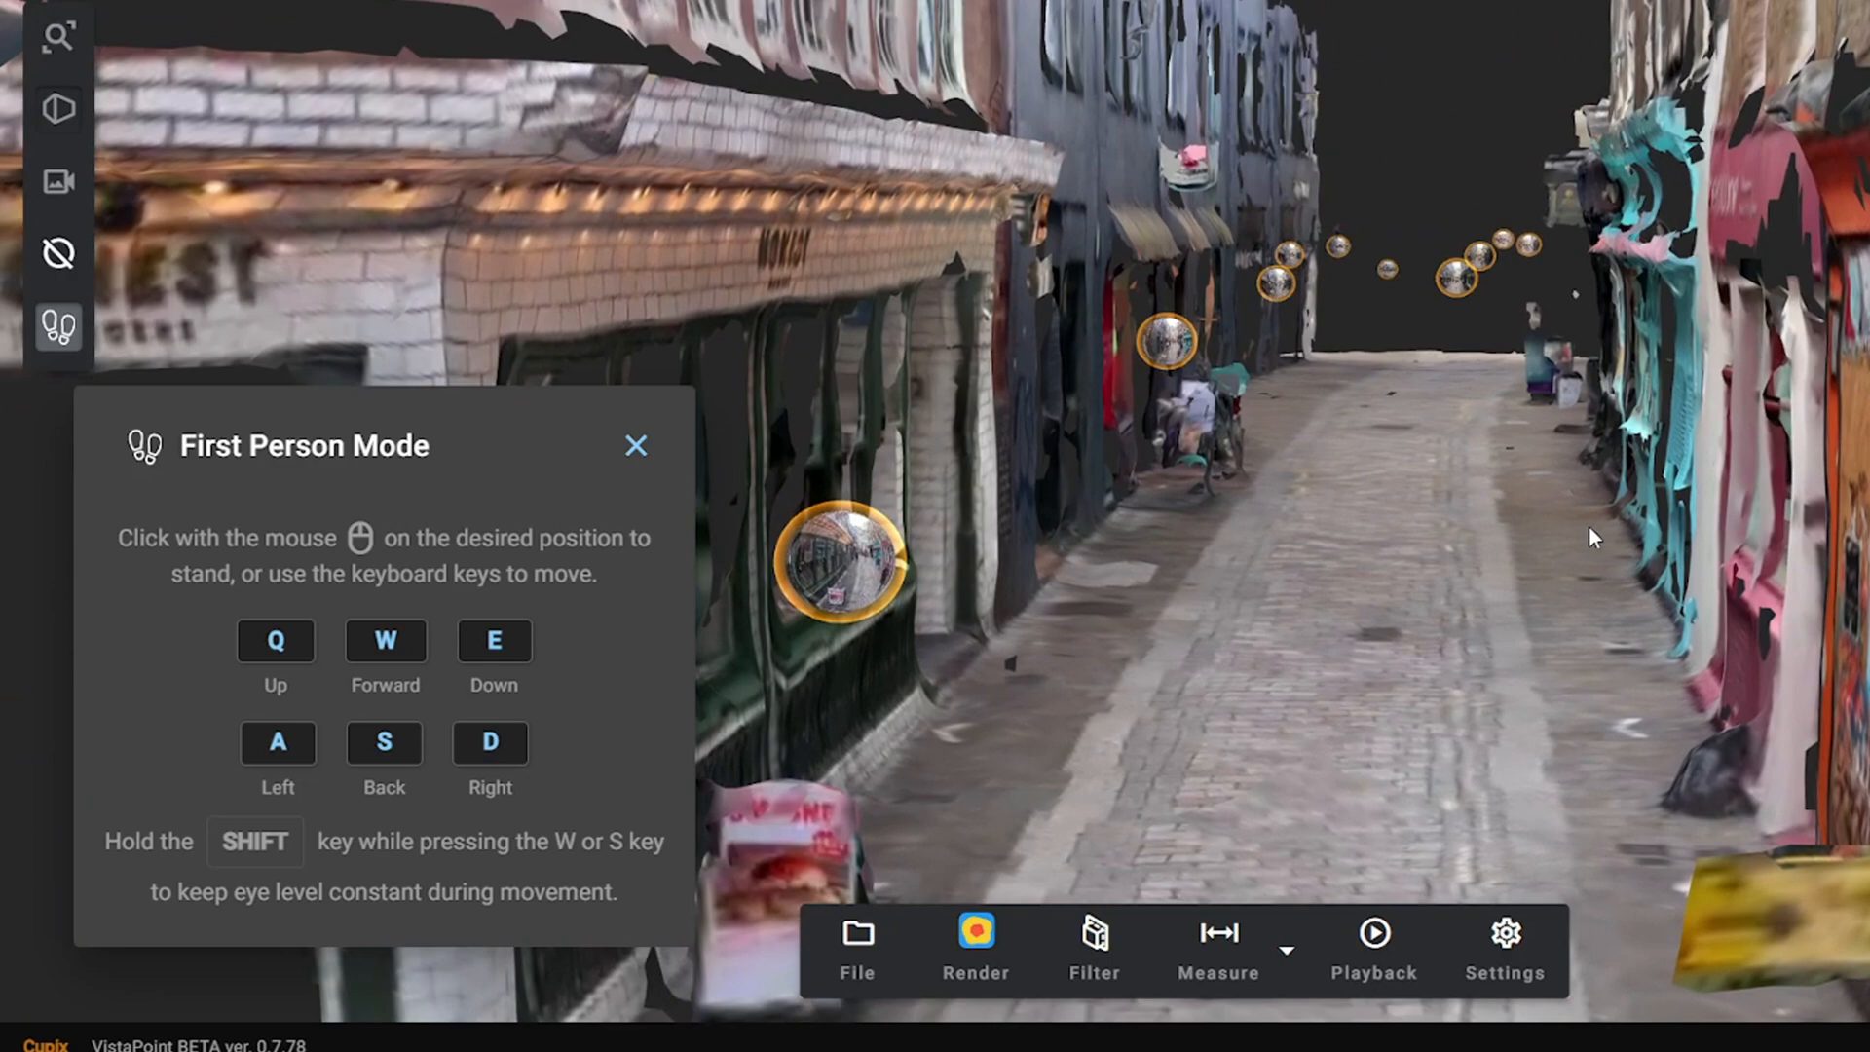
key(w)
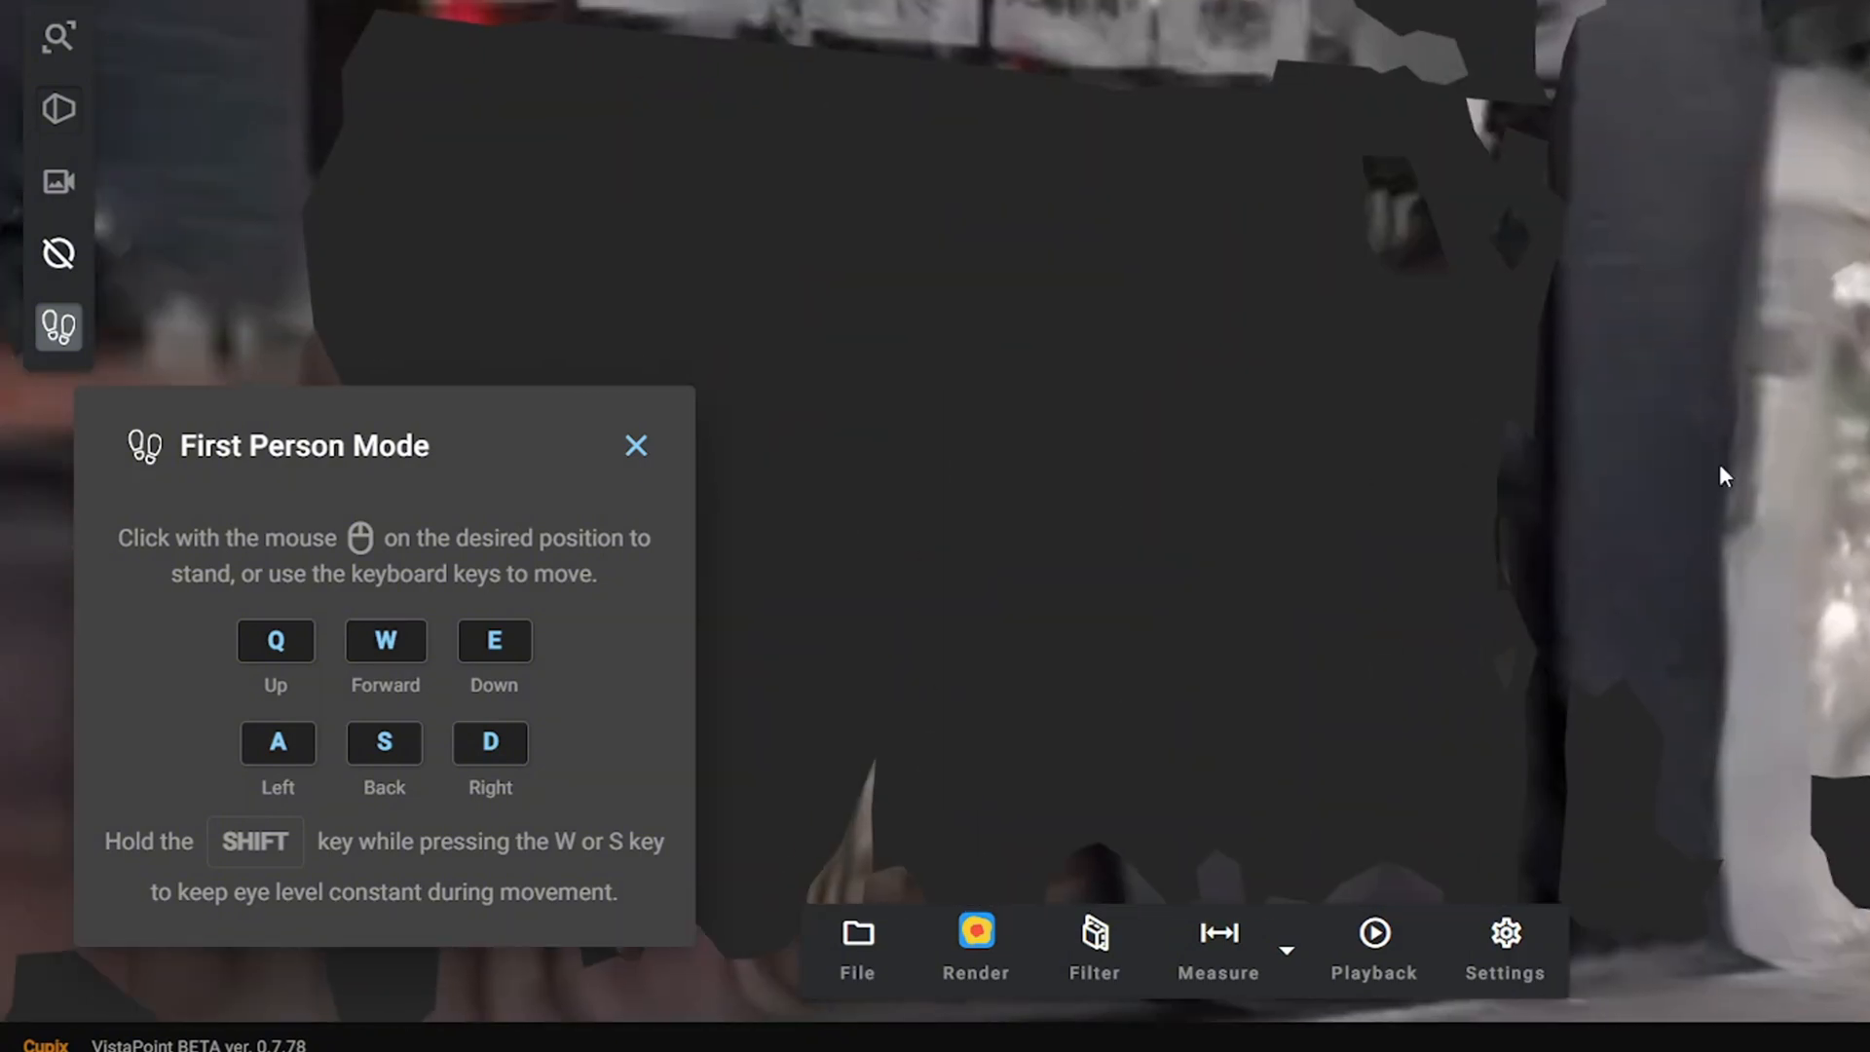
key(w)
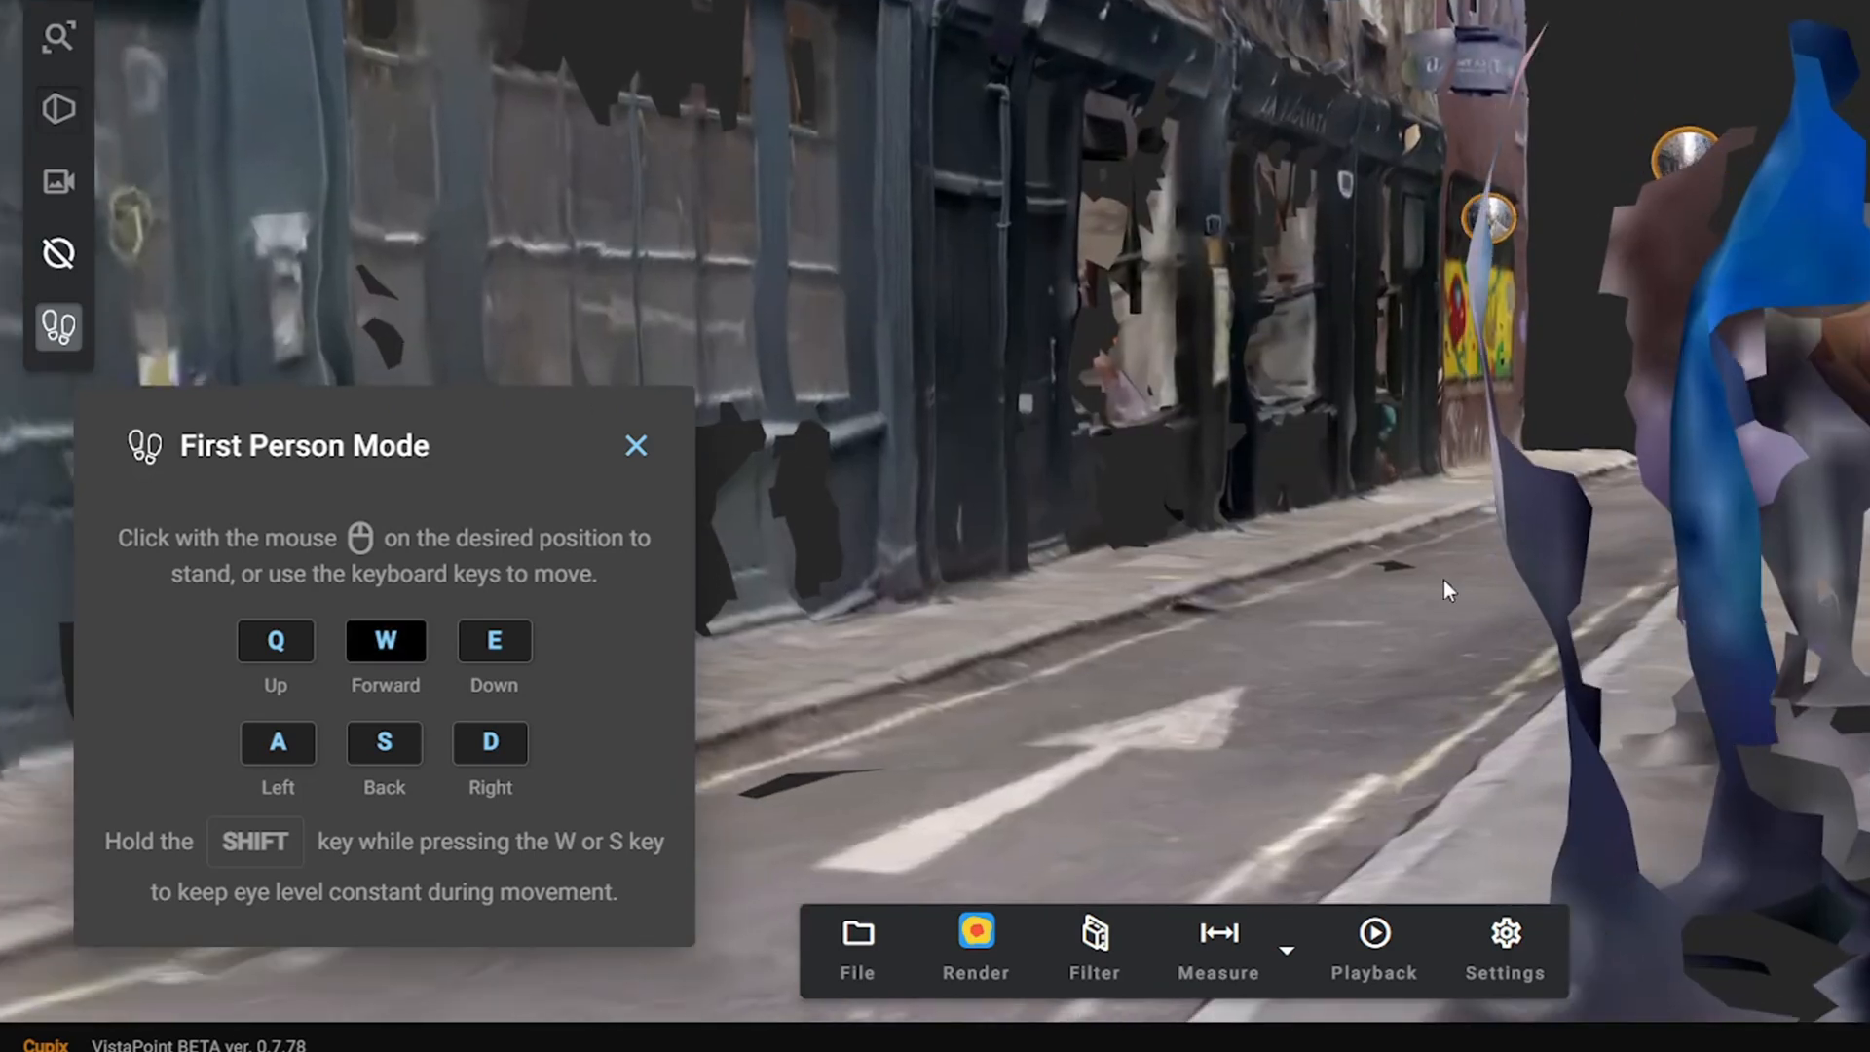
click(1449, 589)
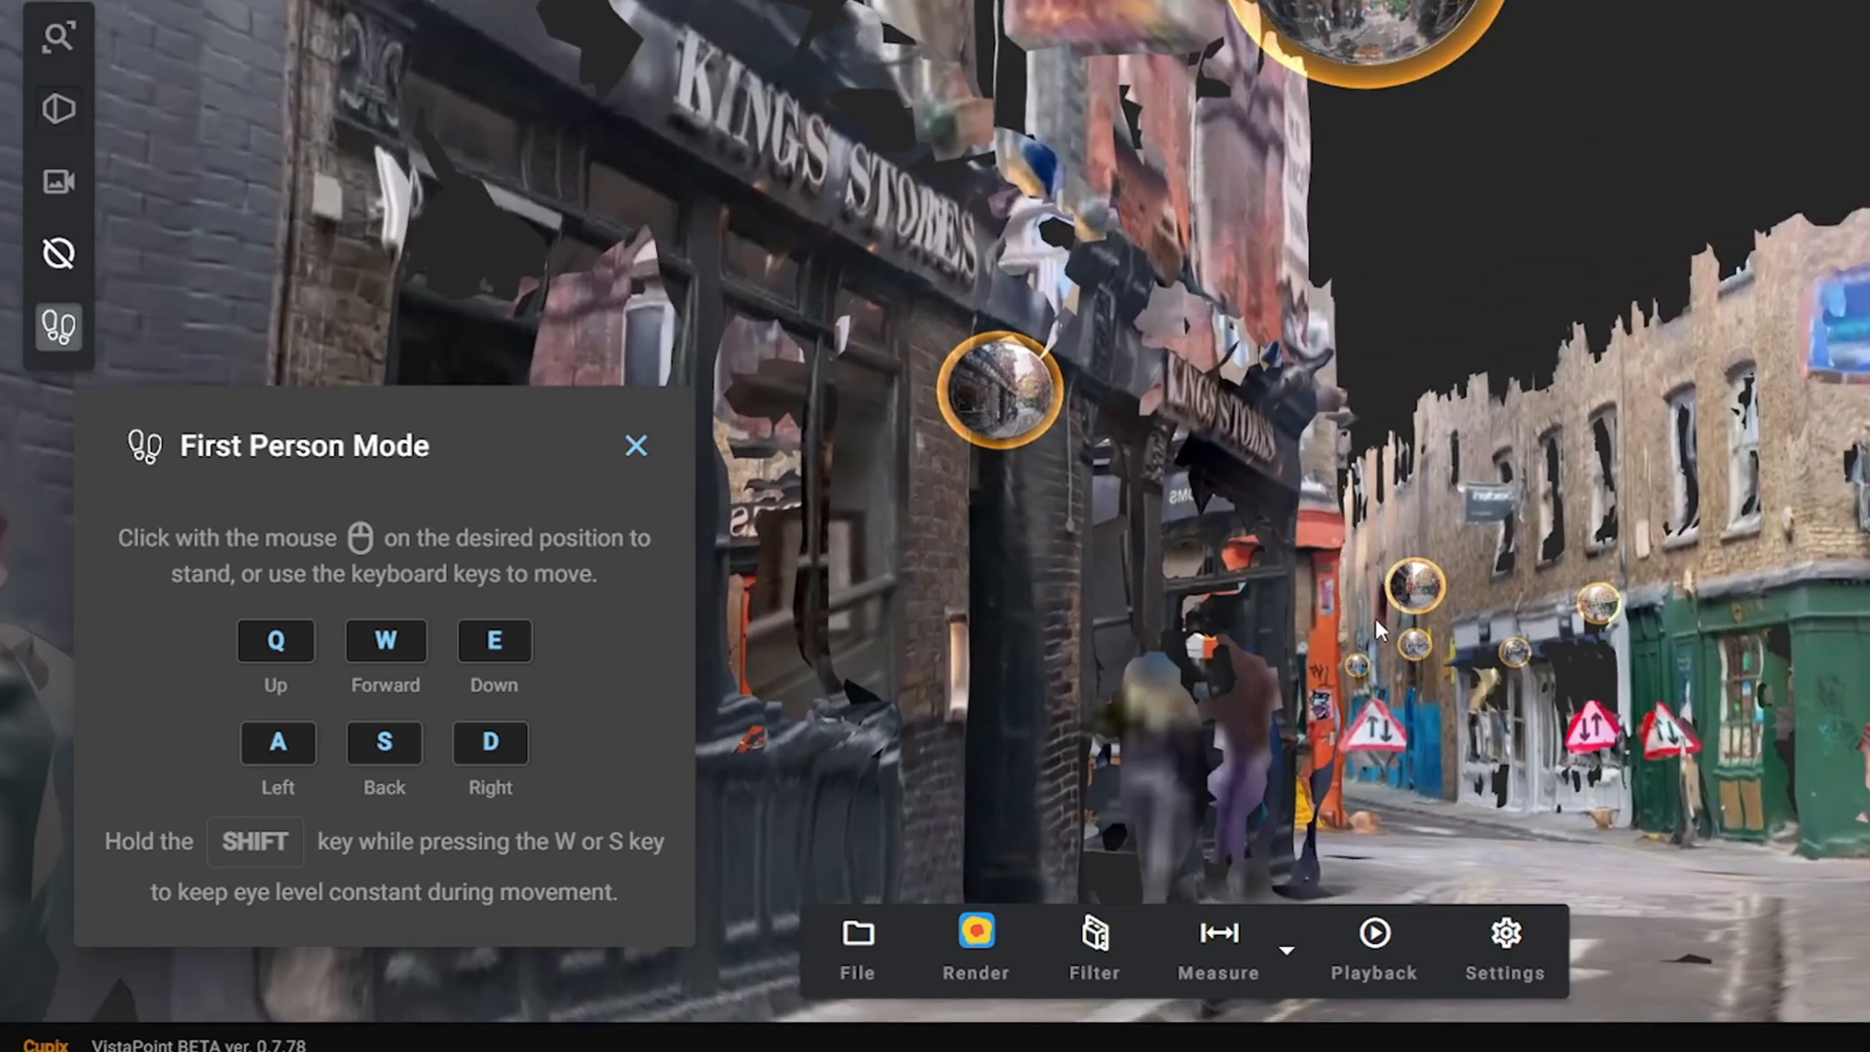
key(w)
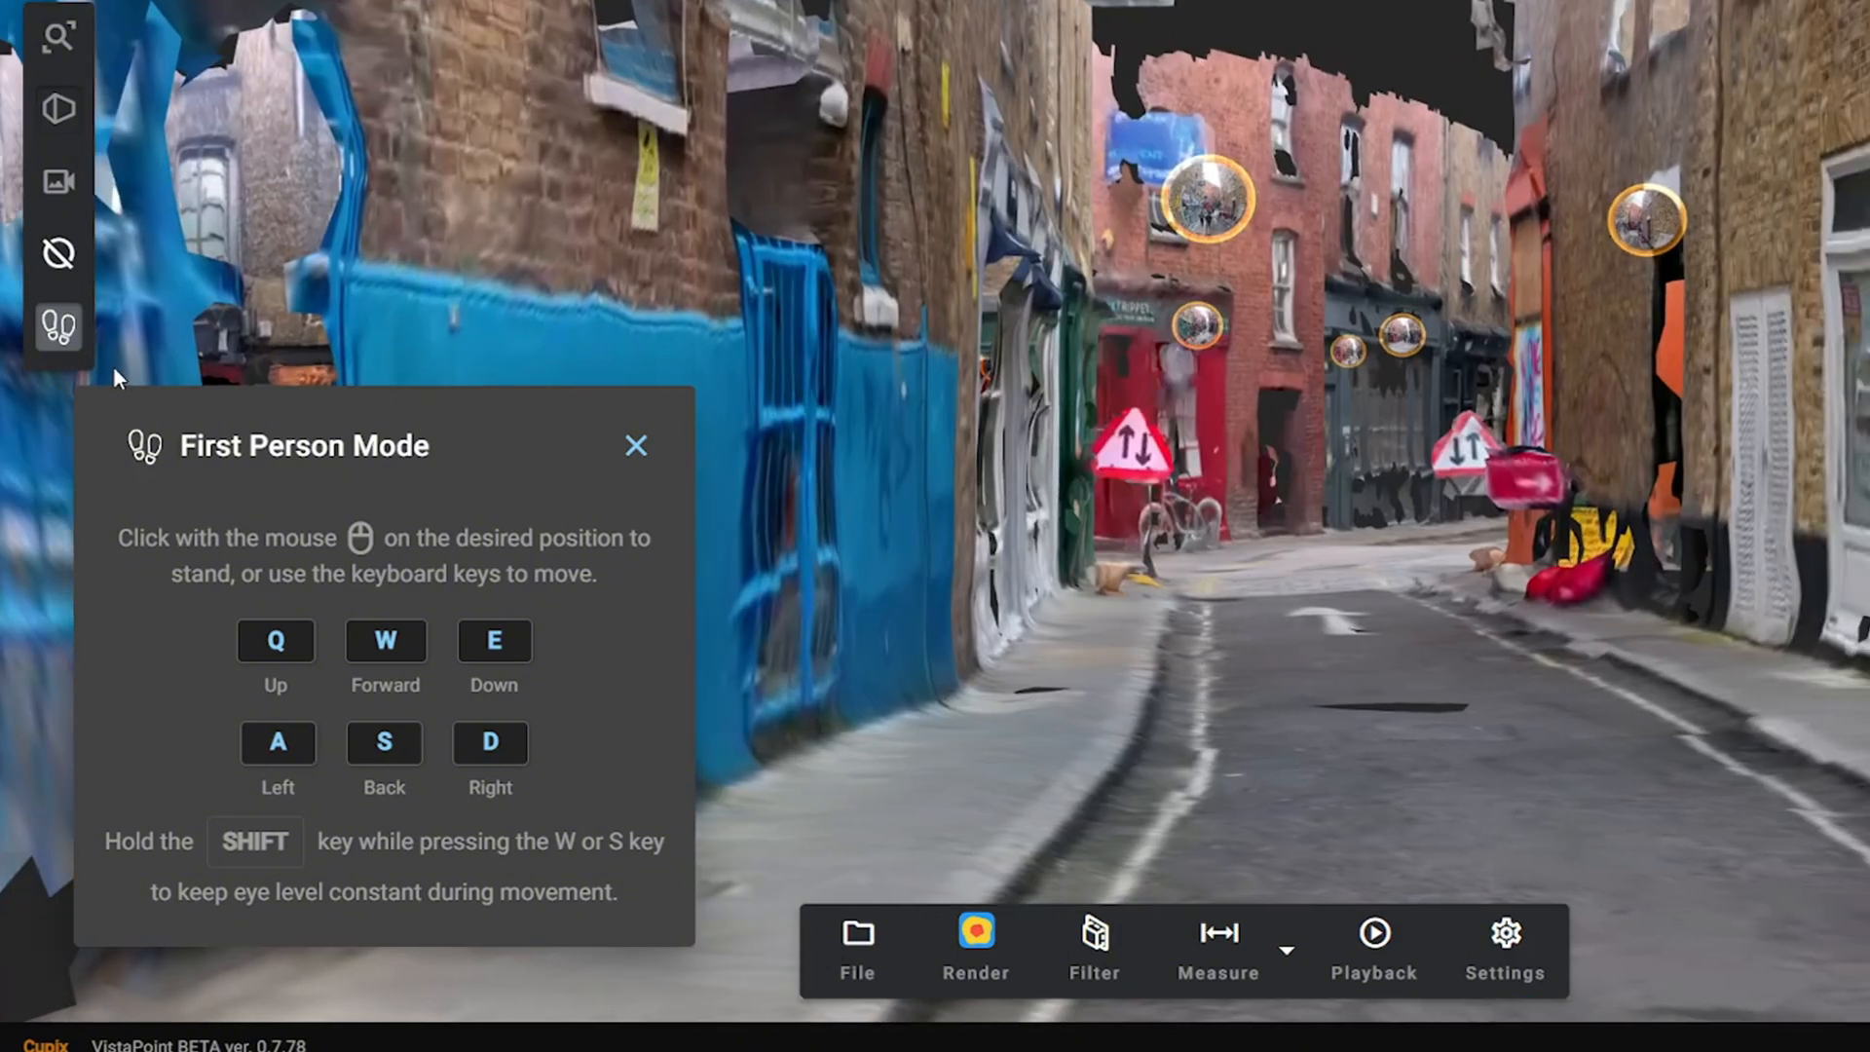
click(57, 110)
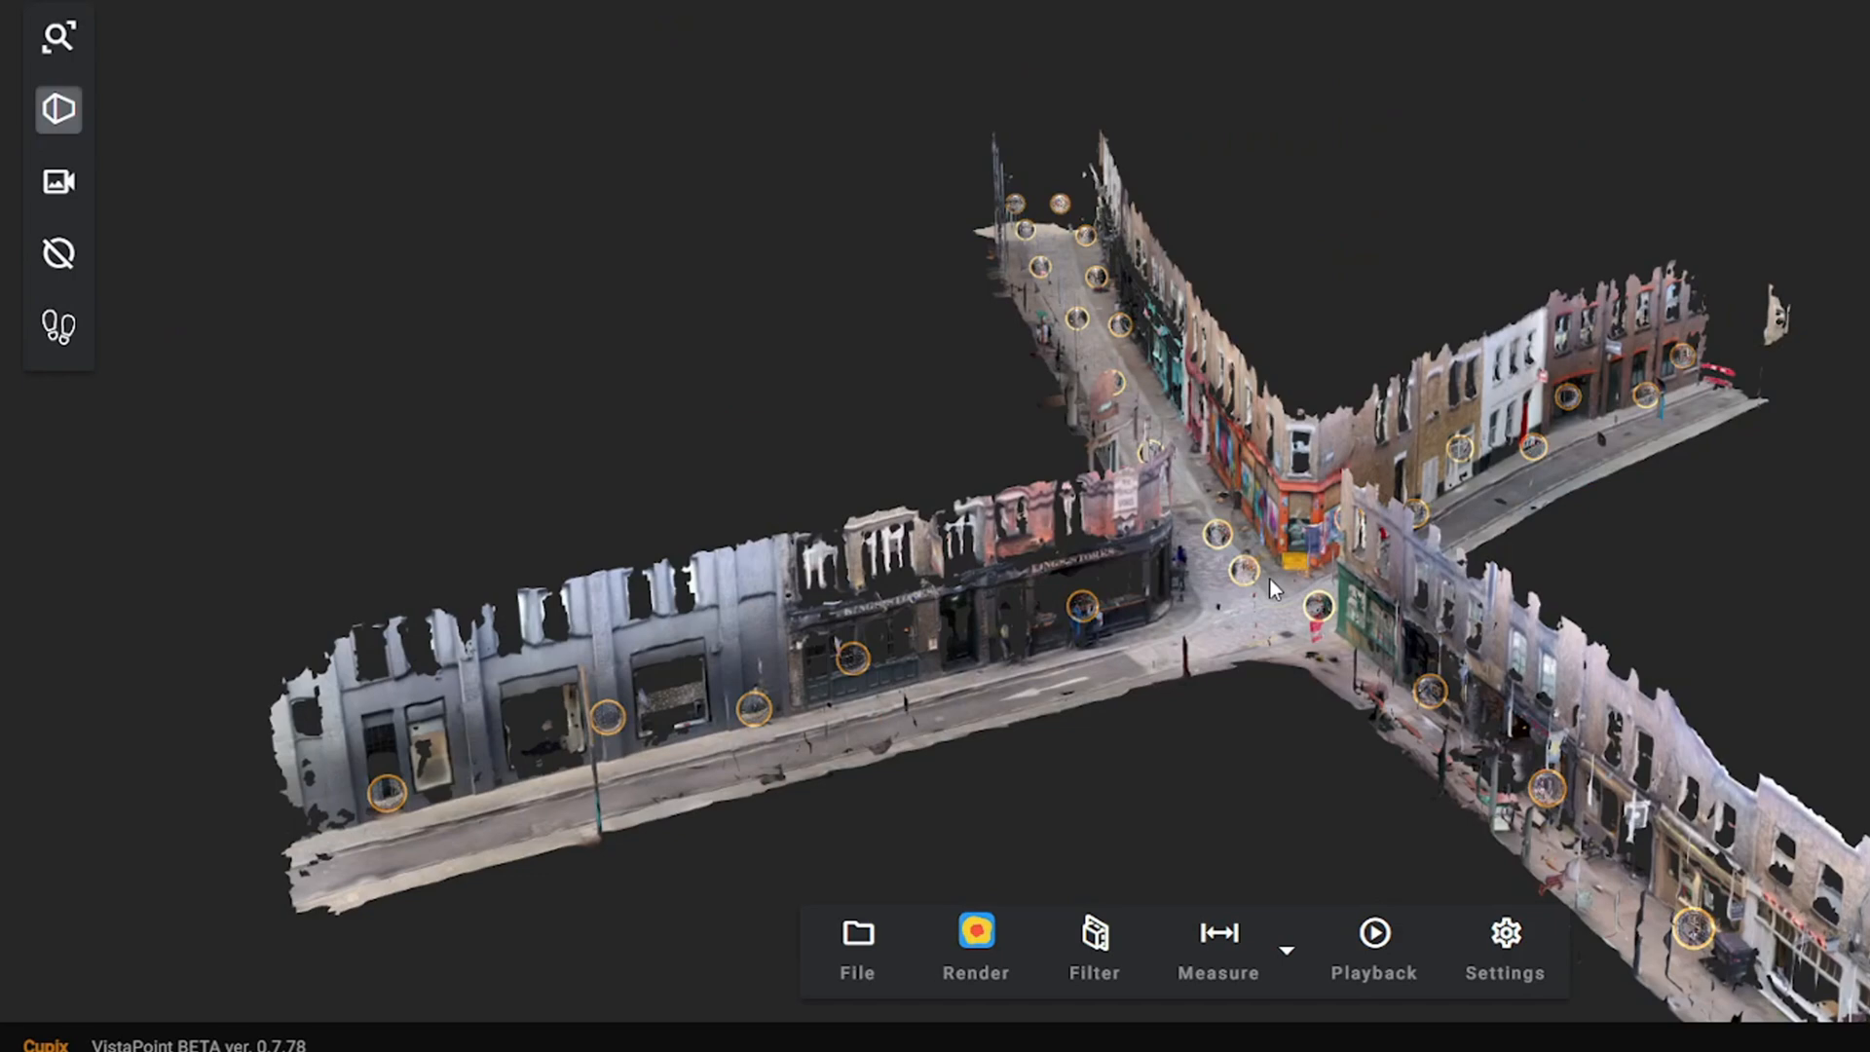